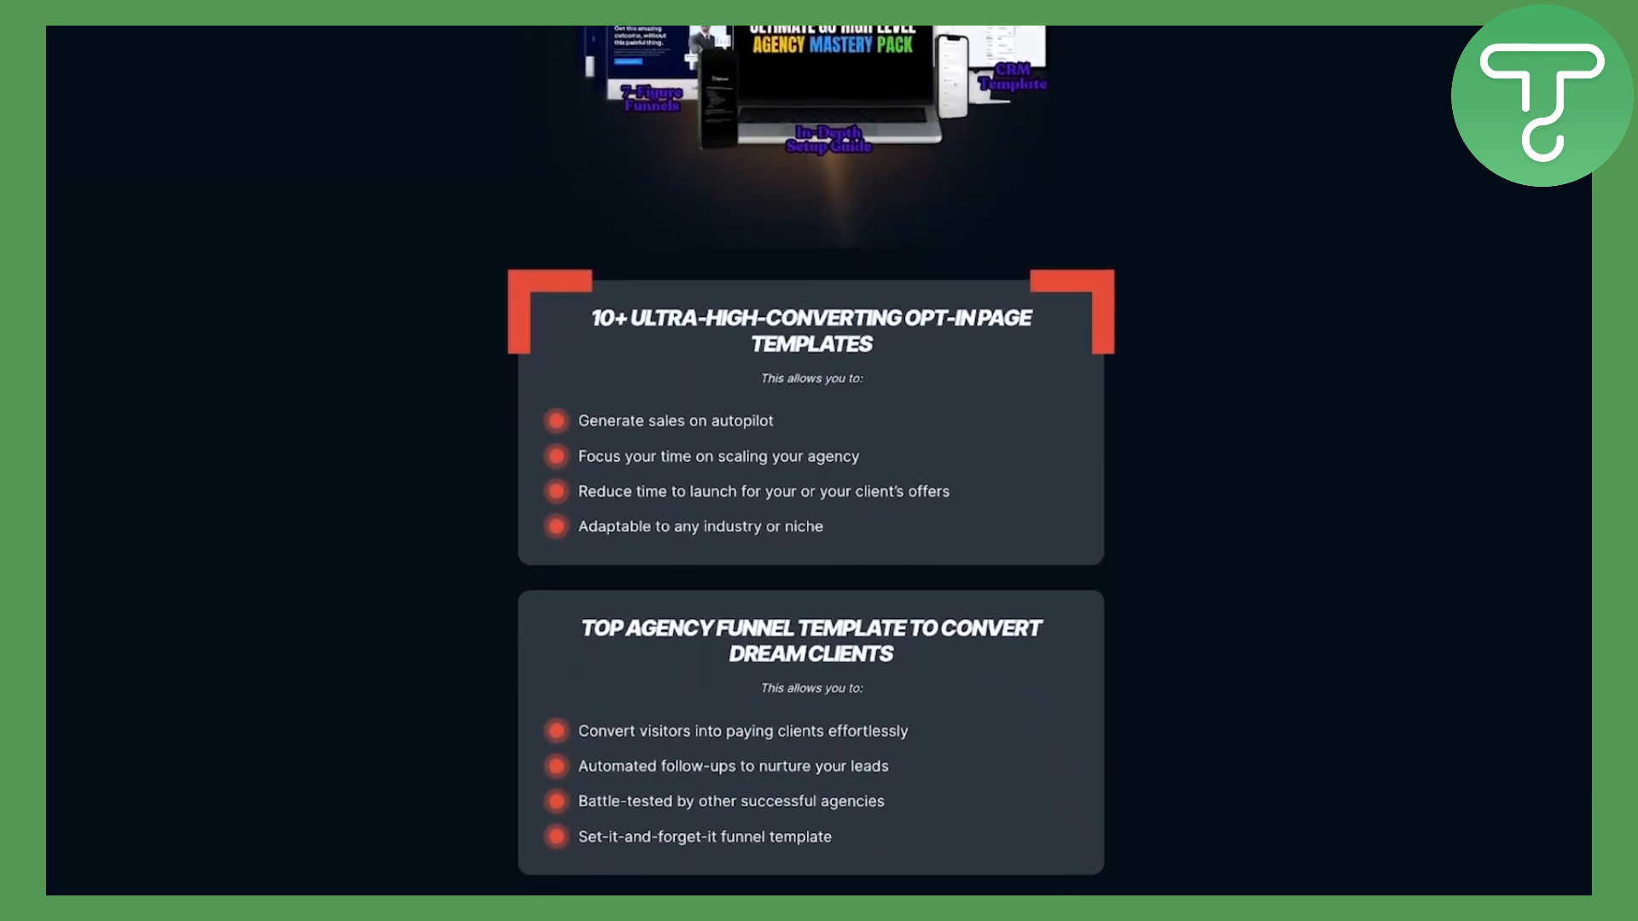
# - Review the Social Planner's connect-account, scheduling and bulk-posting features, then reach Email Campaigns
pyautogui.scroll(-3)
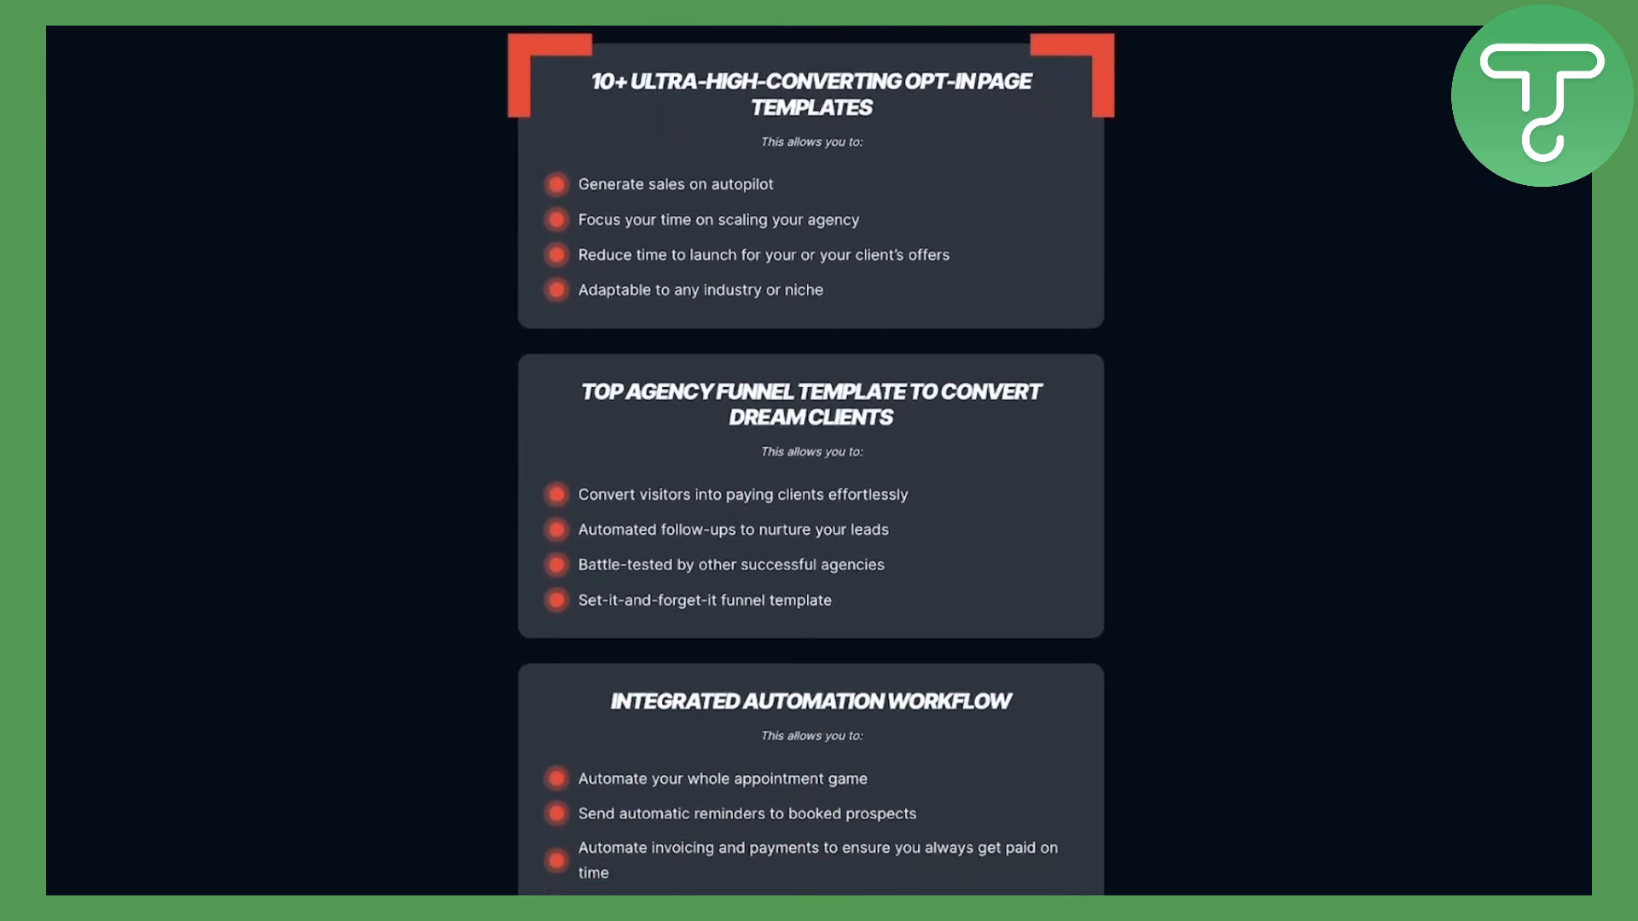
pyautogui.scroll(-3)
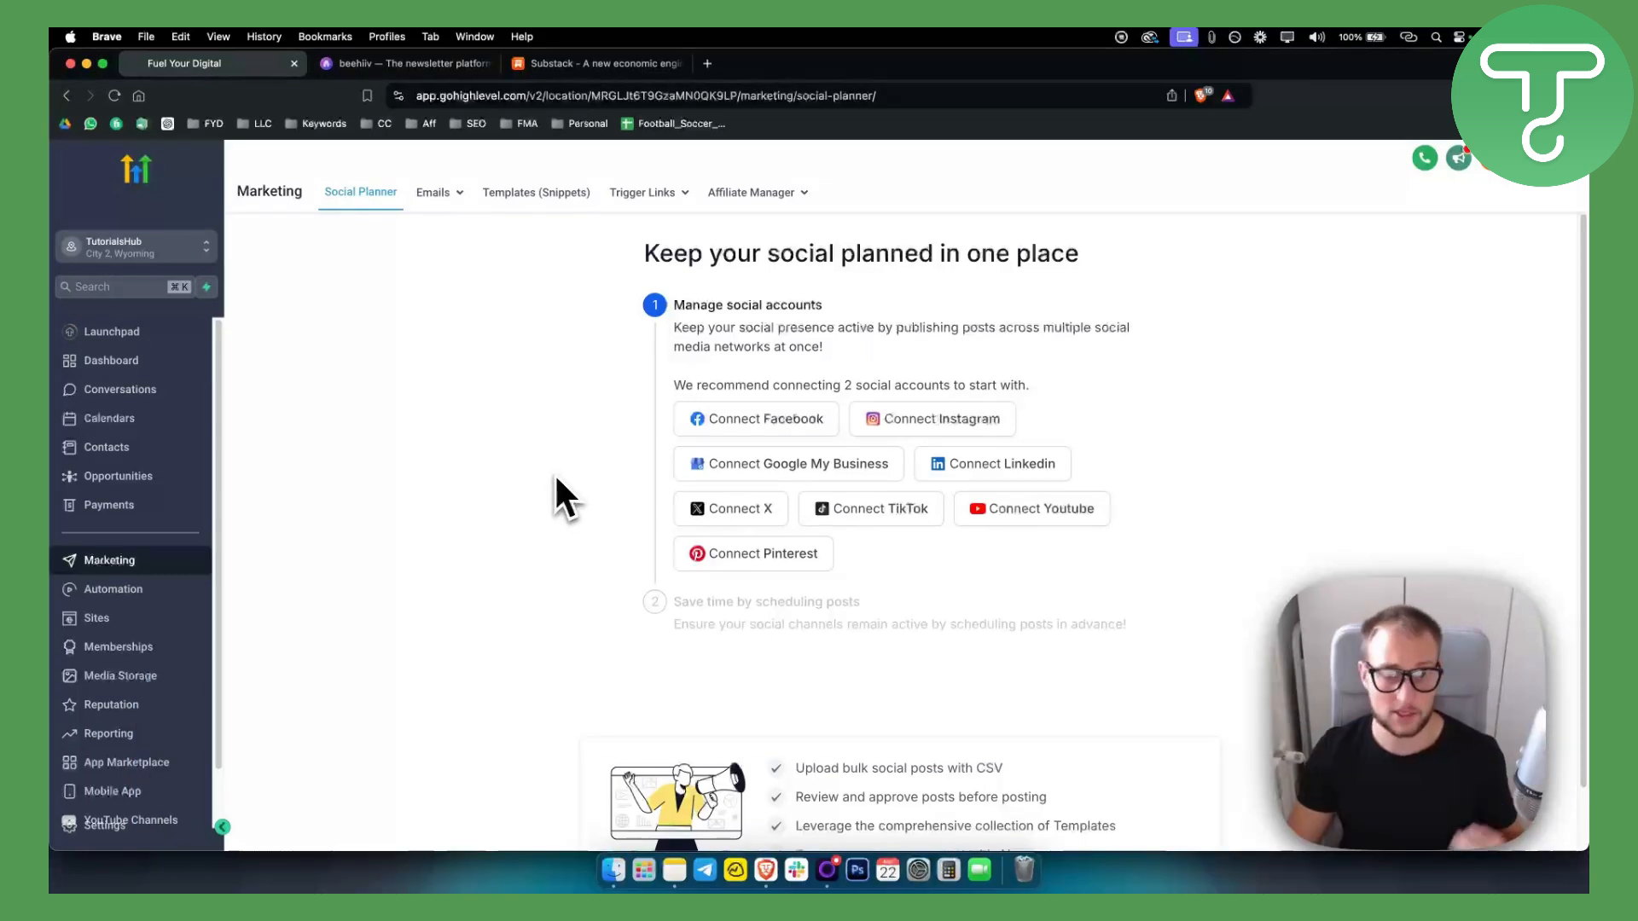
pyautogui.moveTo(537, 517)
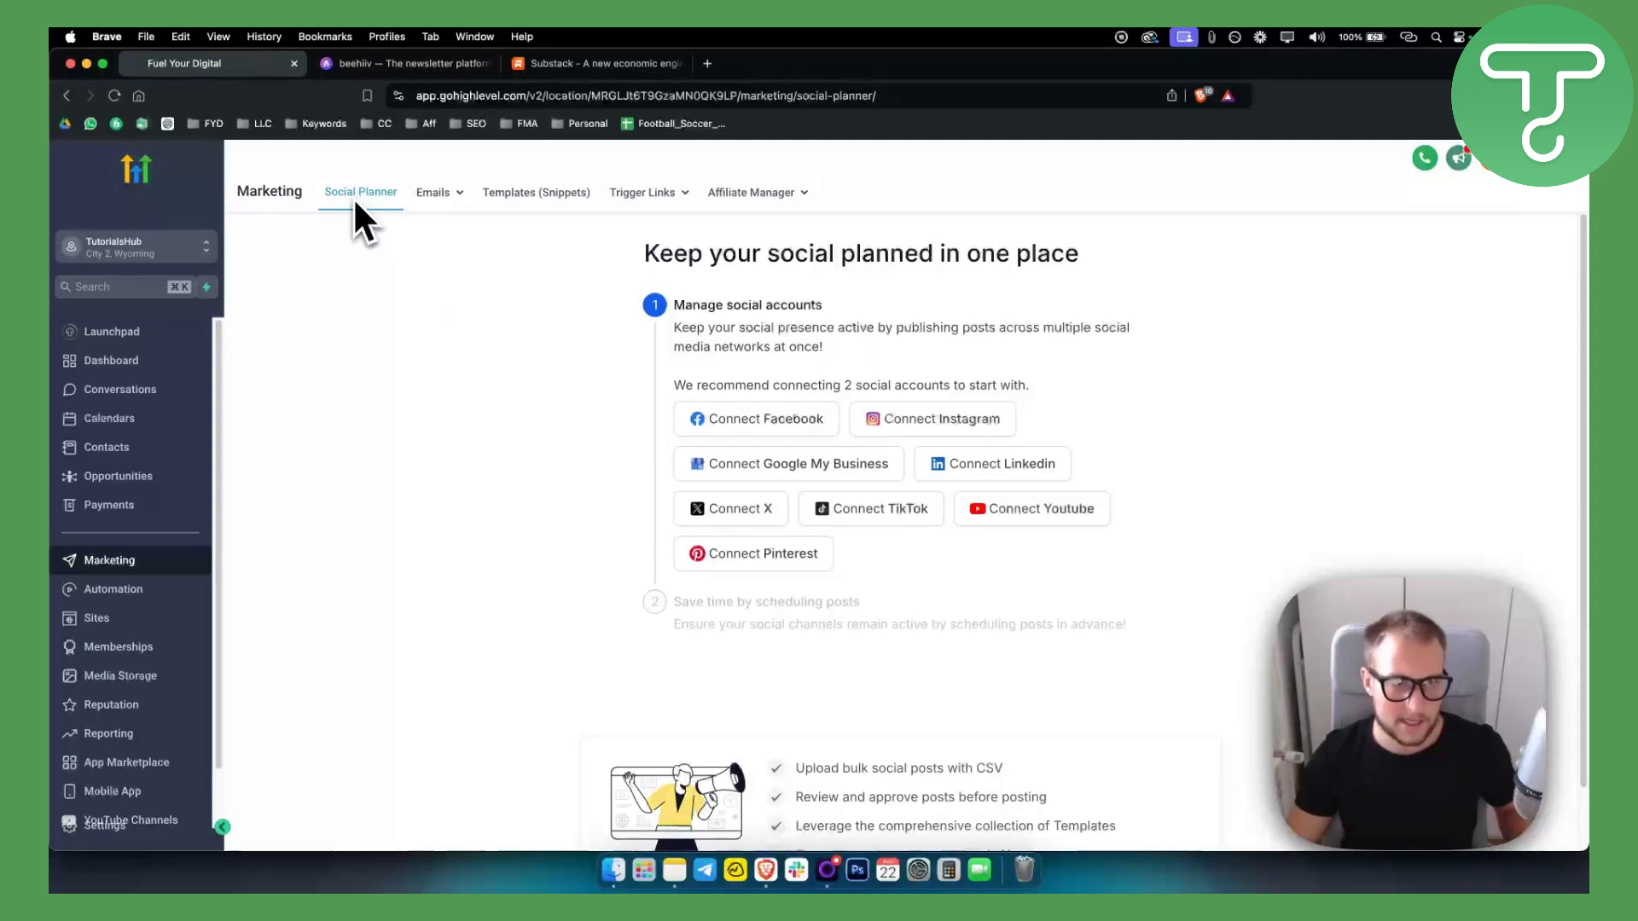
pyautogui.moveTo(387, 237)
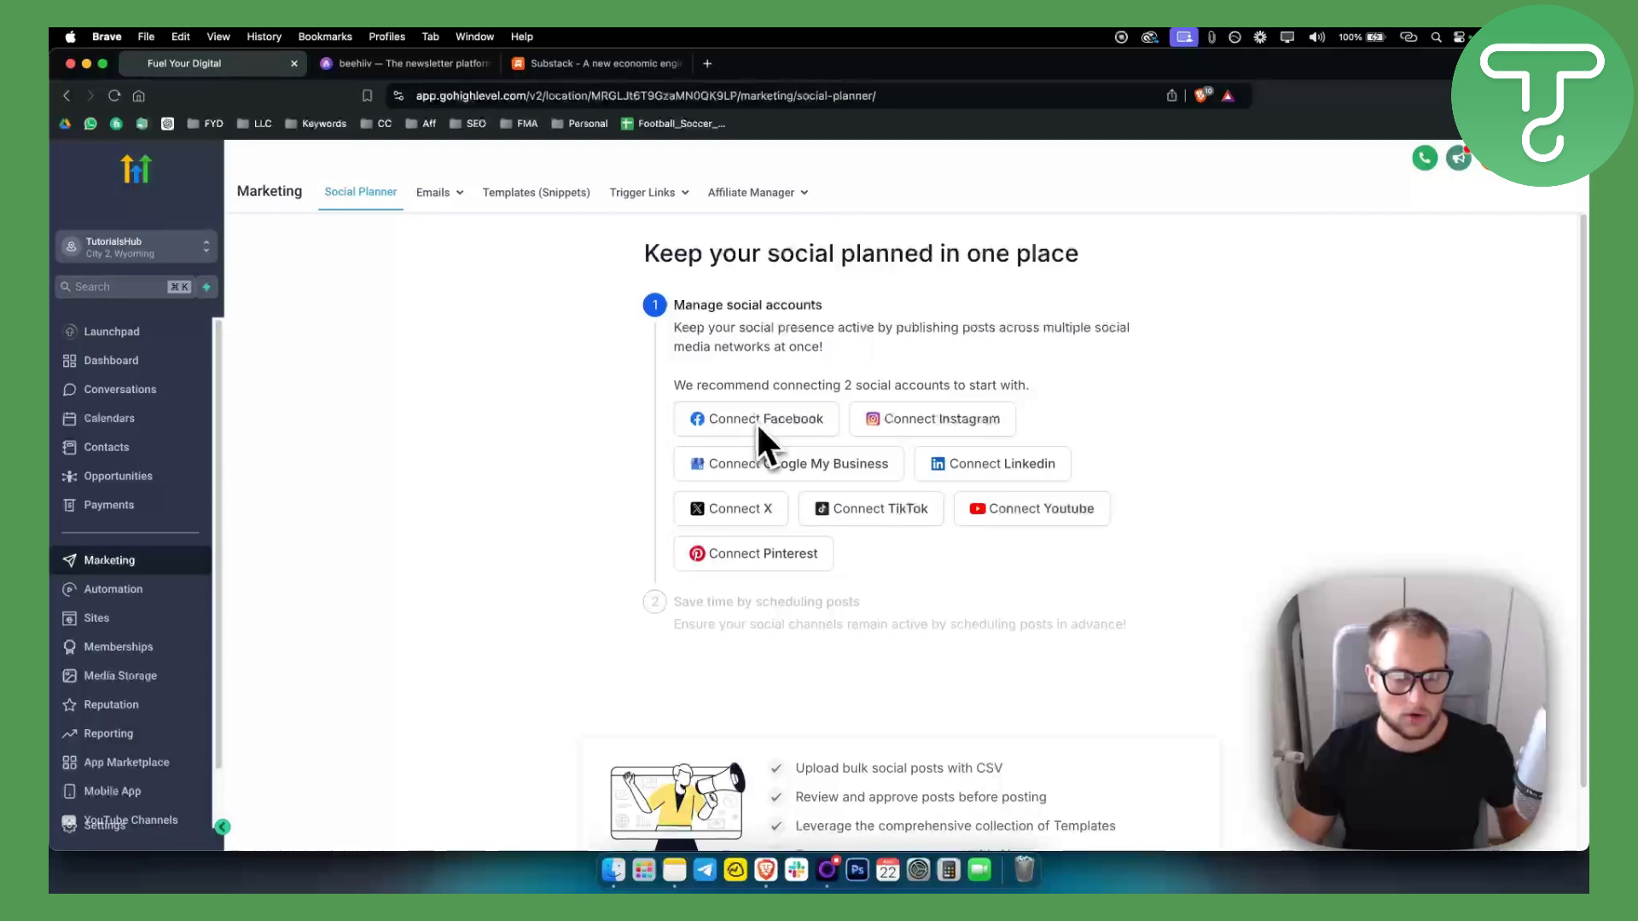
pyautogui.moveTo(973, 435)
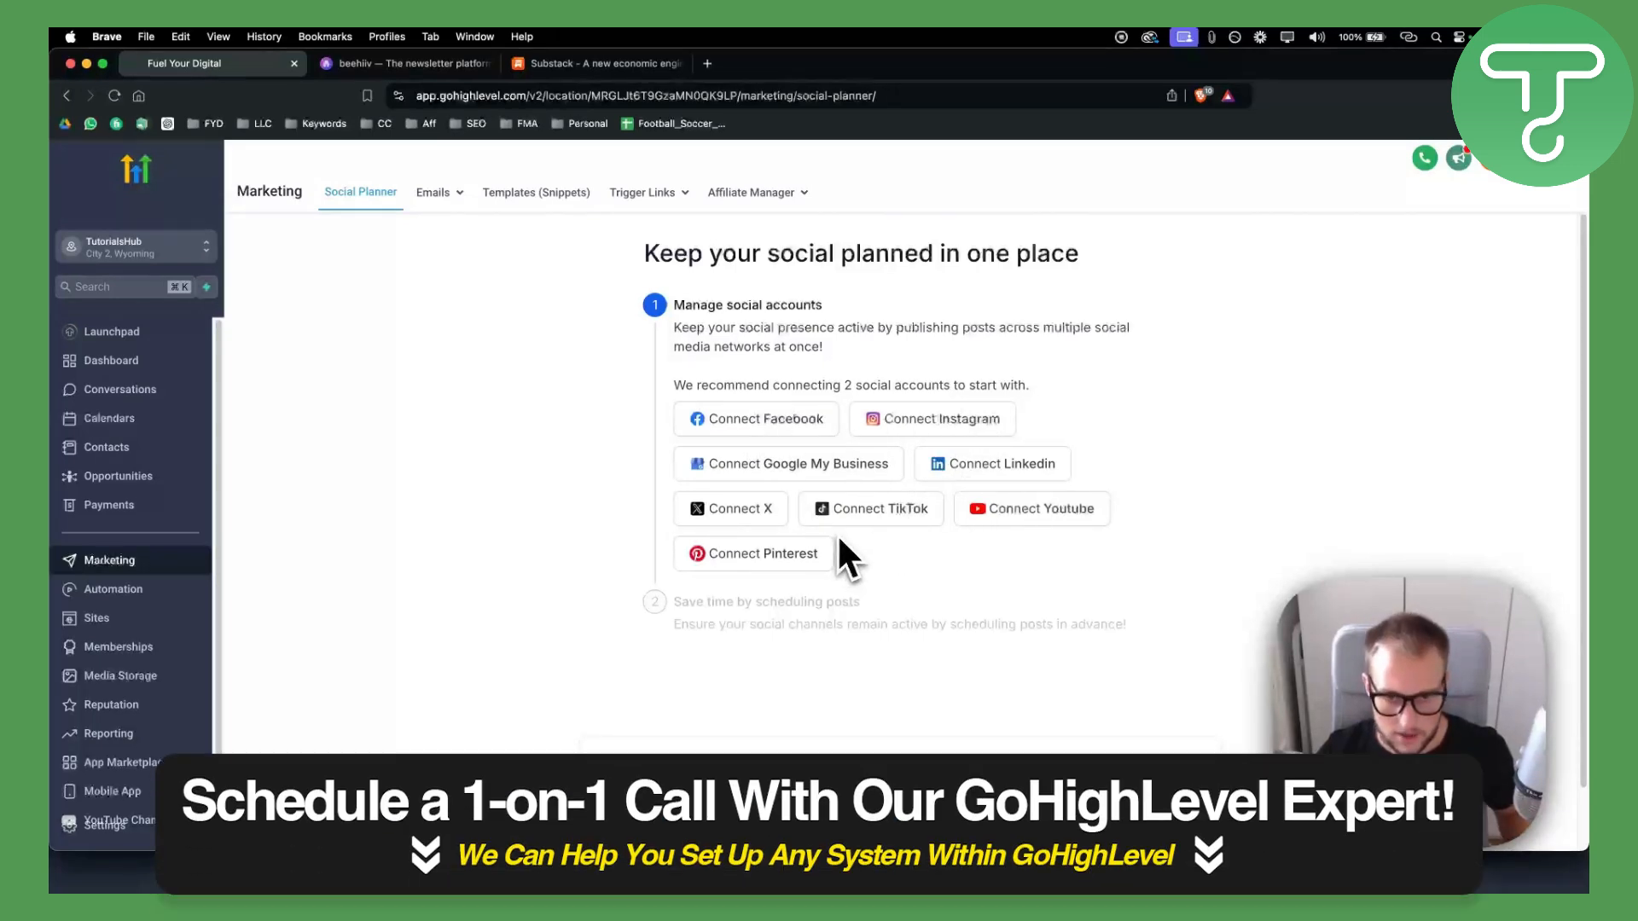
pyautogui.scroll(-3)
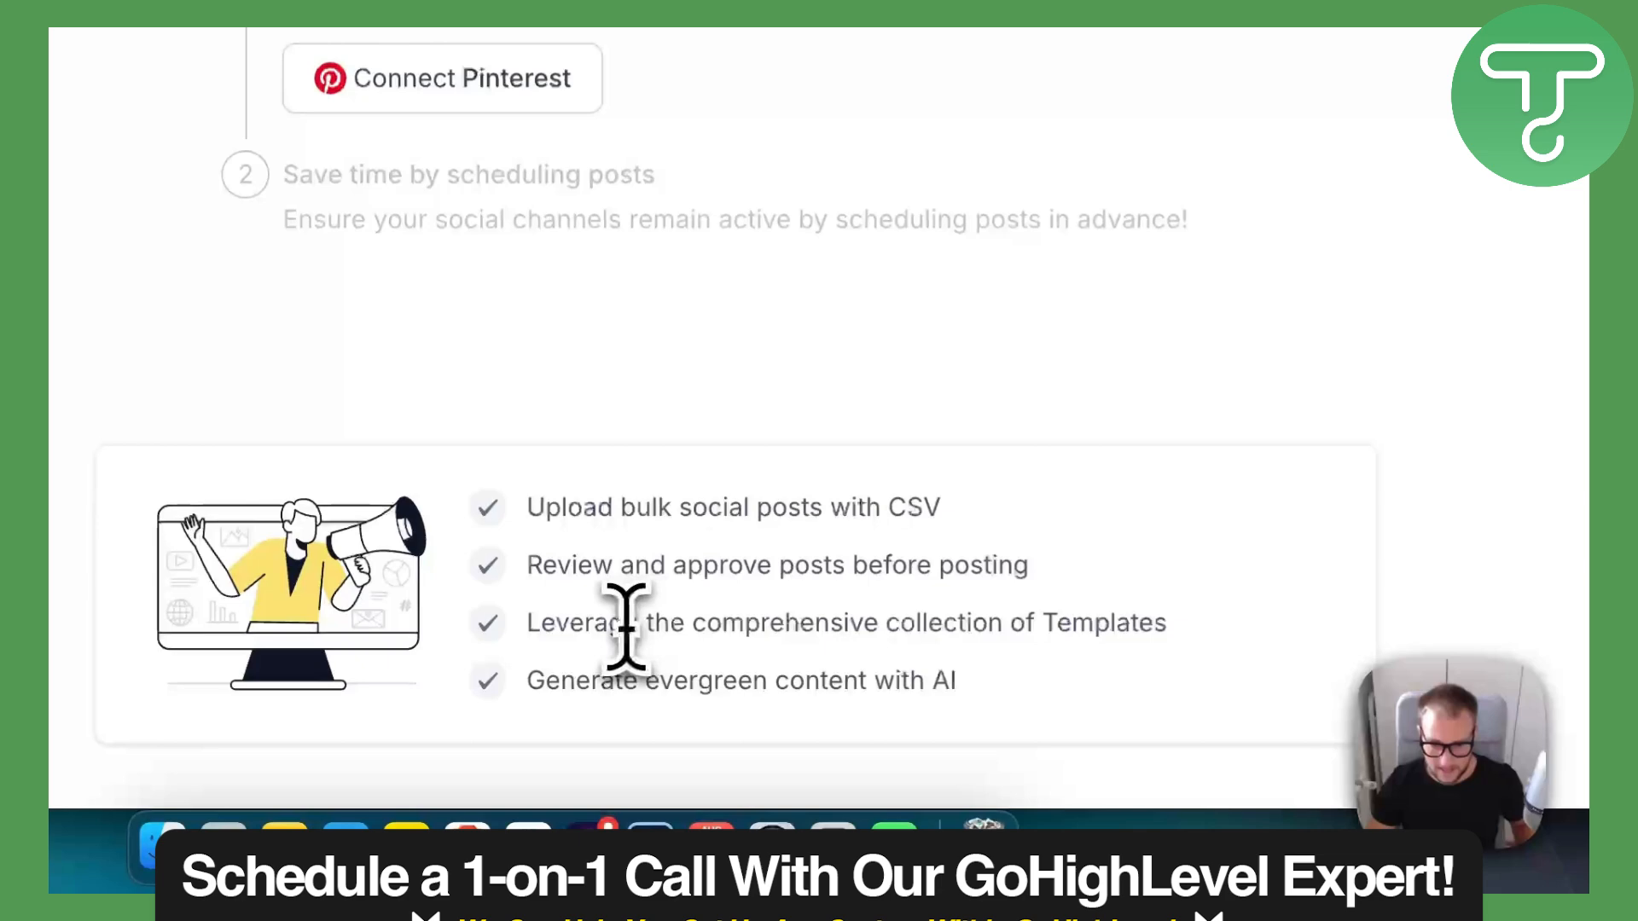
pyautogui.moveTo(637, 622); pyautogui.dragTo(1134, 622)
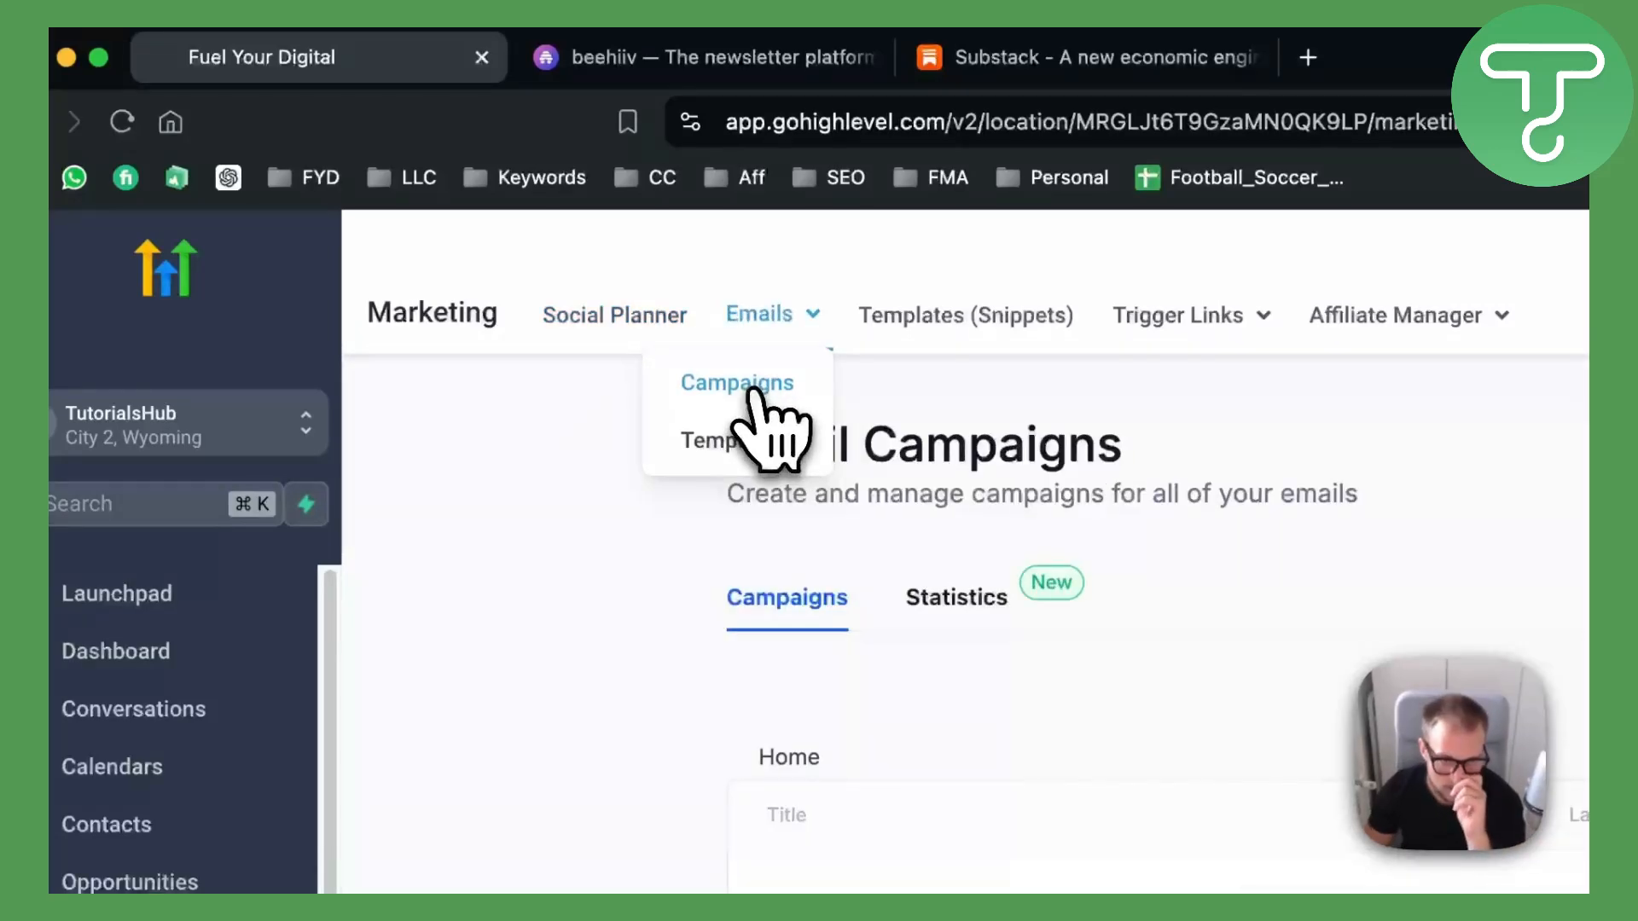
# - Go from Email Campaigns to Email Templates and start a new Email Marketing Template
pyautogui.click(737, 383)
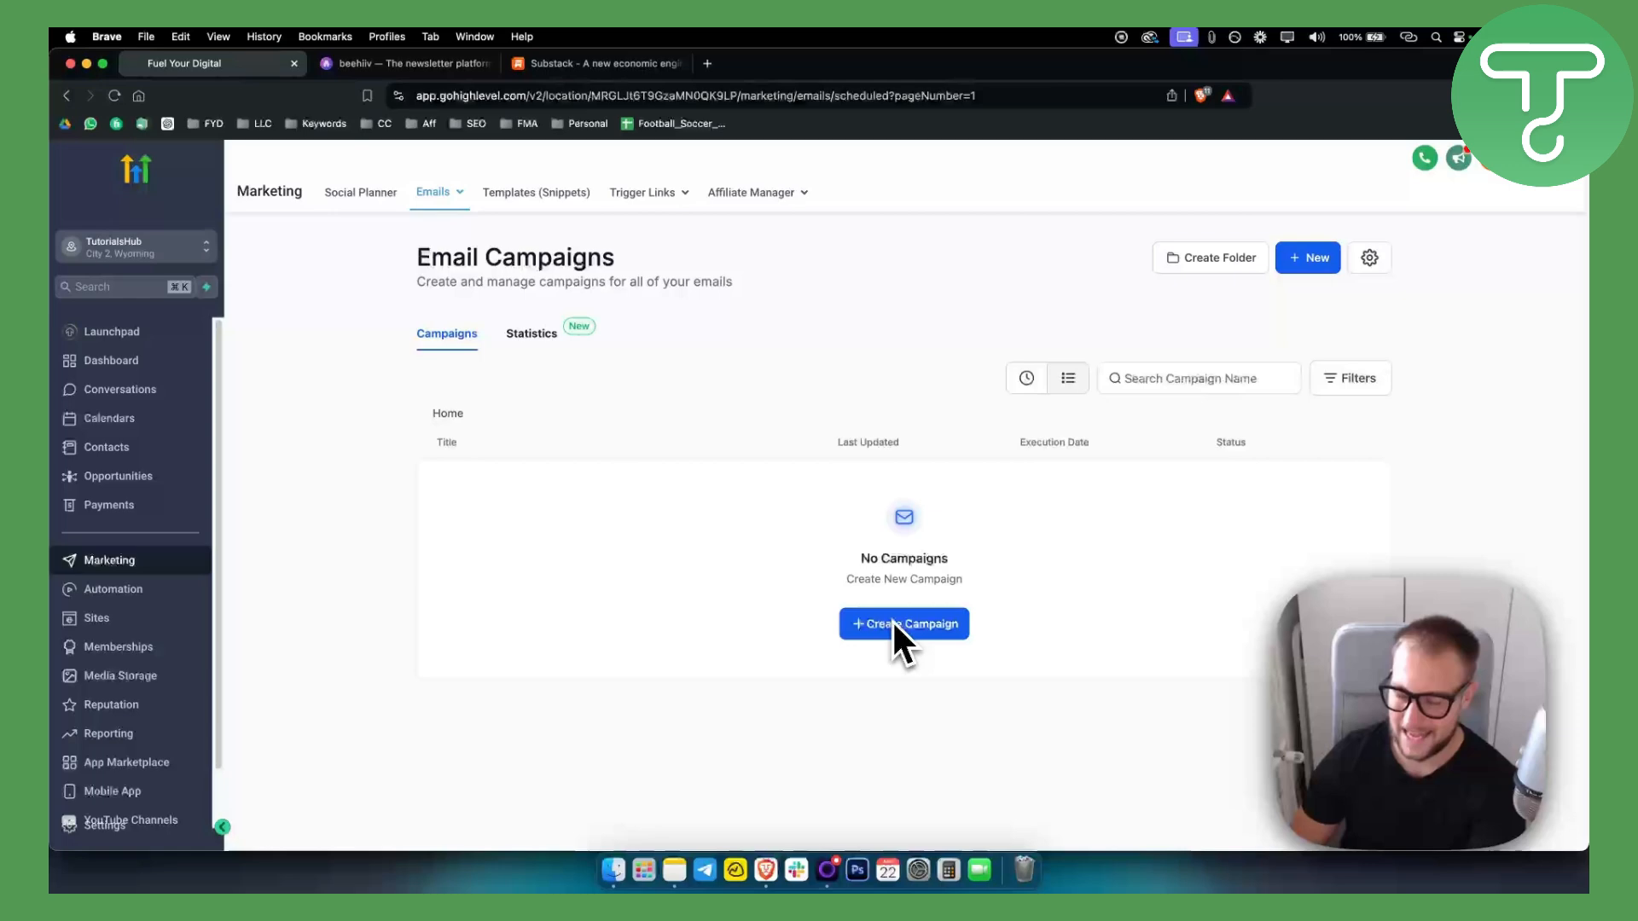
pyautogui.click(433, 192)
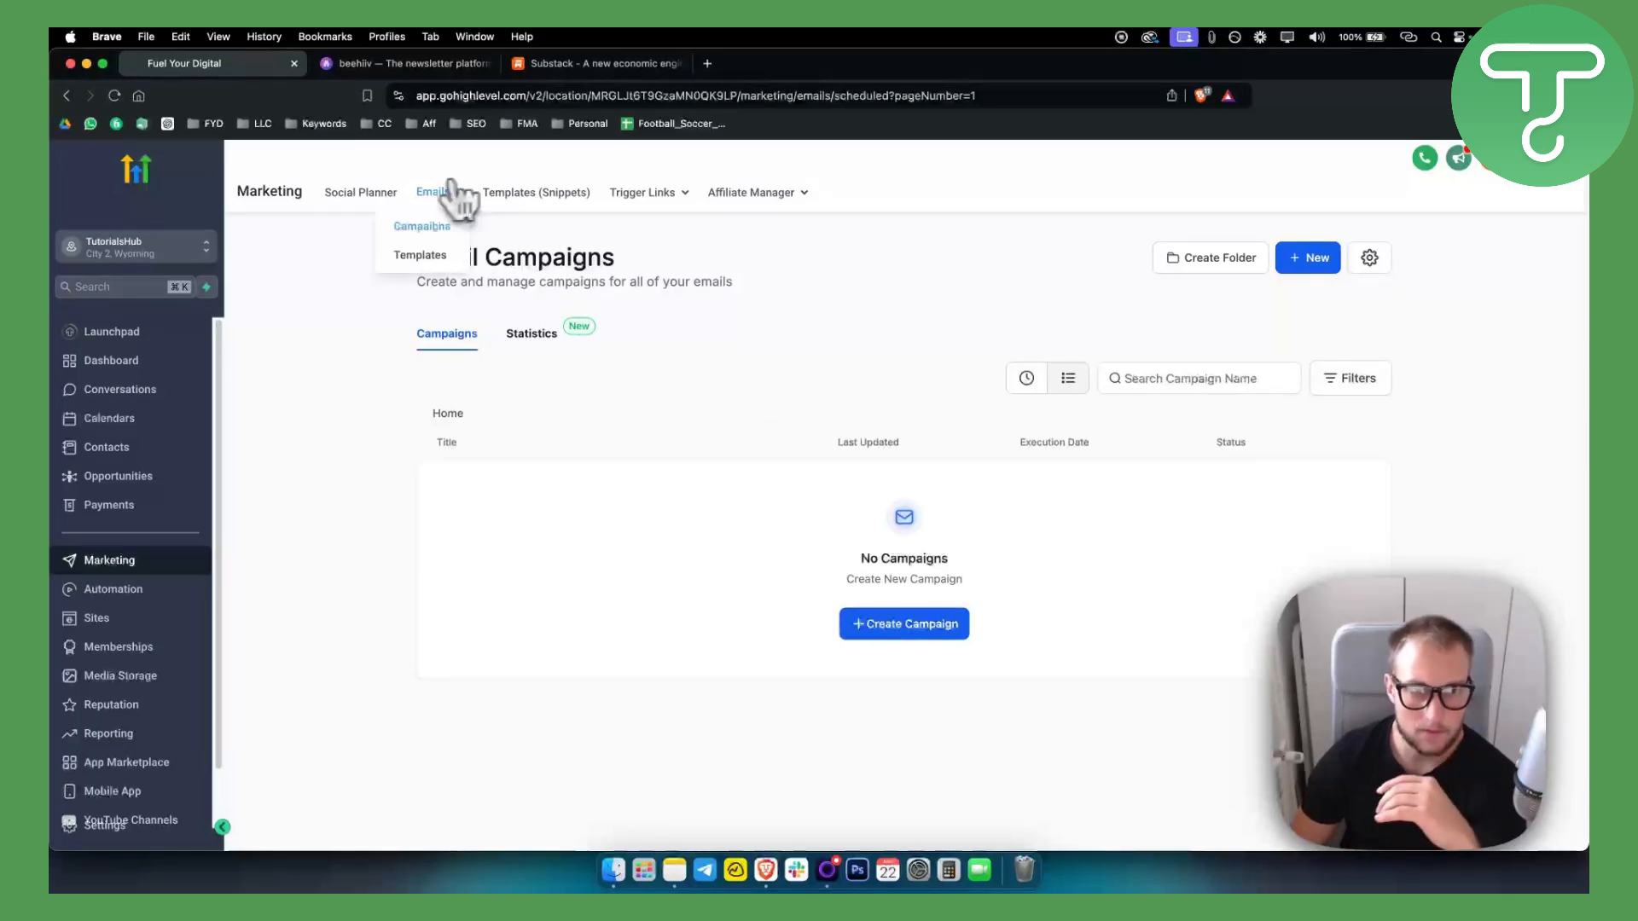
pyautogui.click(419, 255)
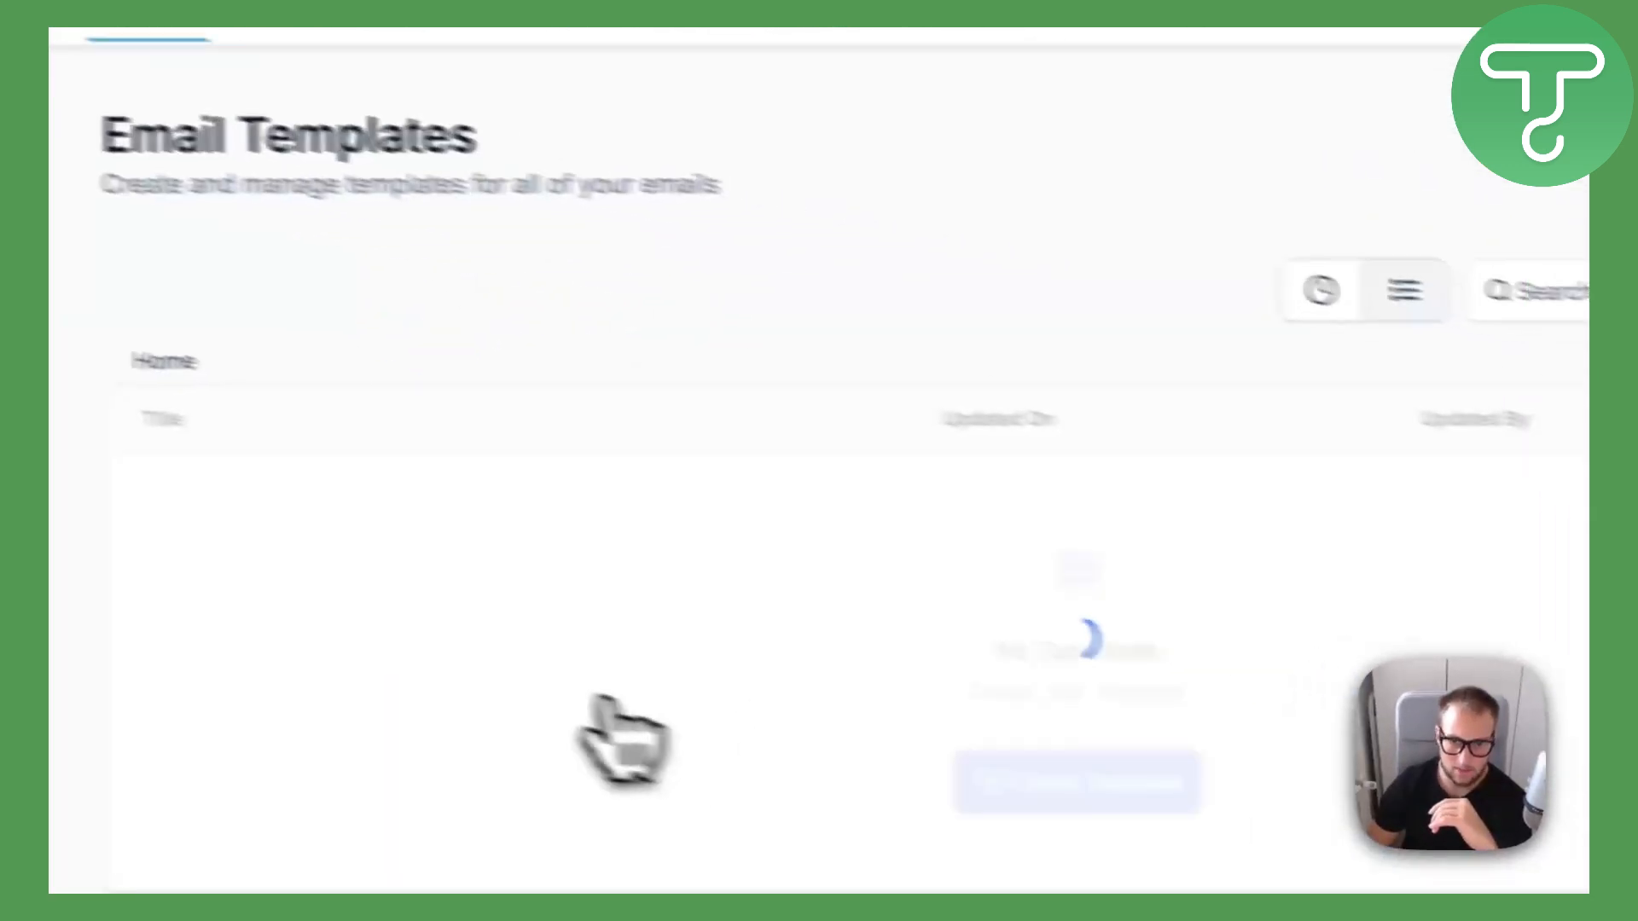
pyautogui.click(1341, 159)
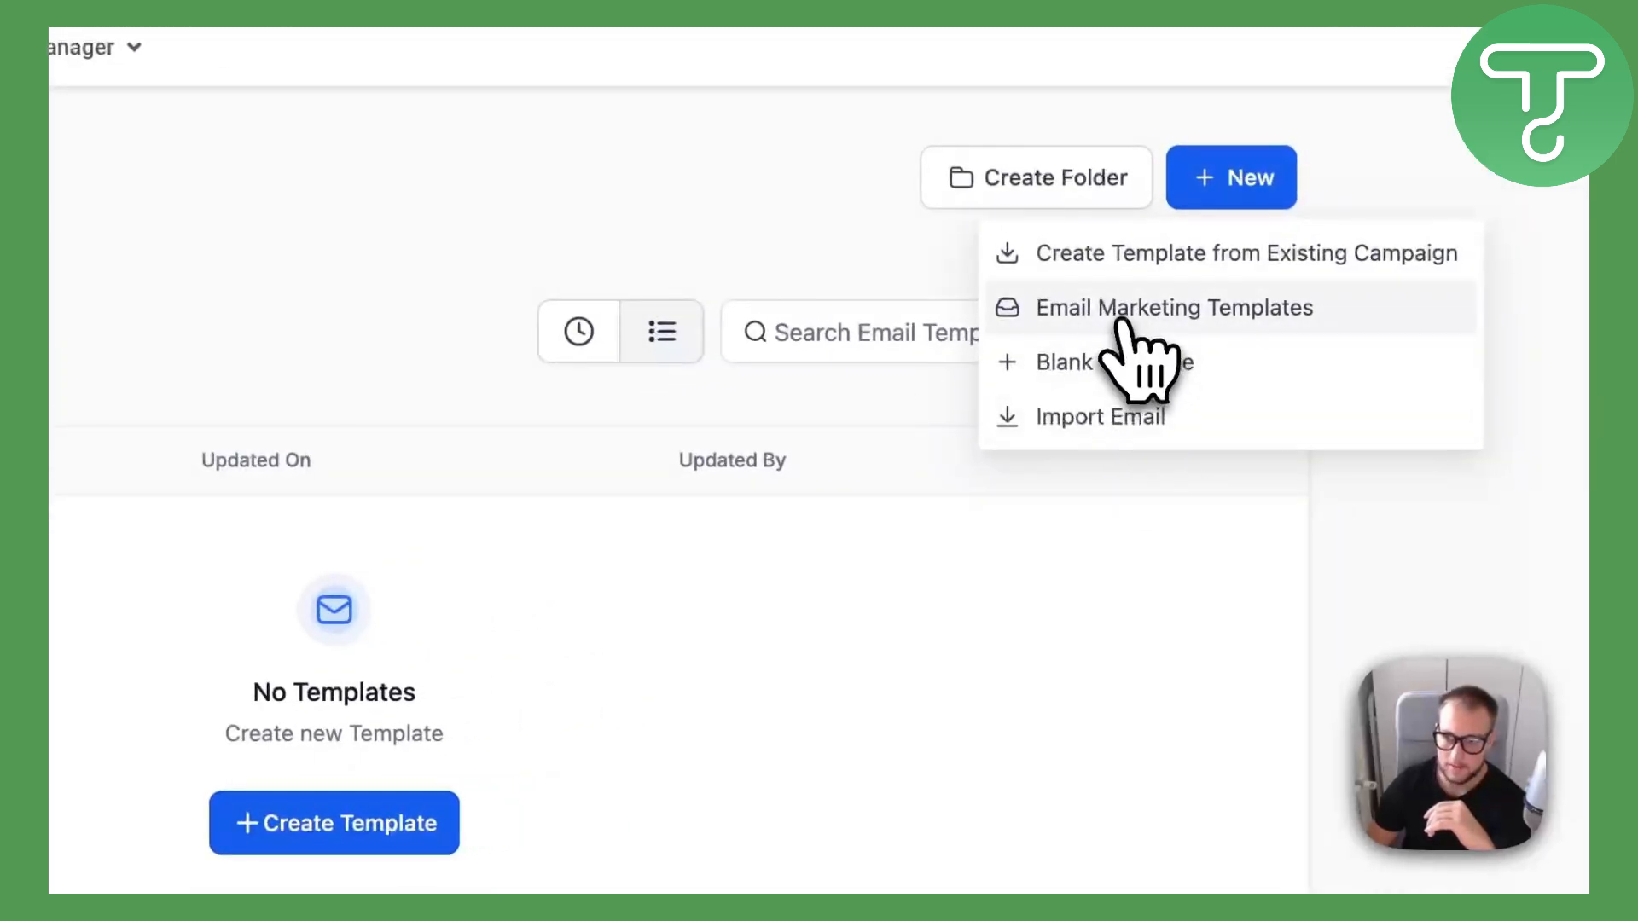
pyautogui.click(1174, 308)
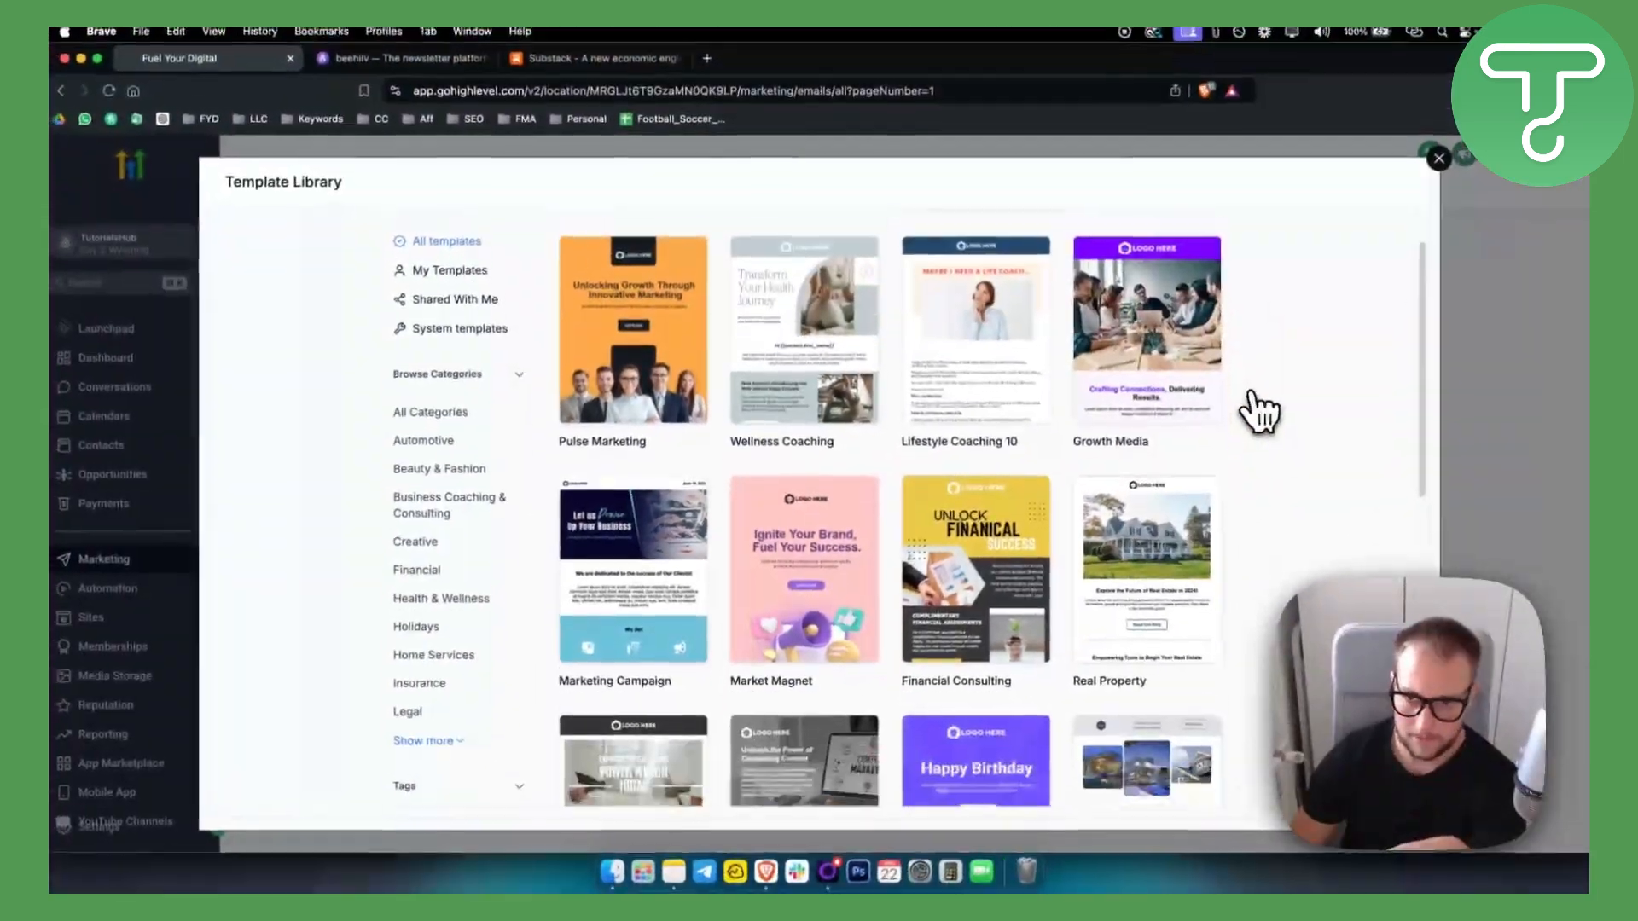
# - Browse more library templates and open the Marketing Agency template in the email builder
pyautogui.scroll(-3)
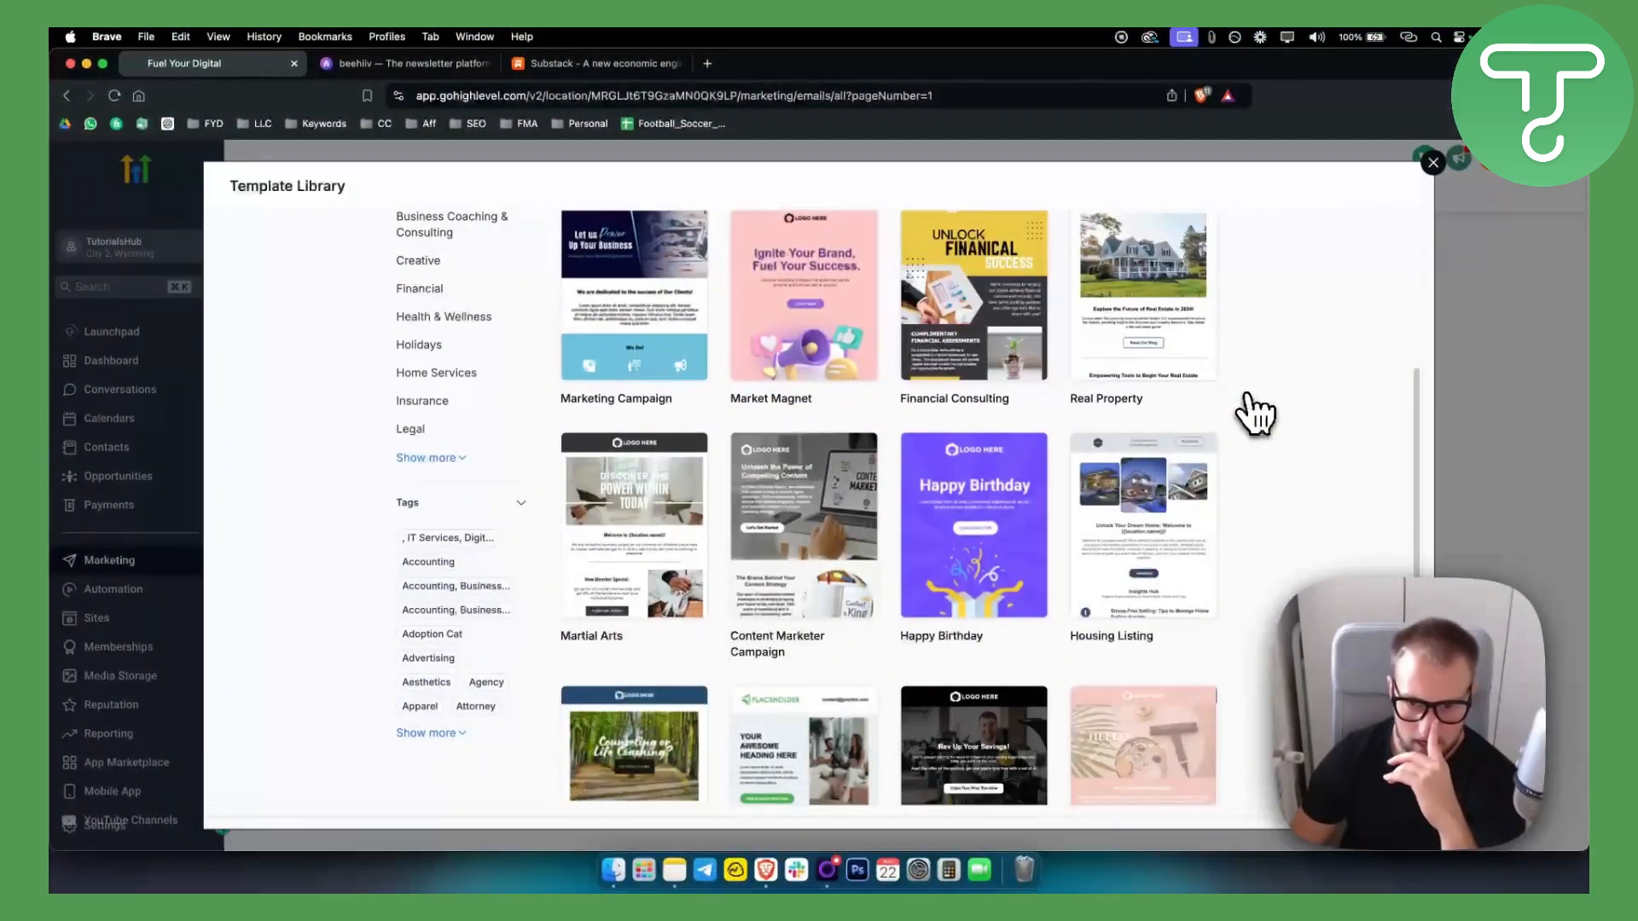
pyautogui.moveTo(1168, 535)
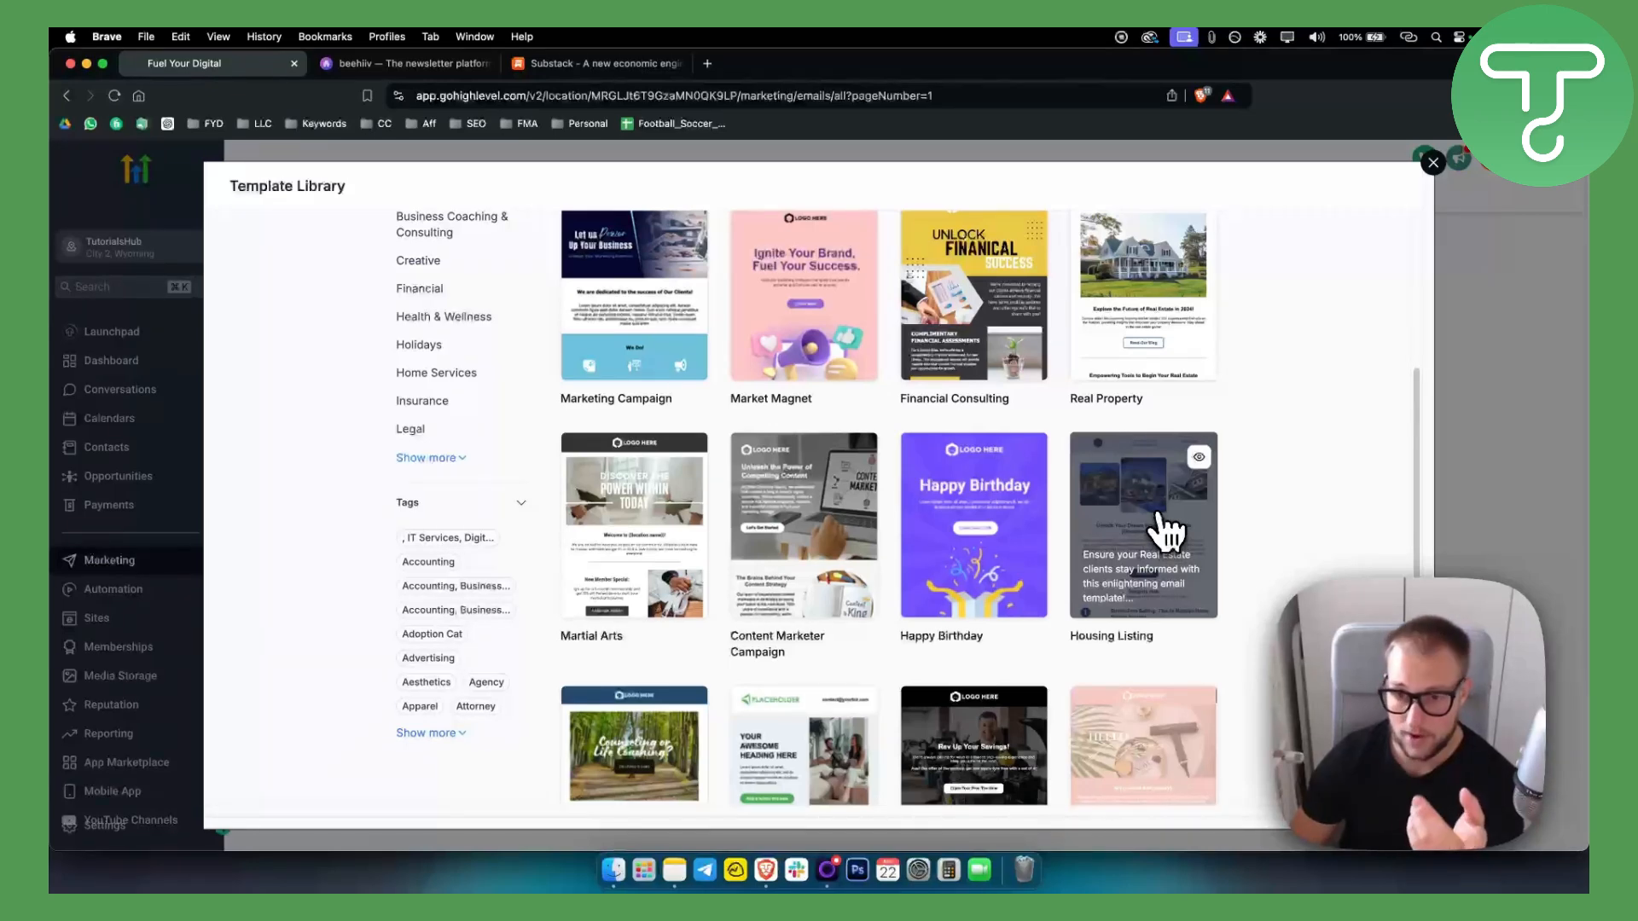
pyautogui.scroll(-3)
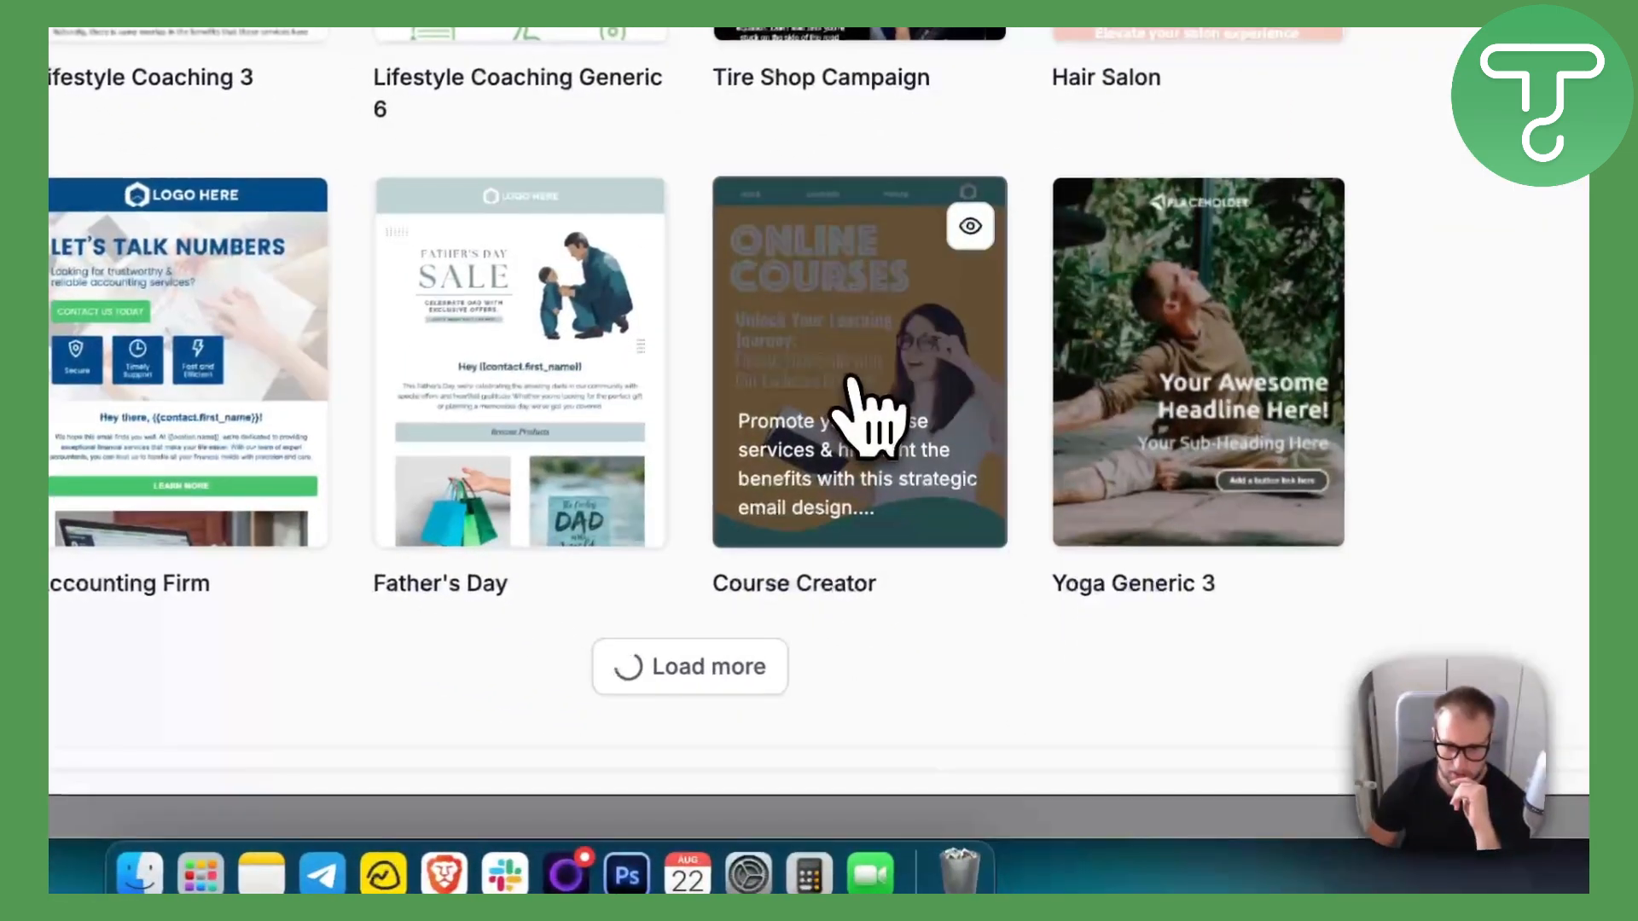
pyautogui.click(689, 666)
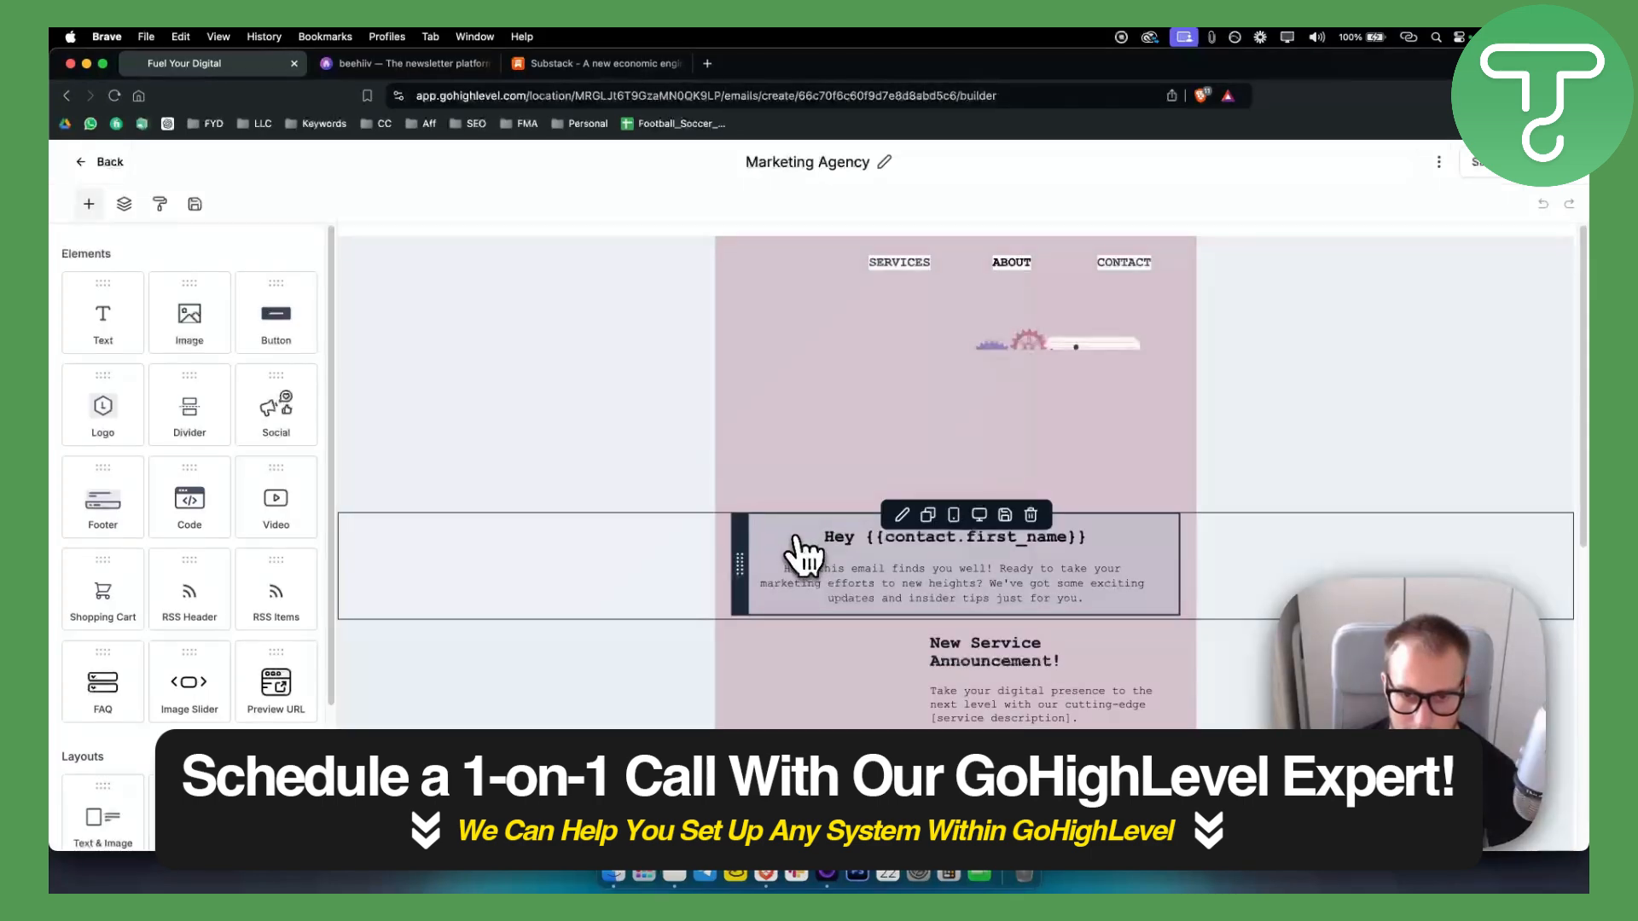
# - Scroll through the Marketing Agency template, then exit the builder back to Marketing Emails
pyautogui.scroll(-3)
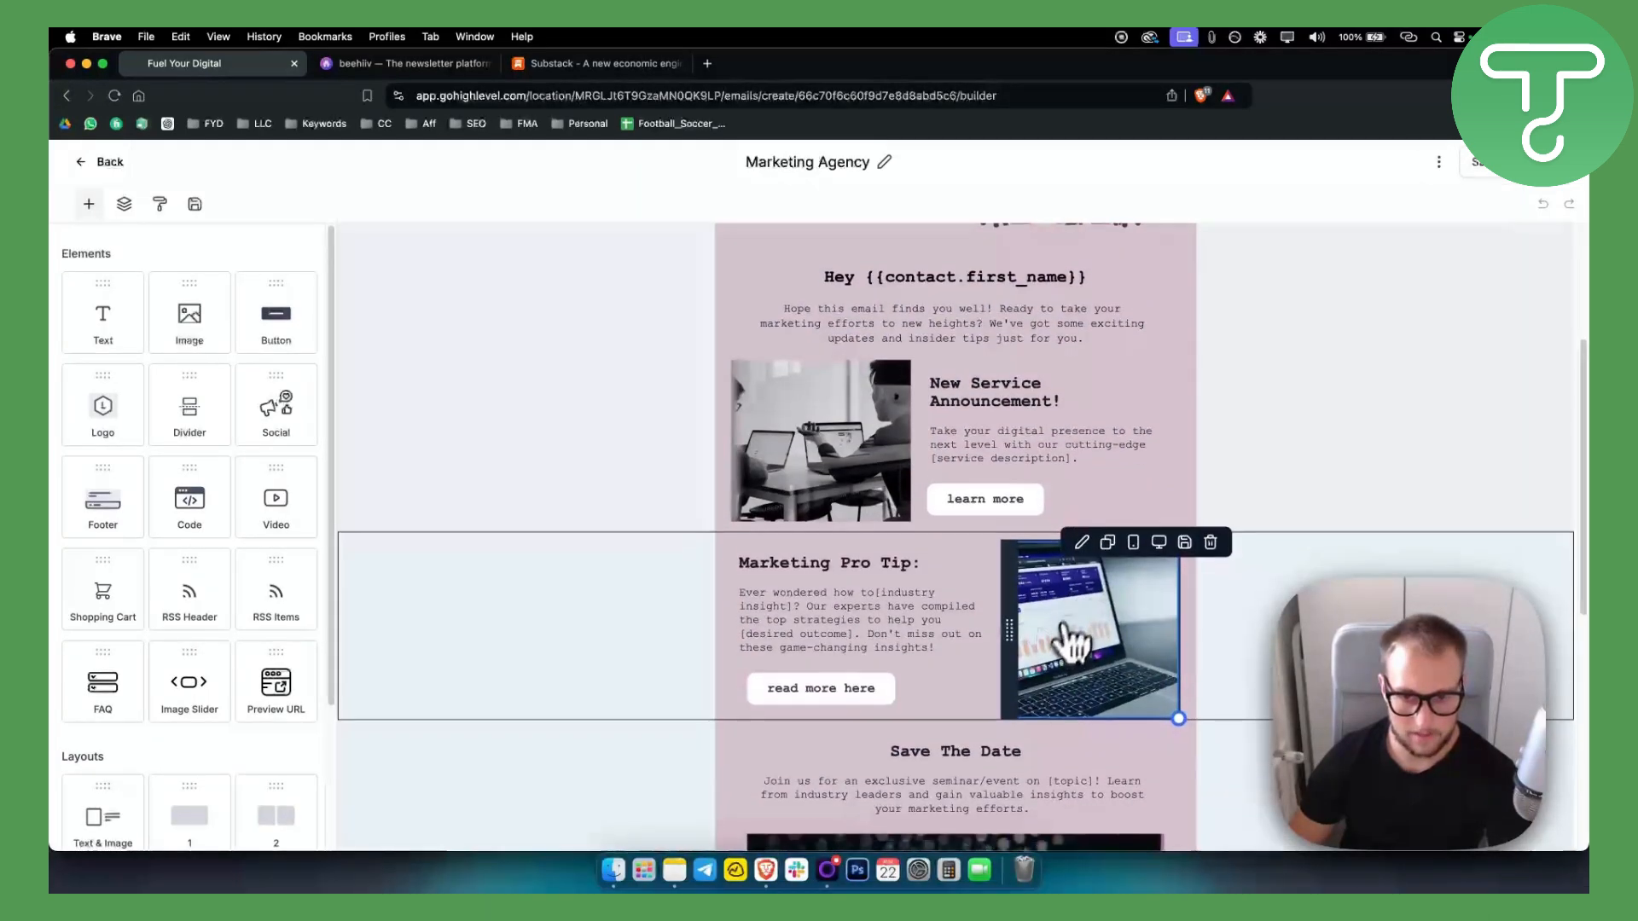
pyautogui.scroll(-3)
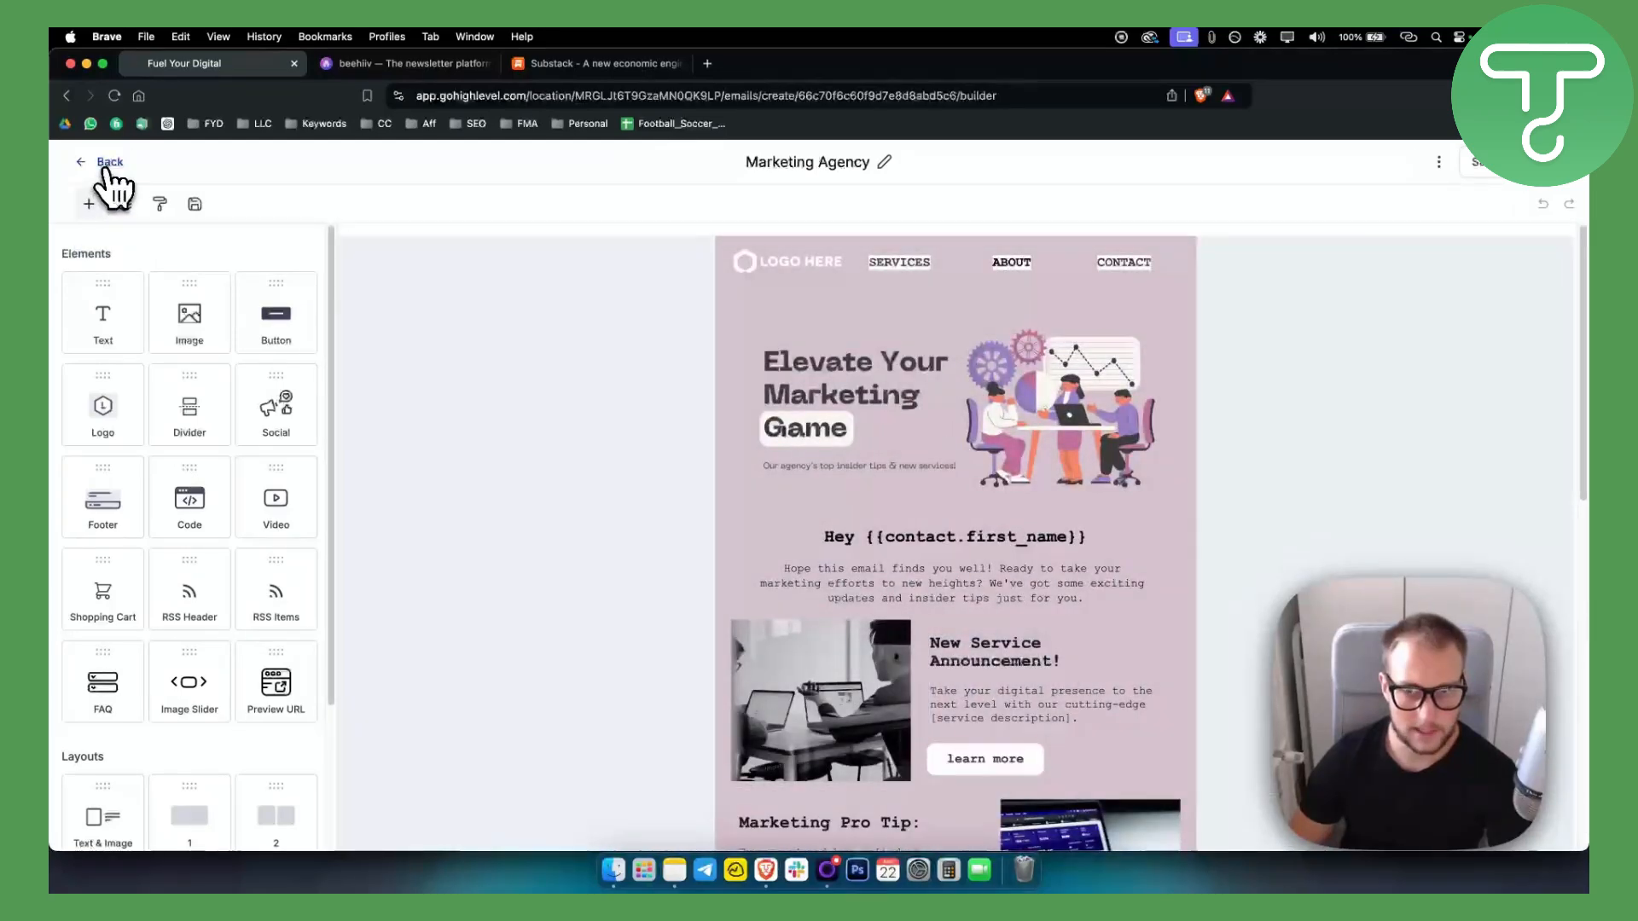
pyautogui.click(111, 161)
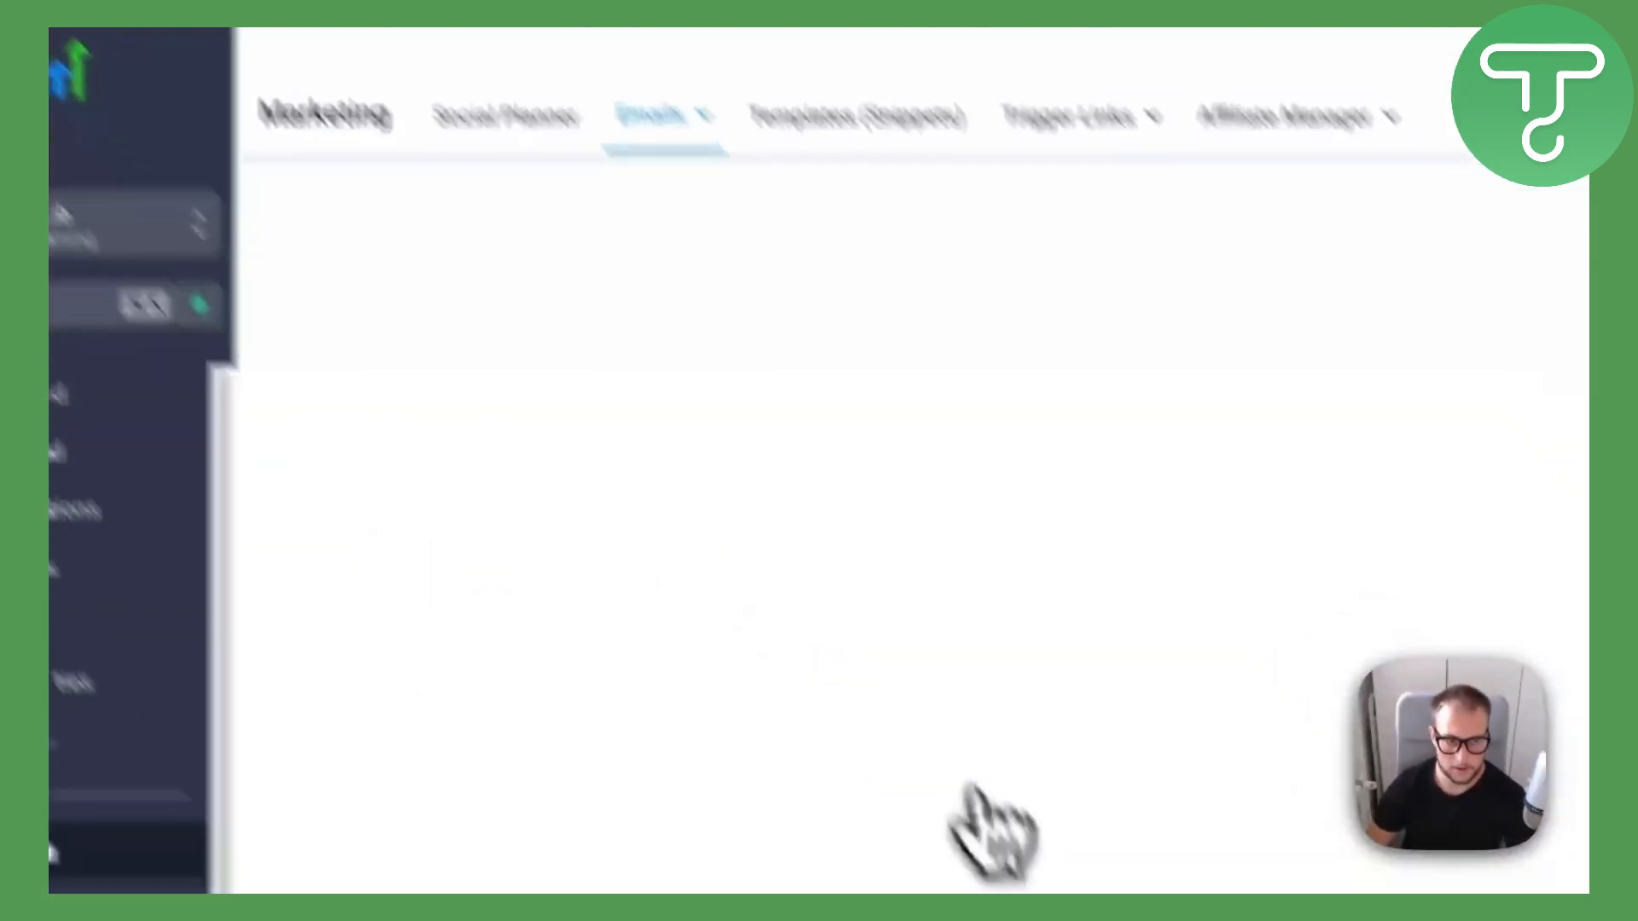
# - Go to Memberships > Communities and start a new community group with Create Group
pyautogui.click(809, 249)
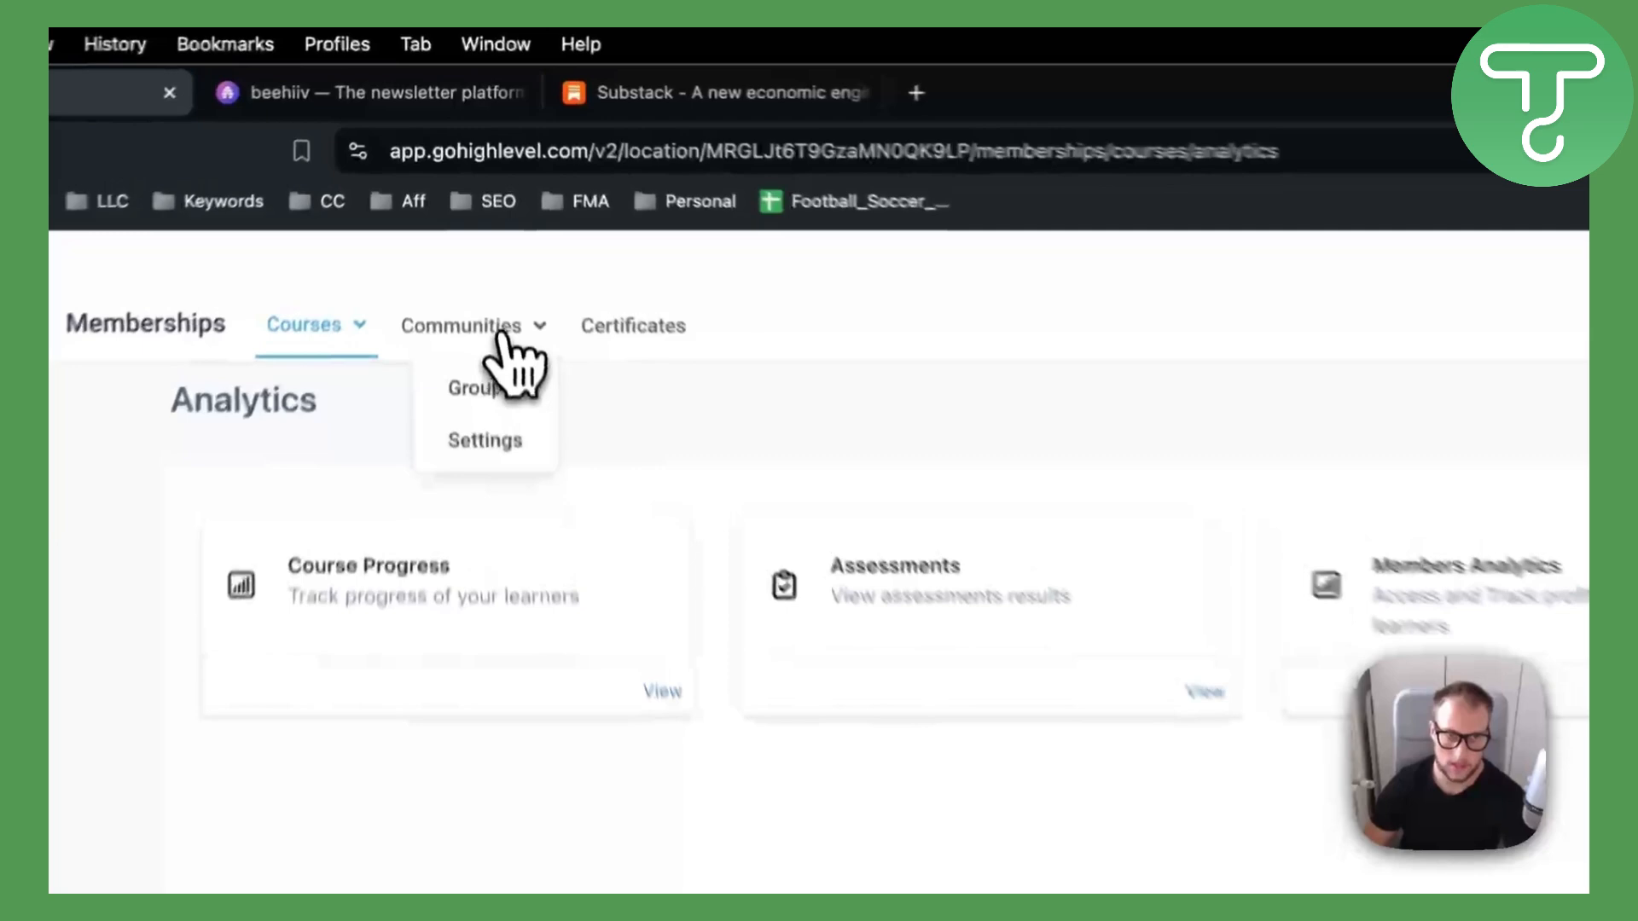
pyautogui.click(475, 389)
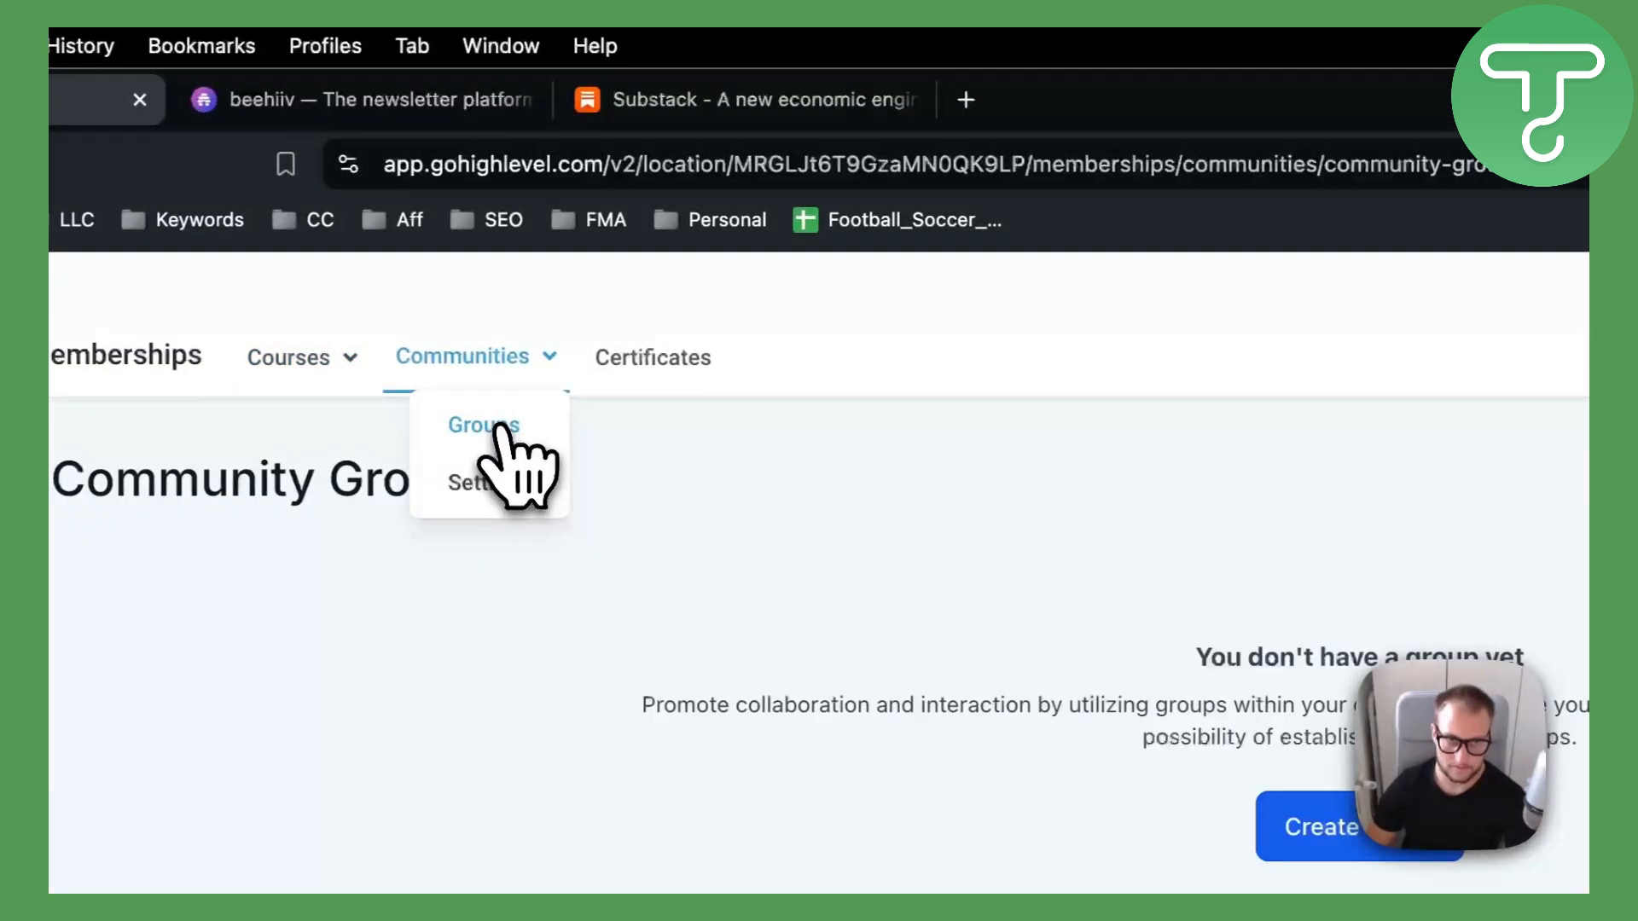
pyautogui.click(483, 424)
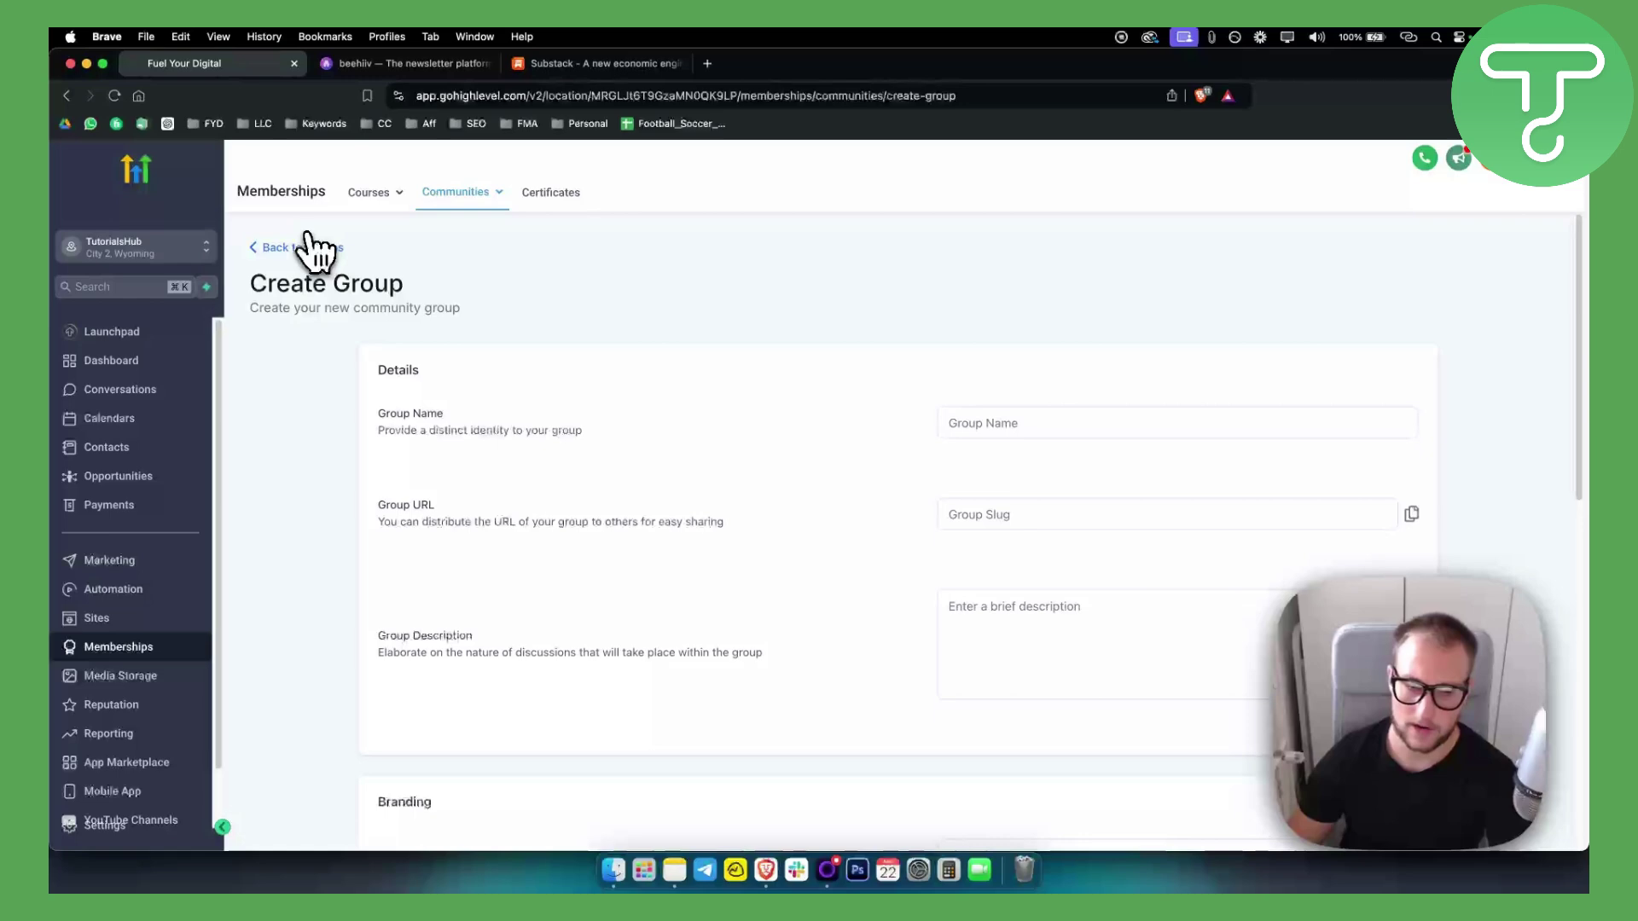
pyautogui.moveTo(336, 228)
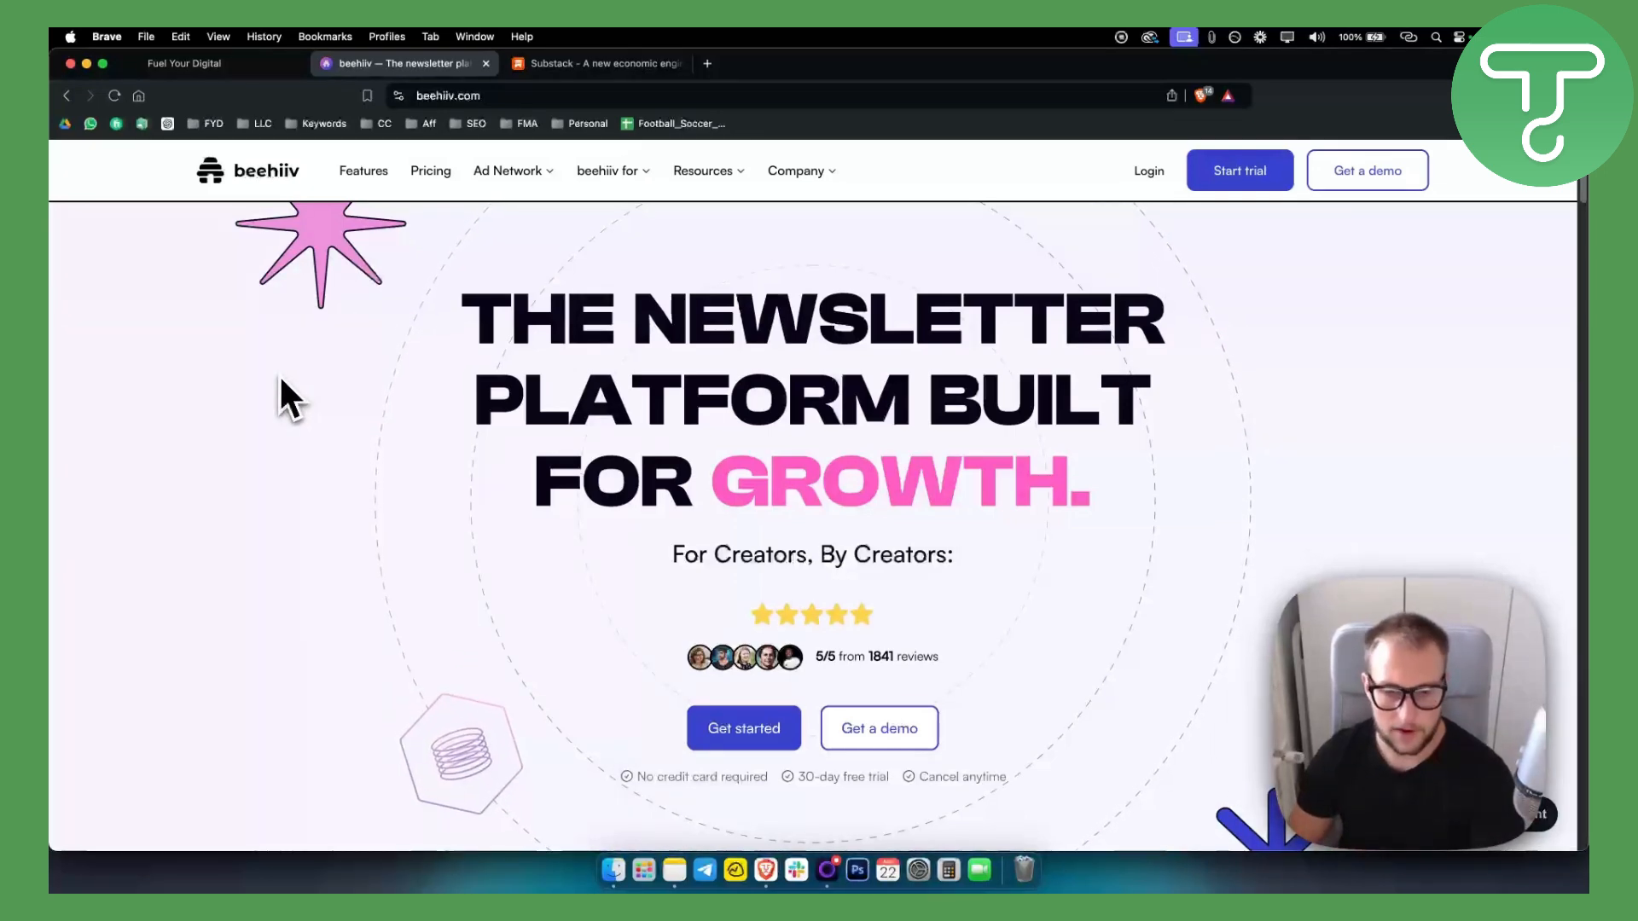
# - Scroll the beehiiv homepage, then view pricing for Launch, Scale, Max and Enterprise plans
pyautogui.scroll(-3)
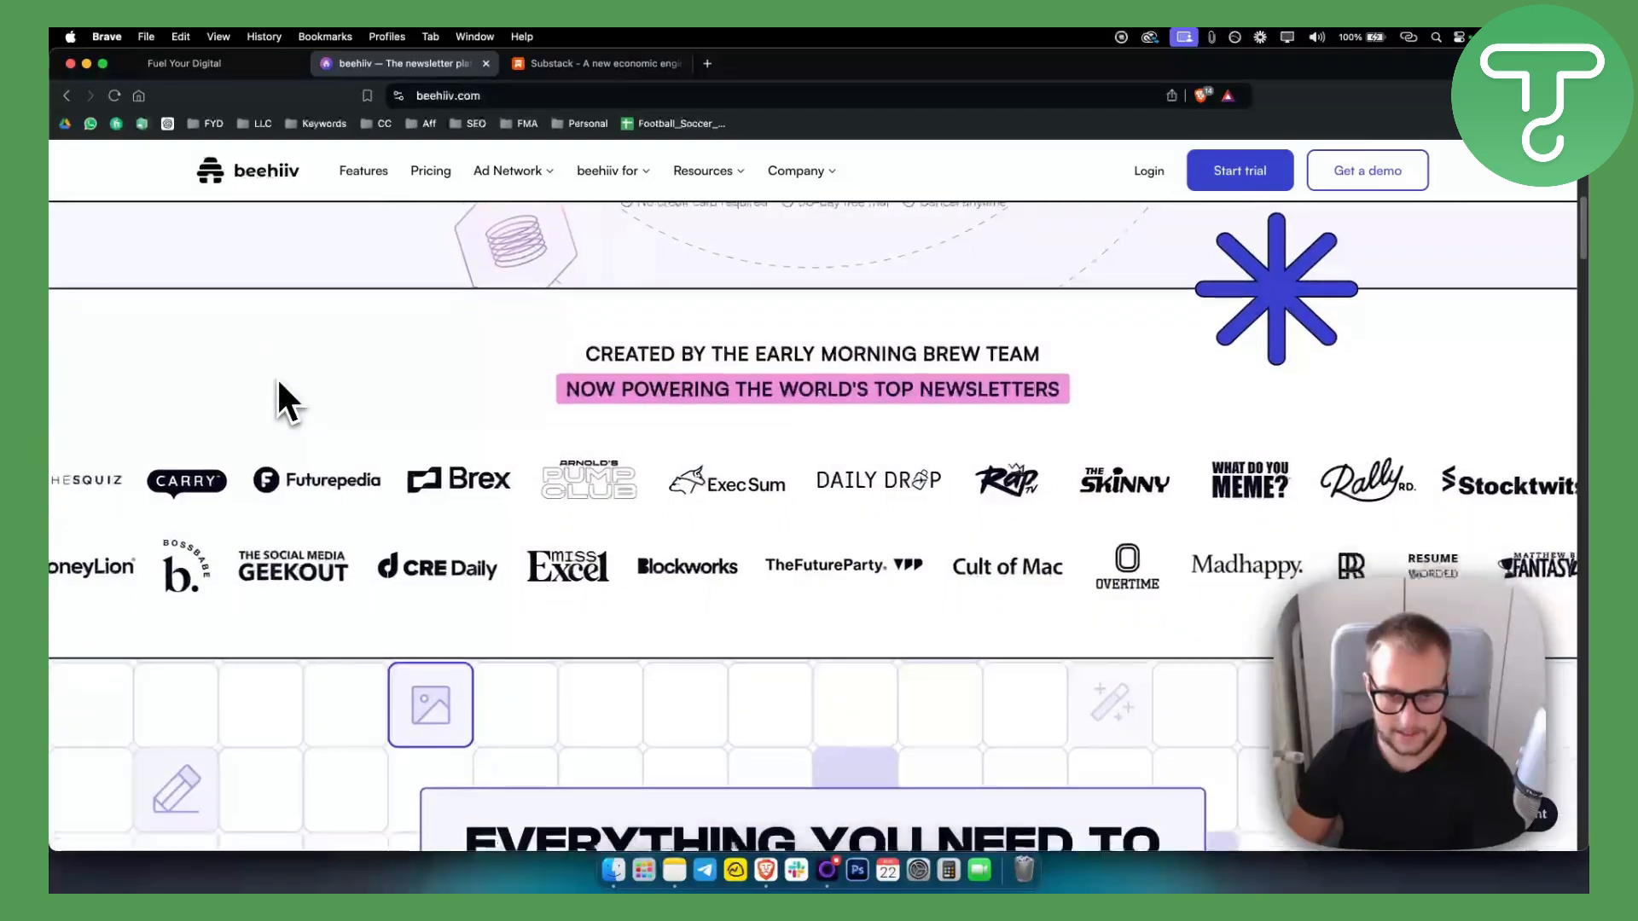
pyautogui.scroll(-3)
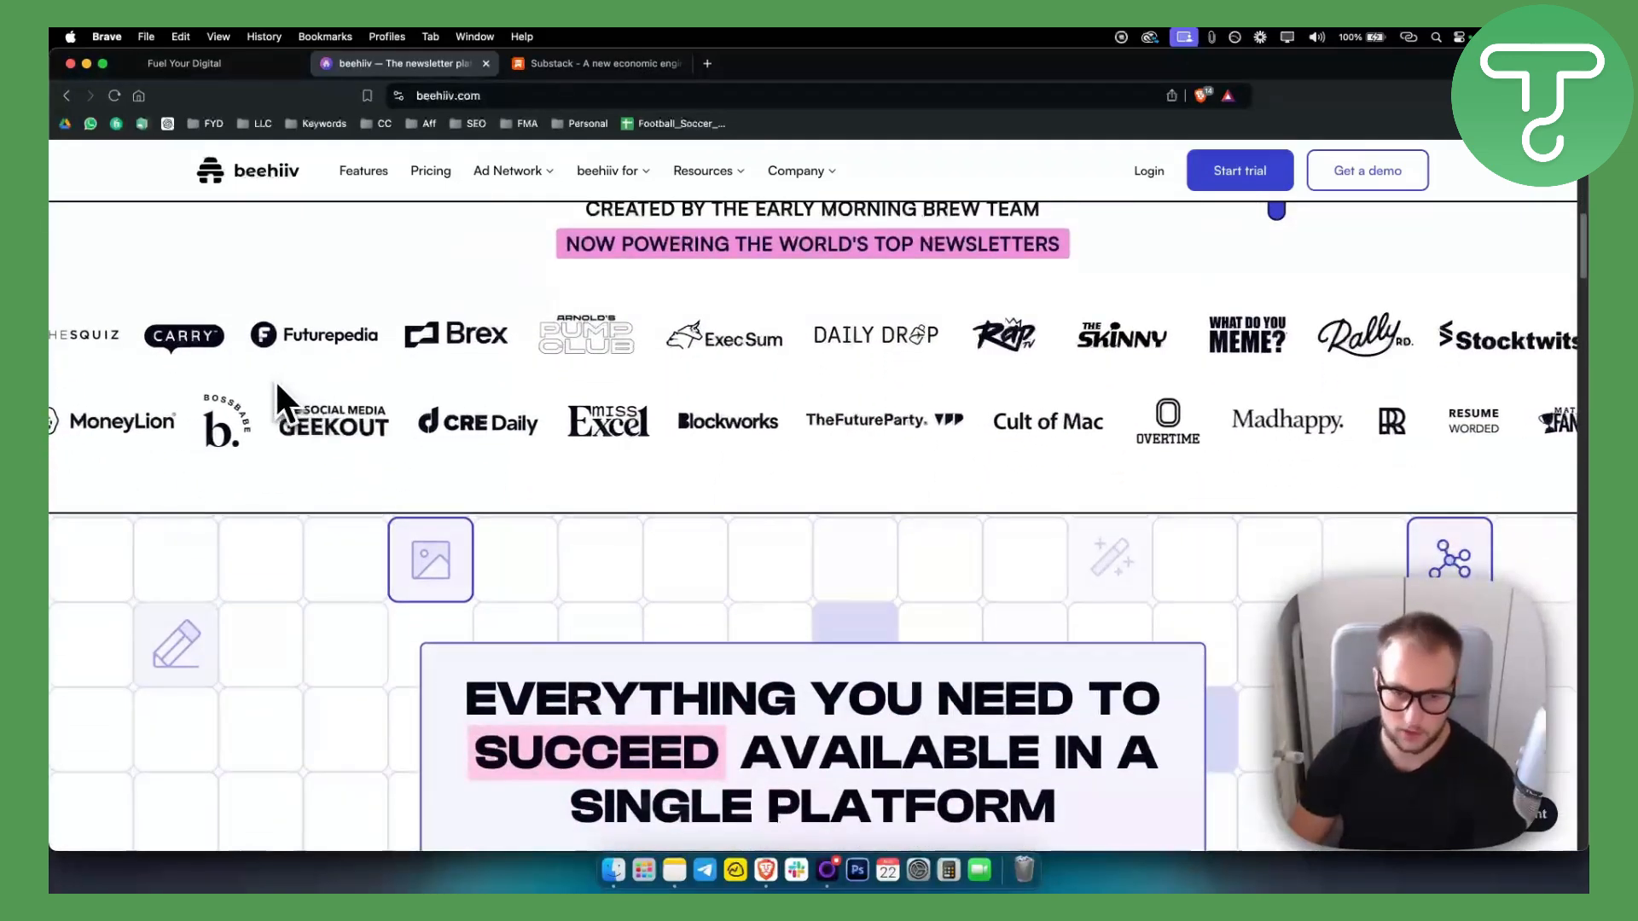
pyautogui.scroll(-3)
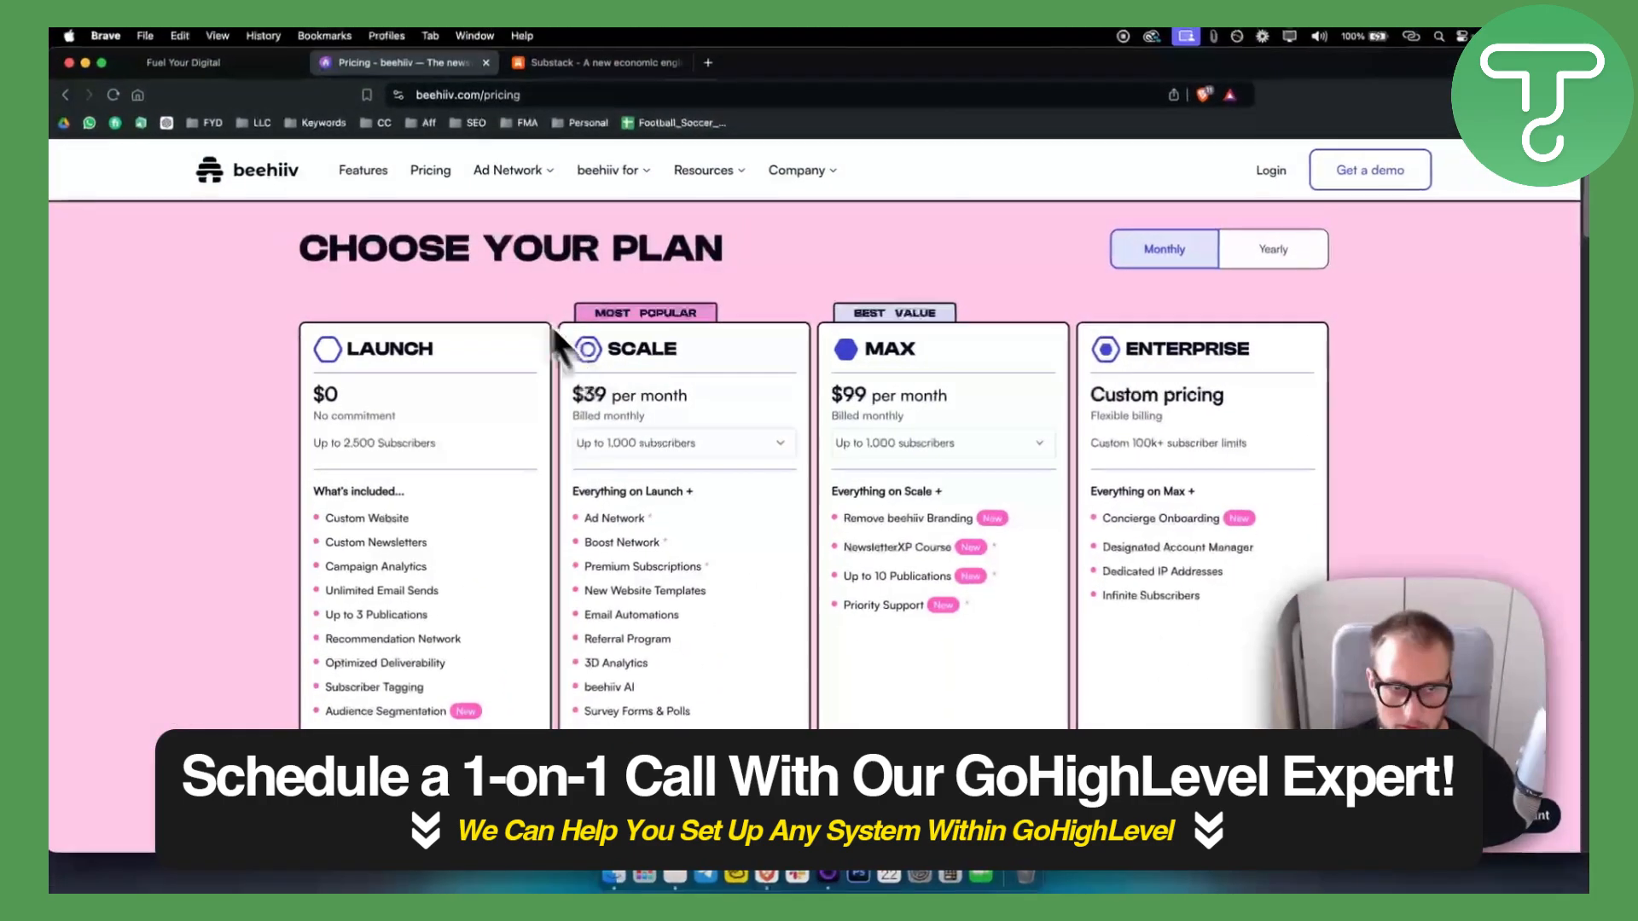
# - Open beehiiv's Content Creators page and scroll through its engagement and revenue highlights
pyautogui.click(613, 171)
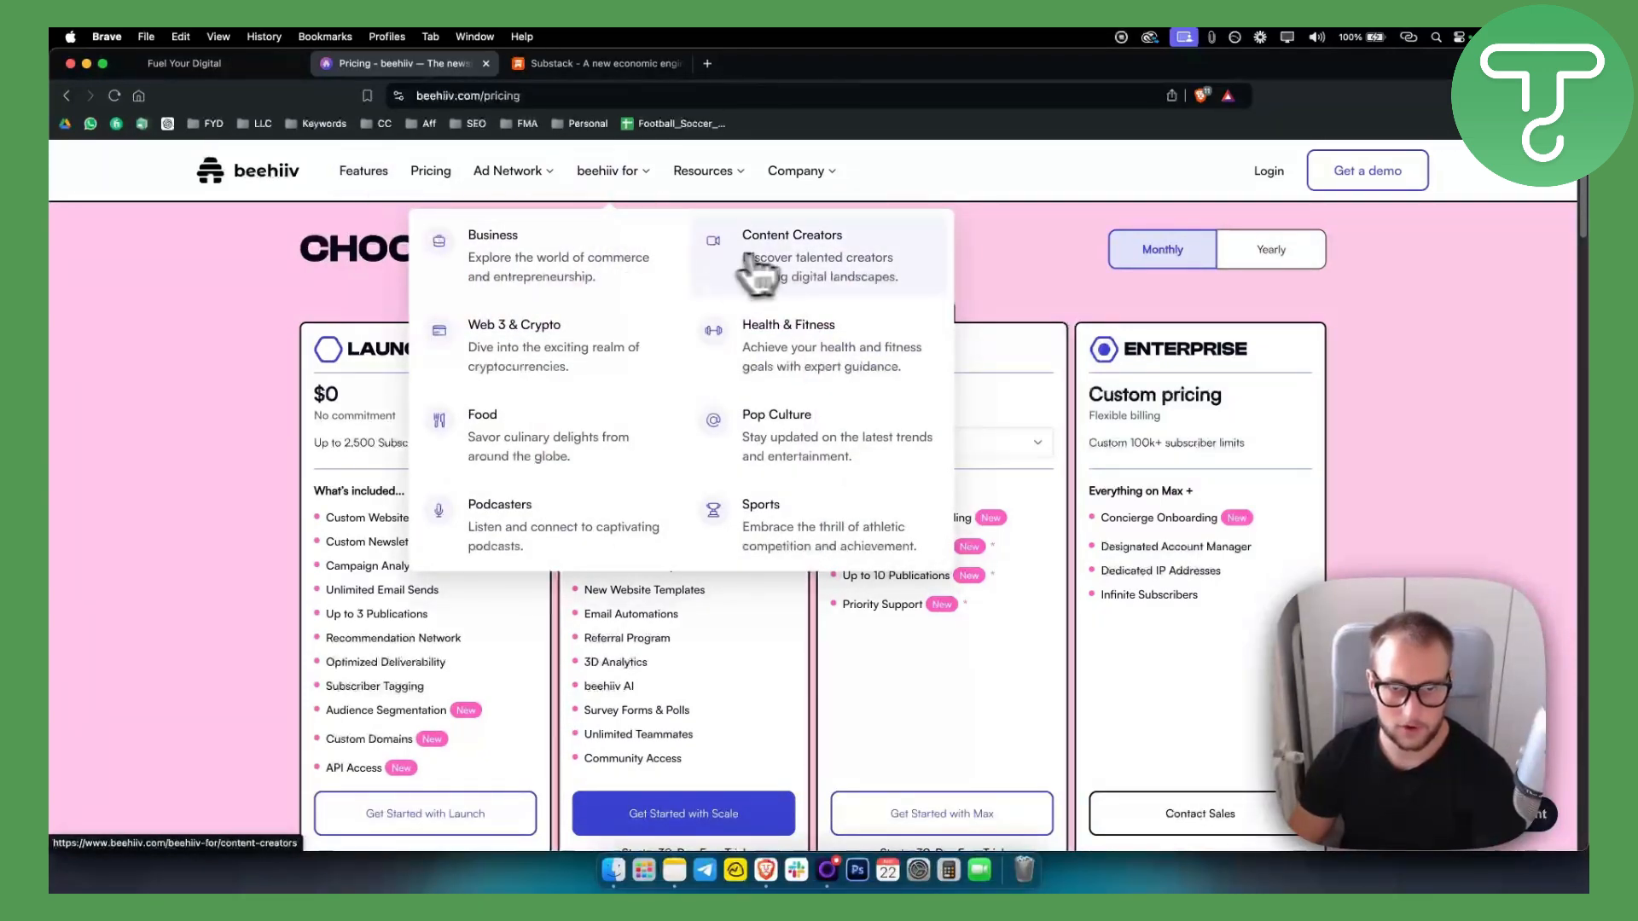
pyautogui.click(792, 235)
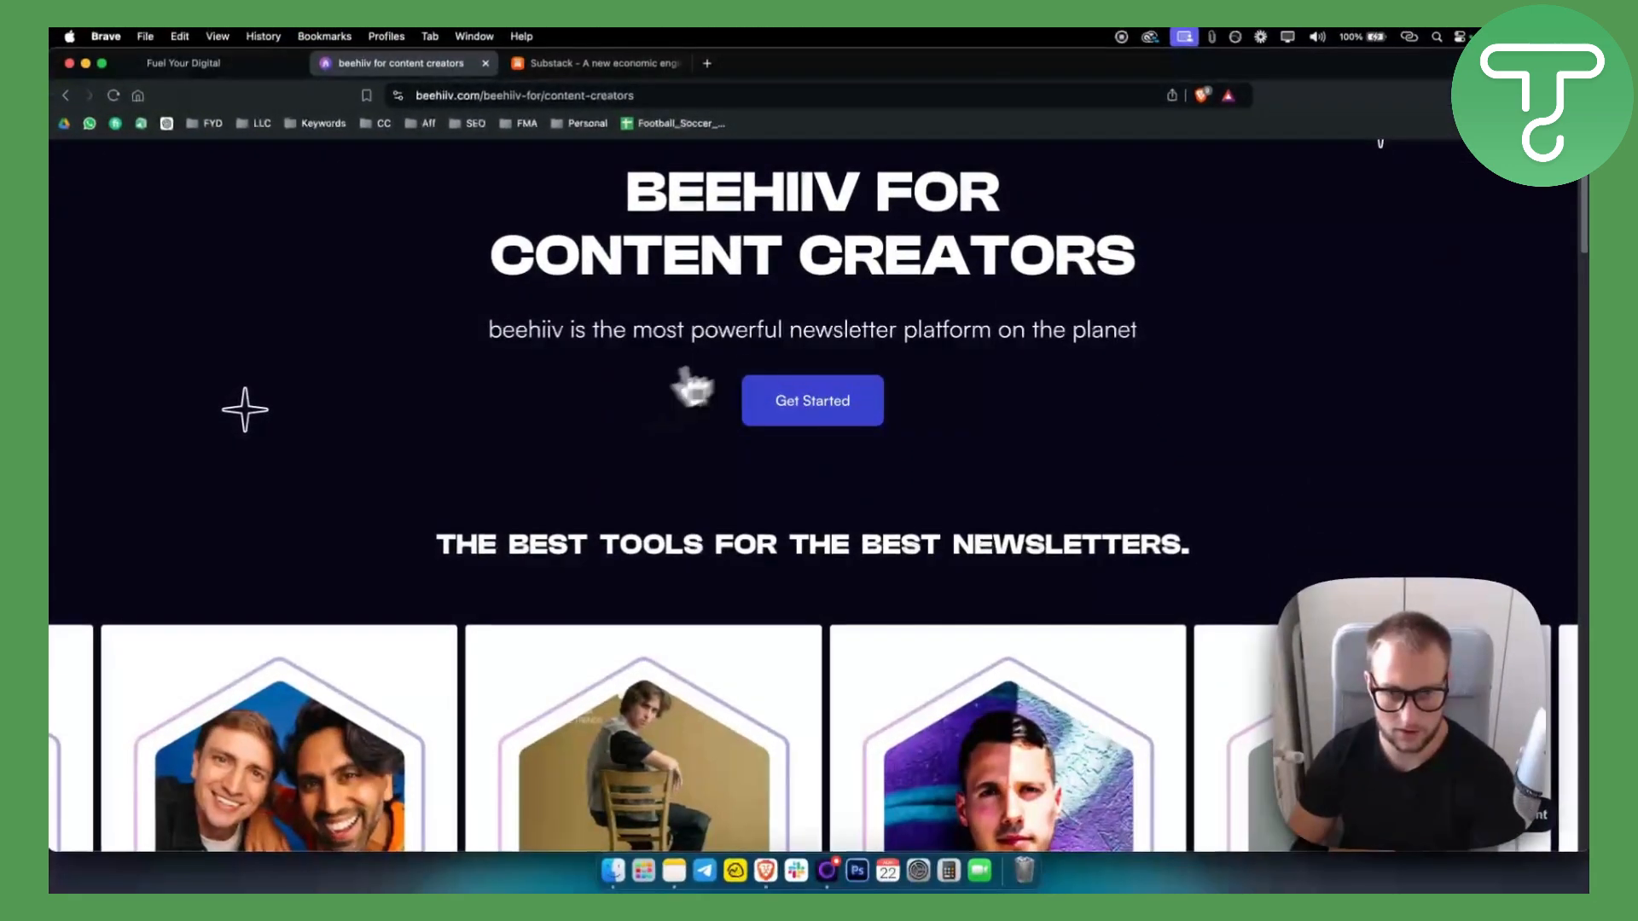
pyautogui.scroll(-3)
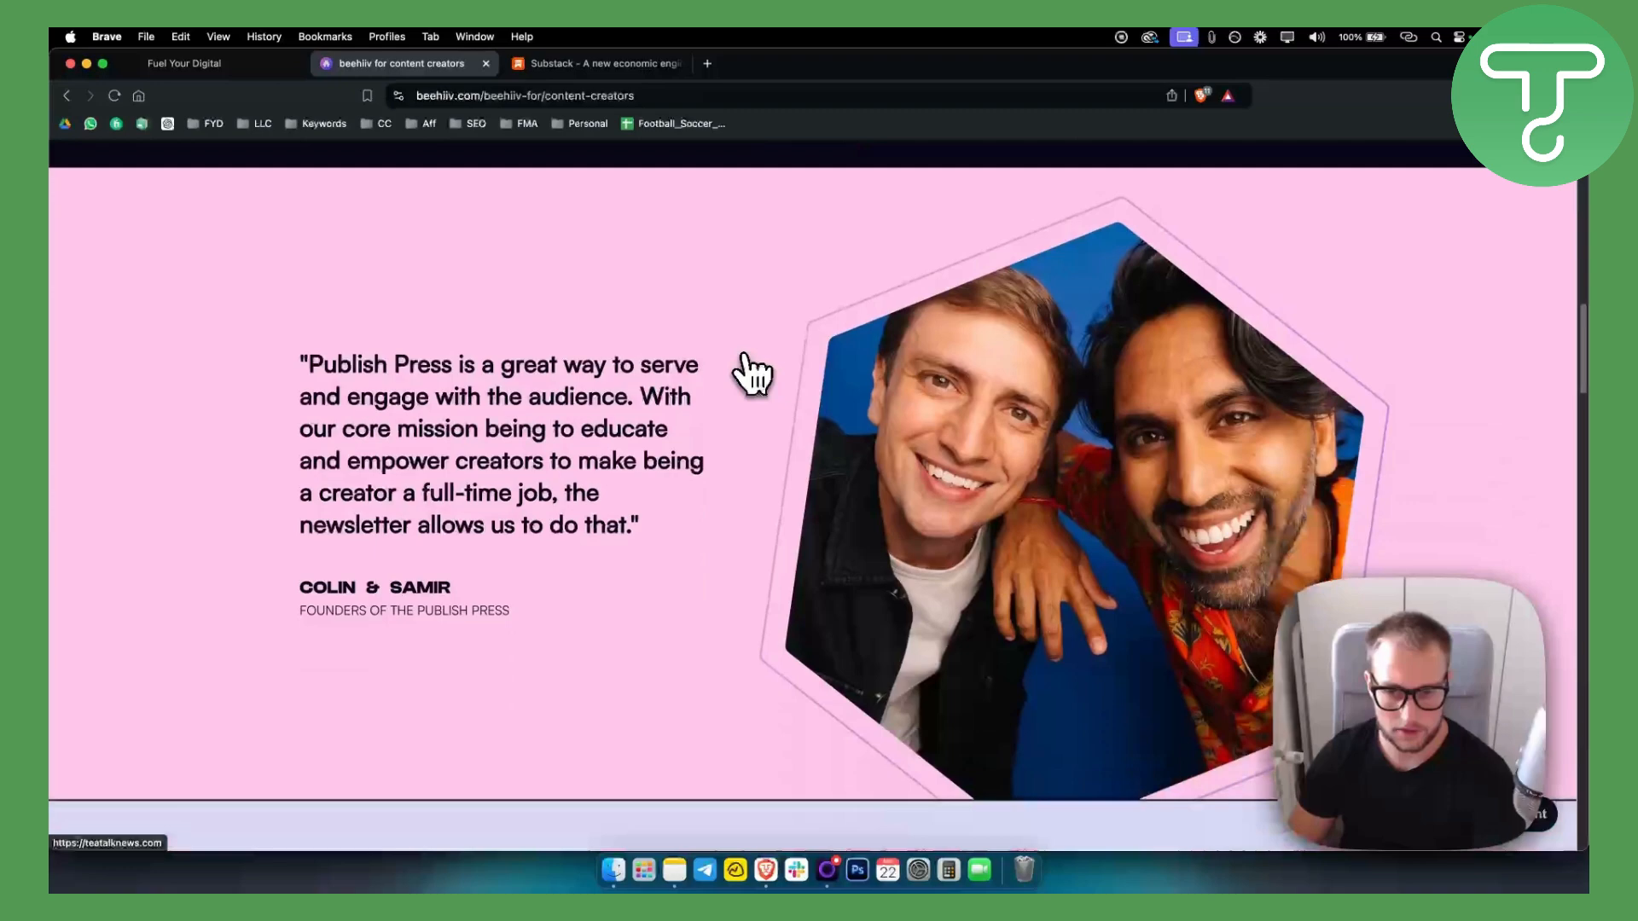
pyautogui.scroll(-3)
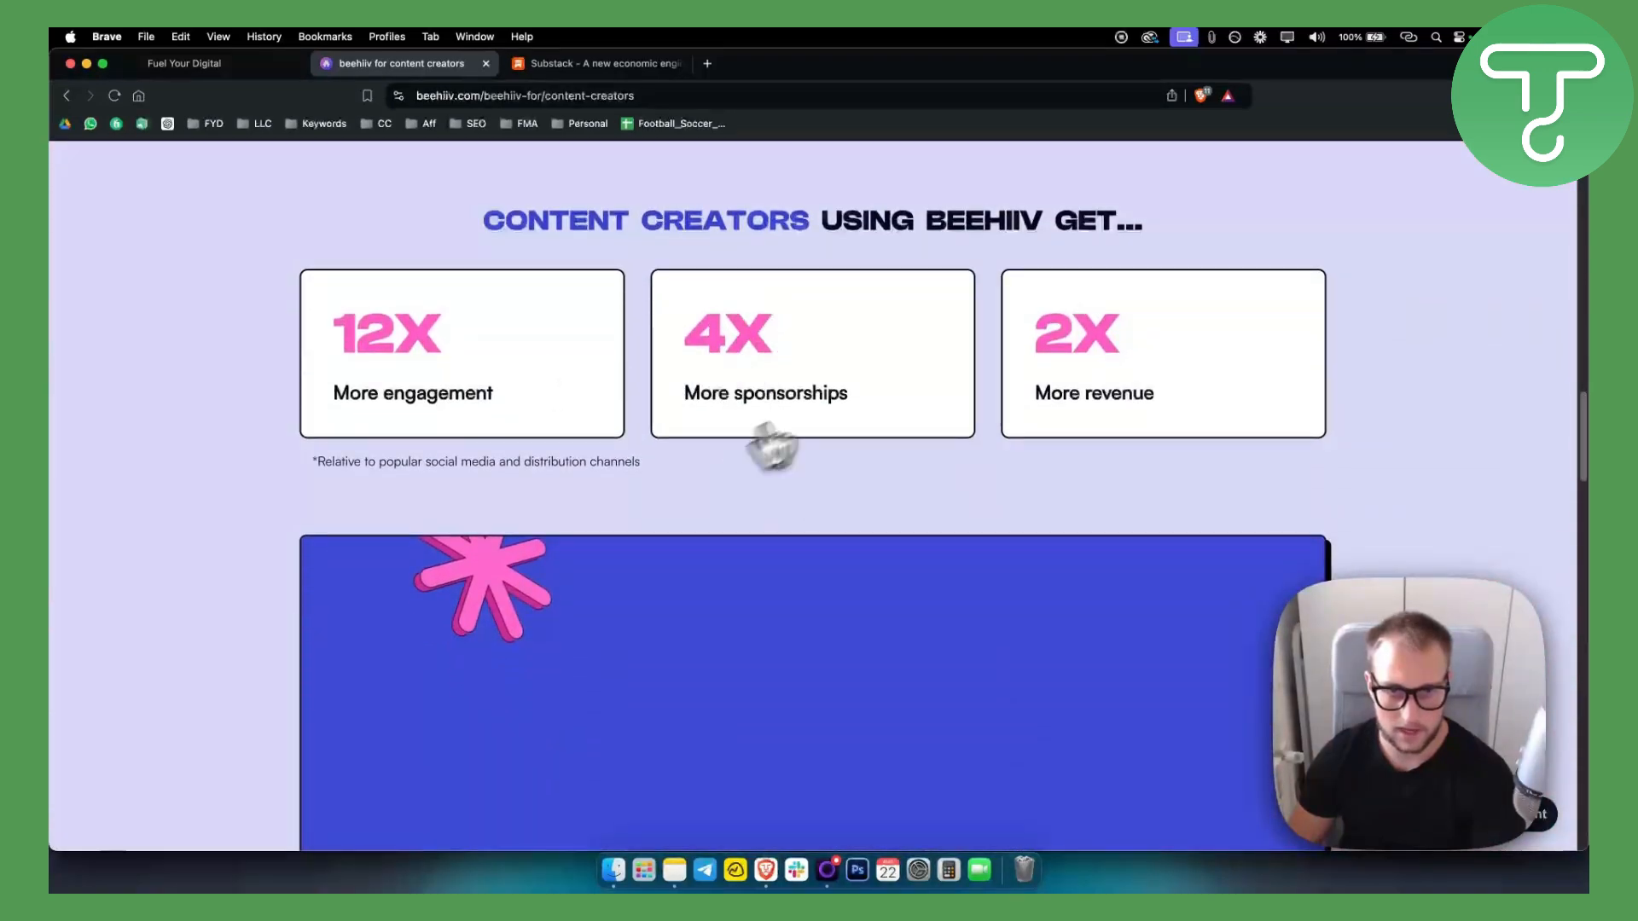
pyautogui.scroll(-3)
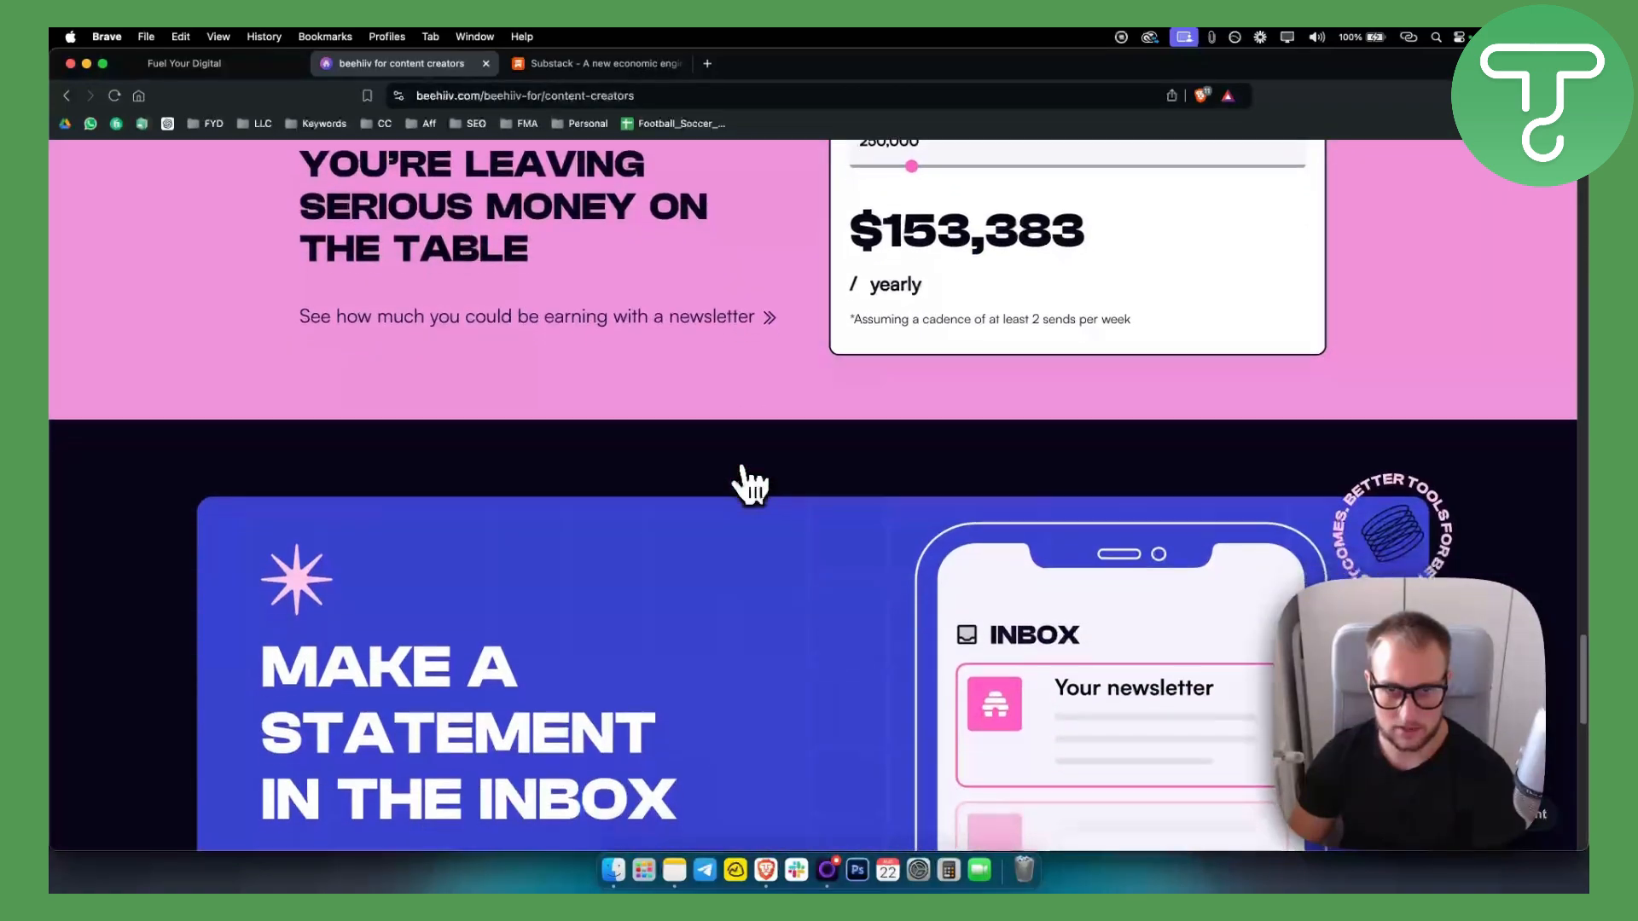
pyautogui.scroll(-3)
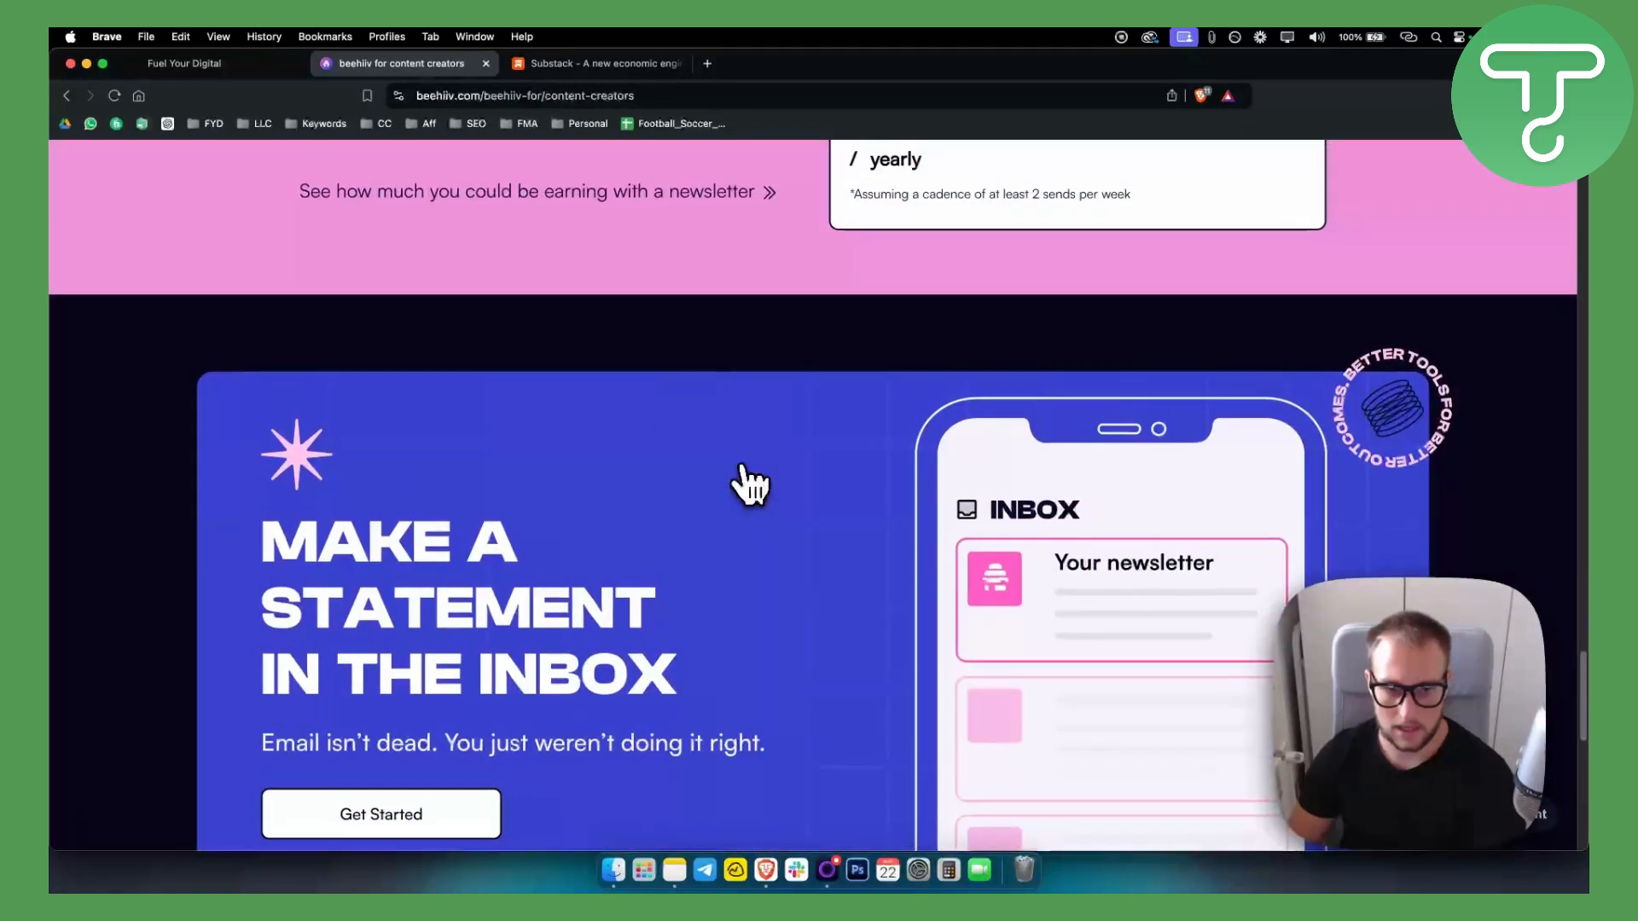
pyautogui.scroll(-3)
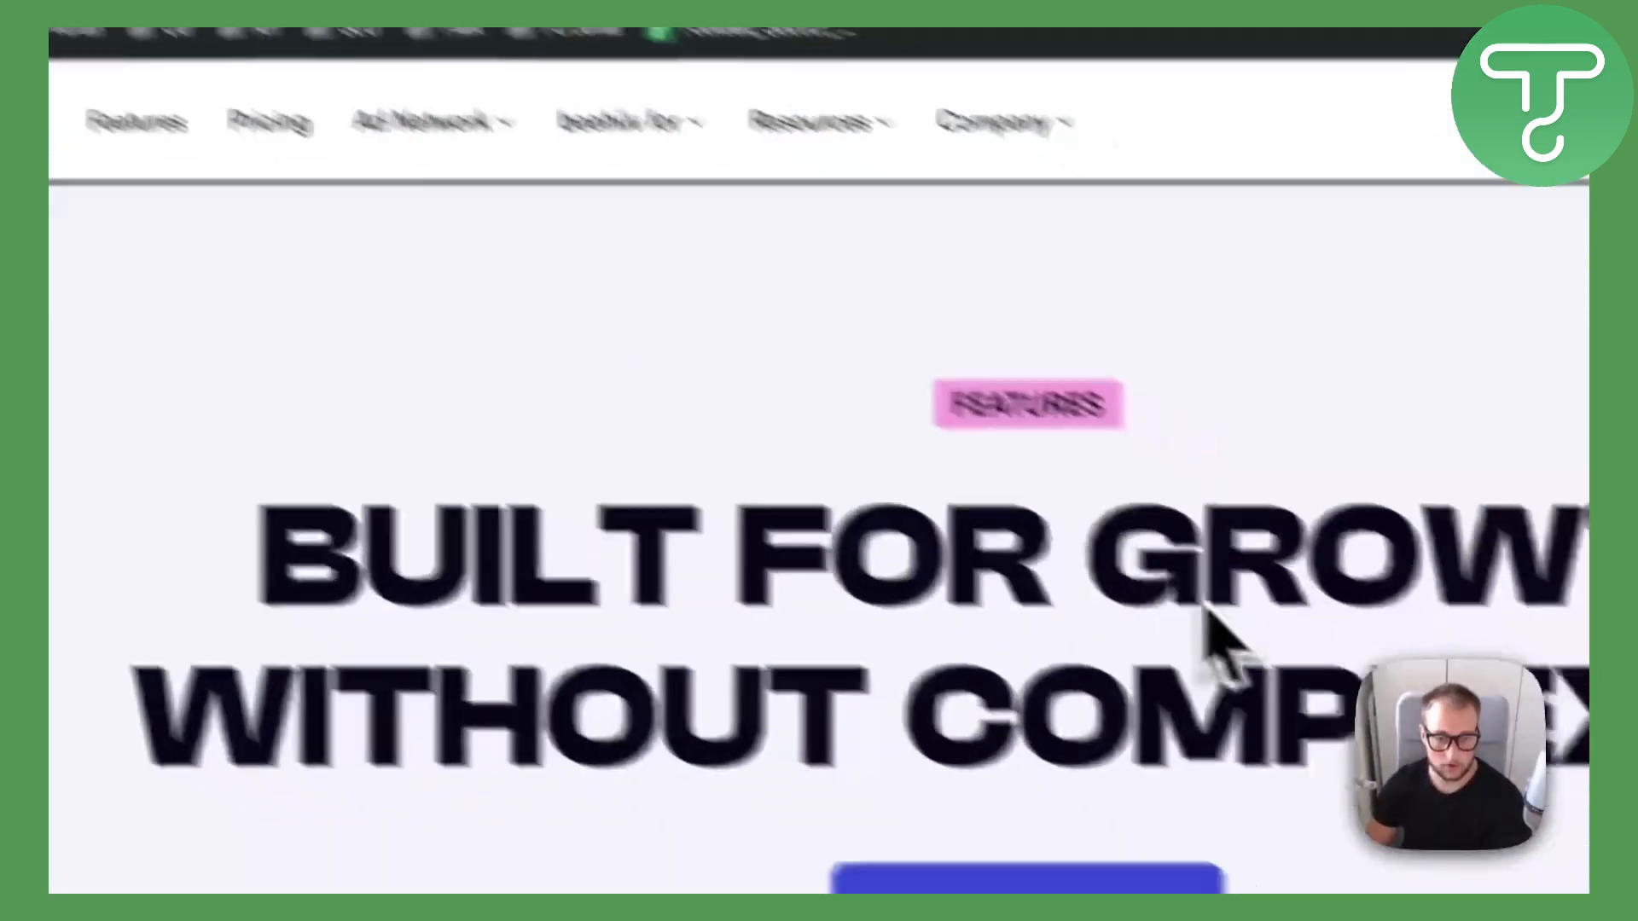
# - Scroll the Features page down to the launch–send–grow–monetize–repeat cycle diagram
pyautogui.scroll(-3)
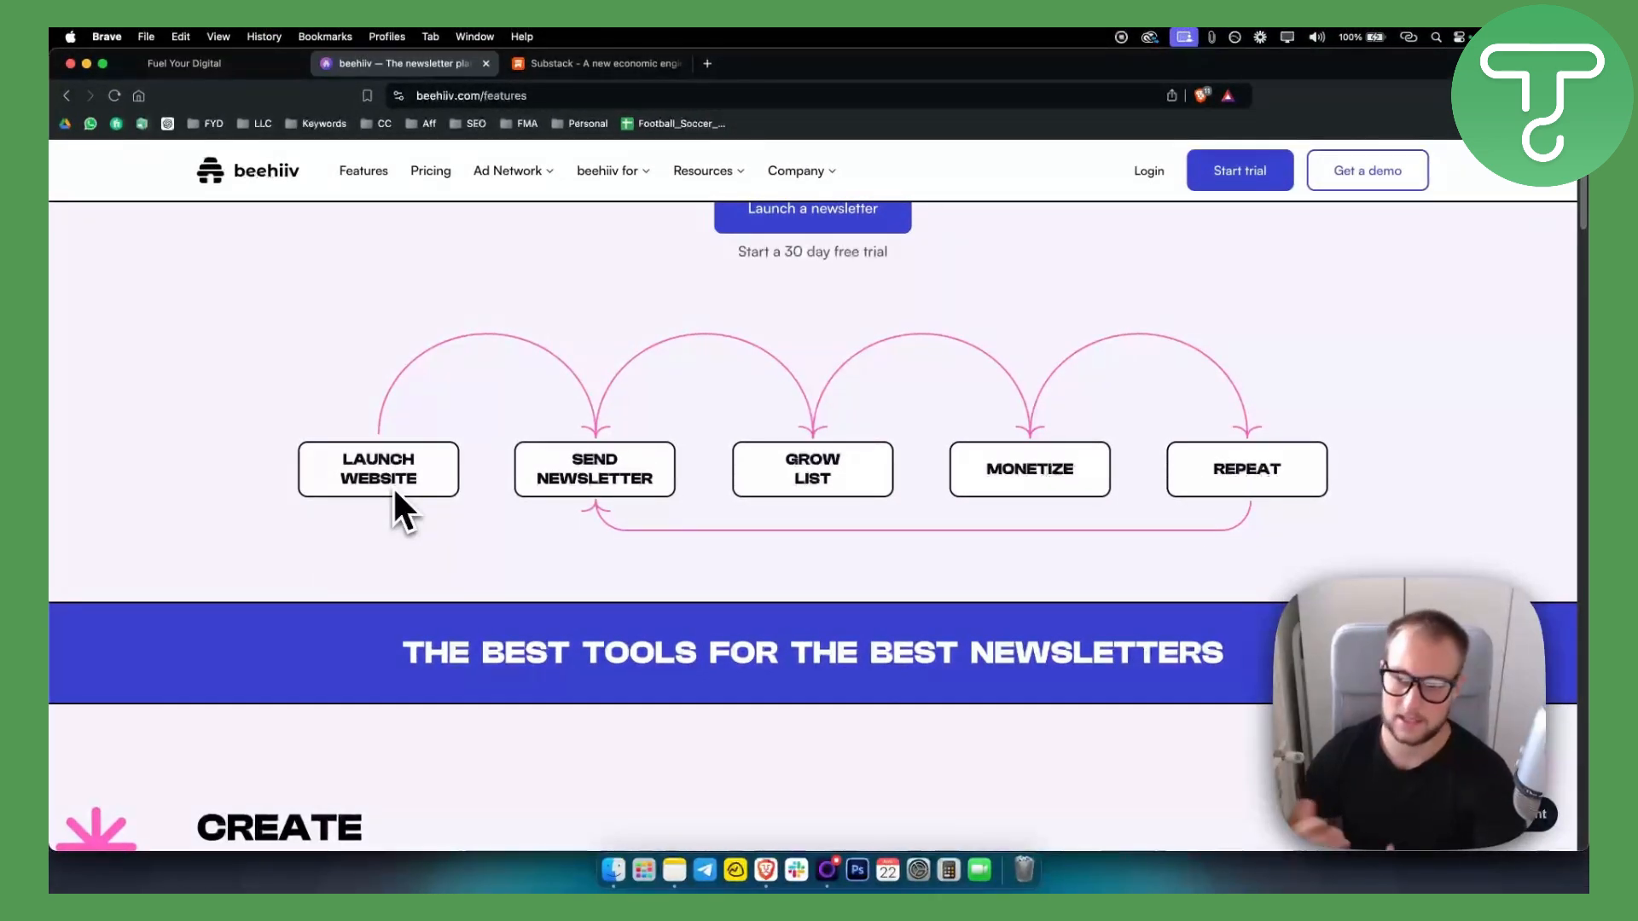
pyautogui.moveTo(522, 518)
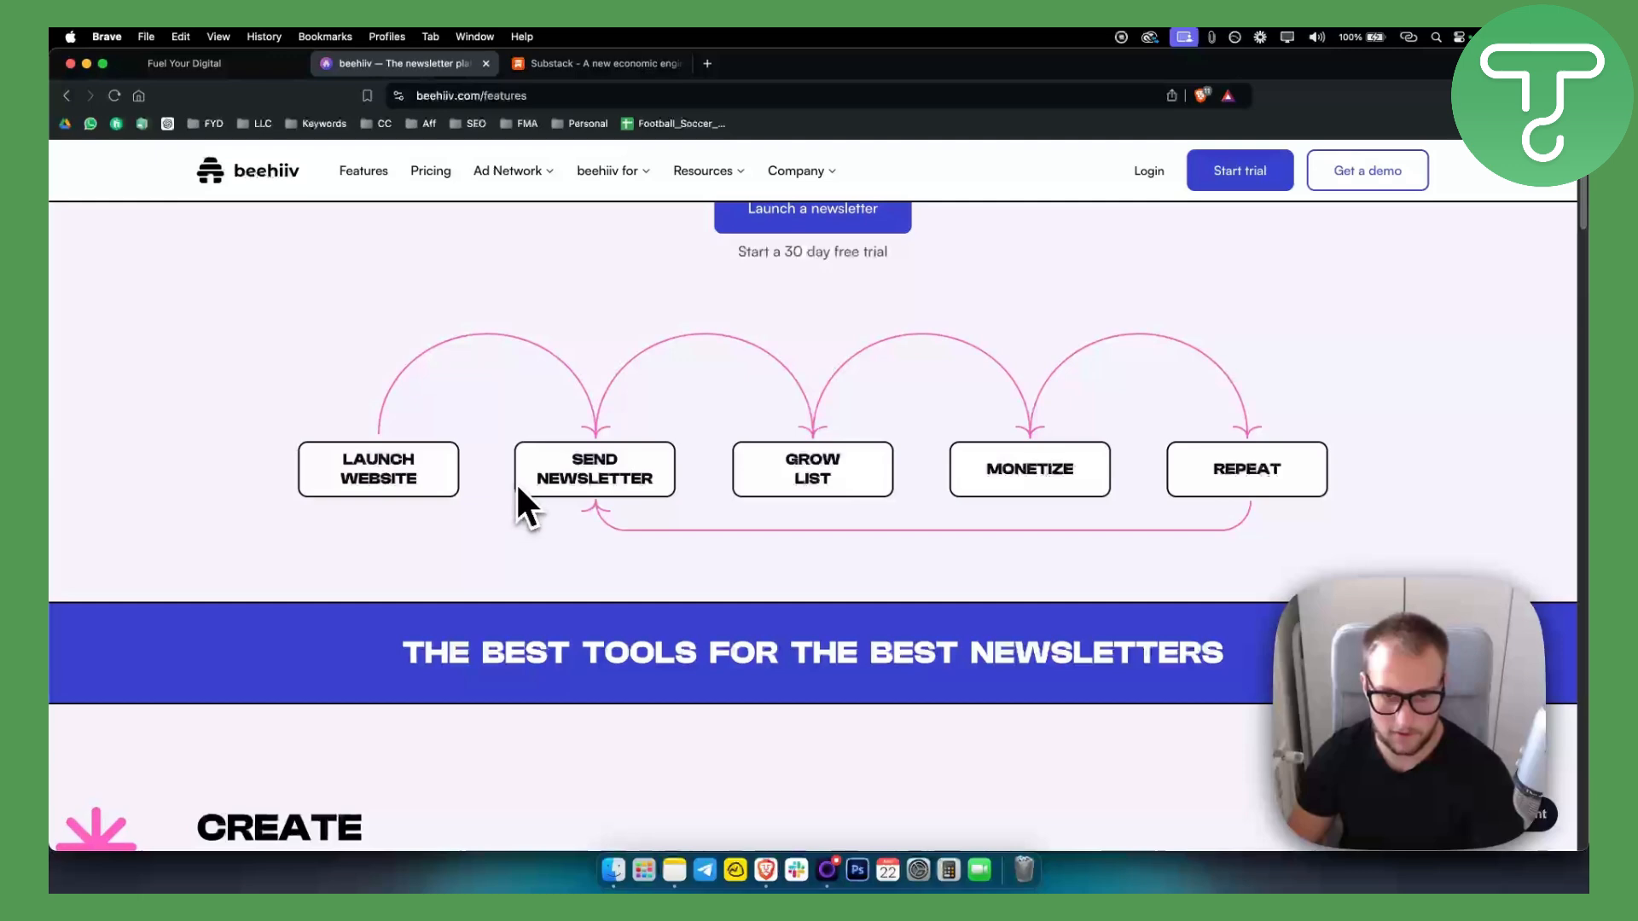
pyautogui.moveTo(583, 488)
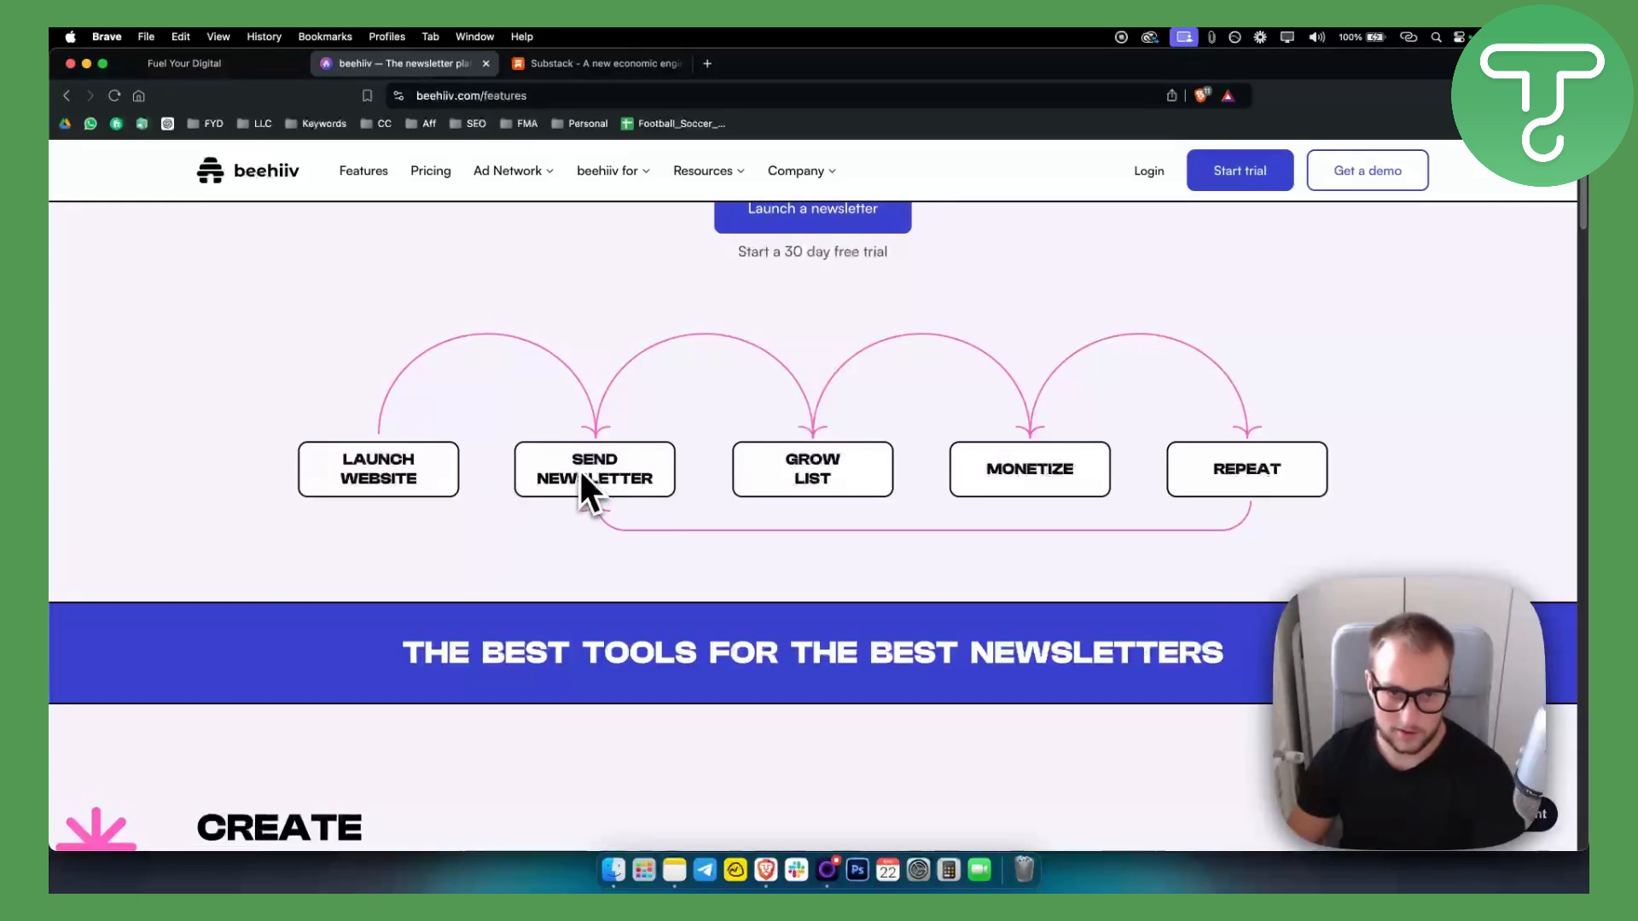
pyautogui.moveTo(1212, 422)
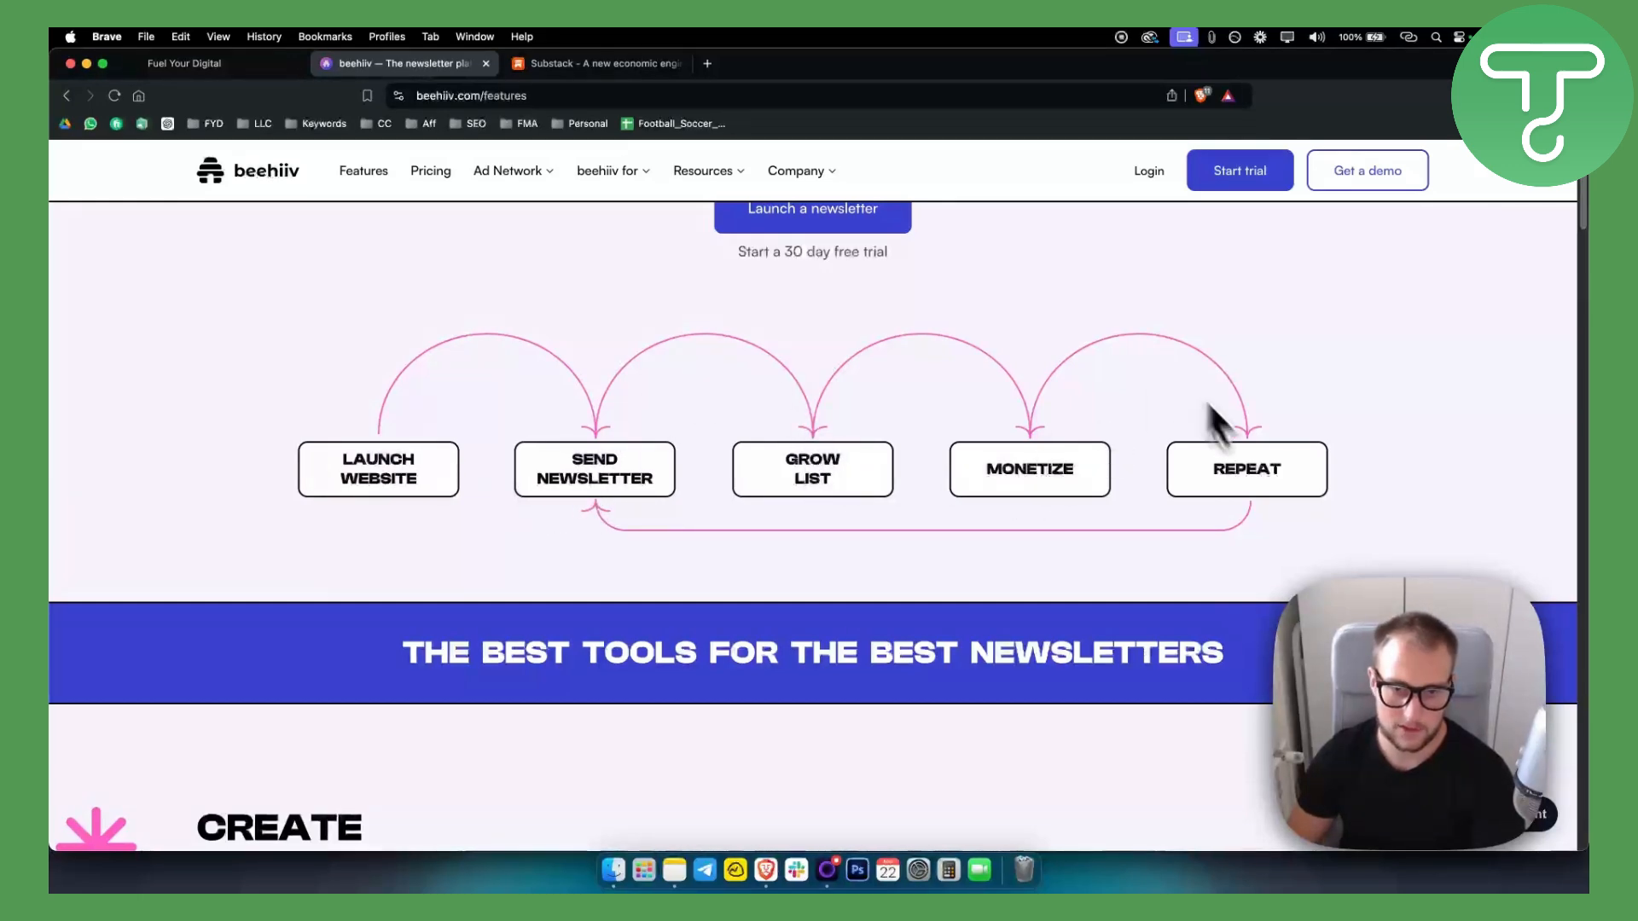
pyautogui.moveTo(716, 433)
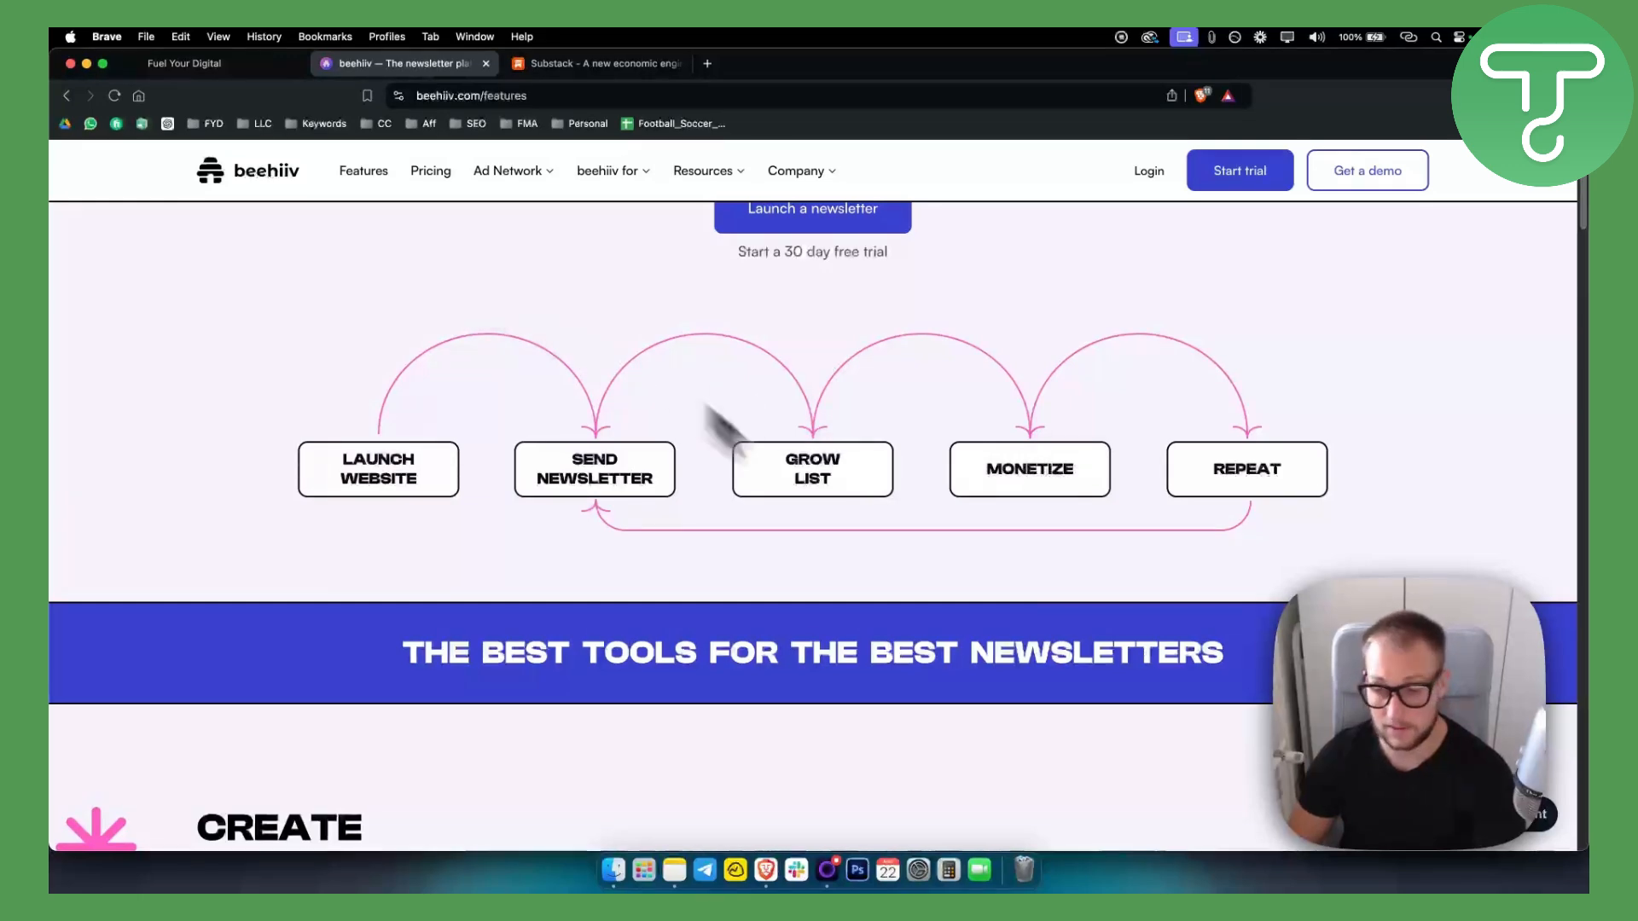
# - Scroll to the Create section's Text editor, Automations and Artificial Intelligence cards
pyautogui.scroll(-3)
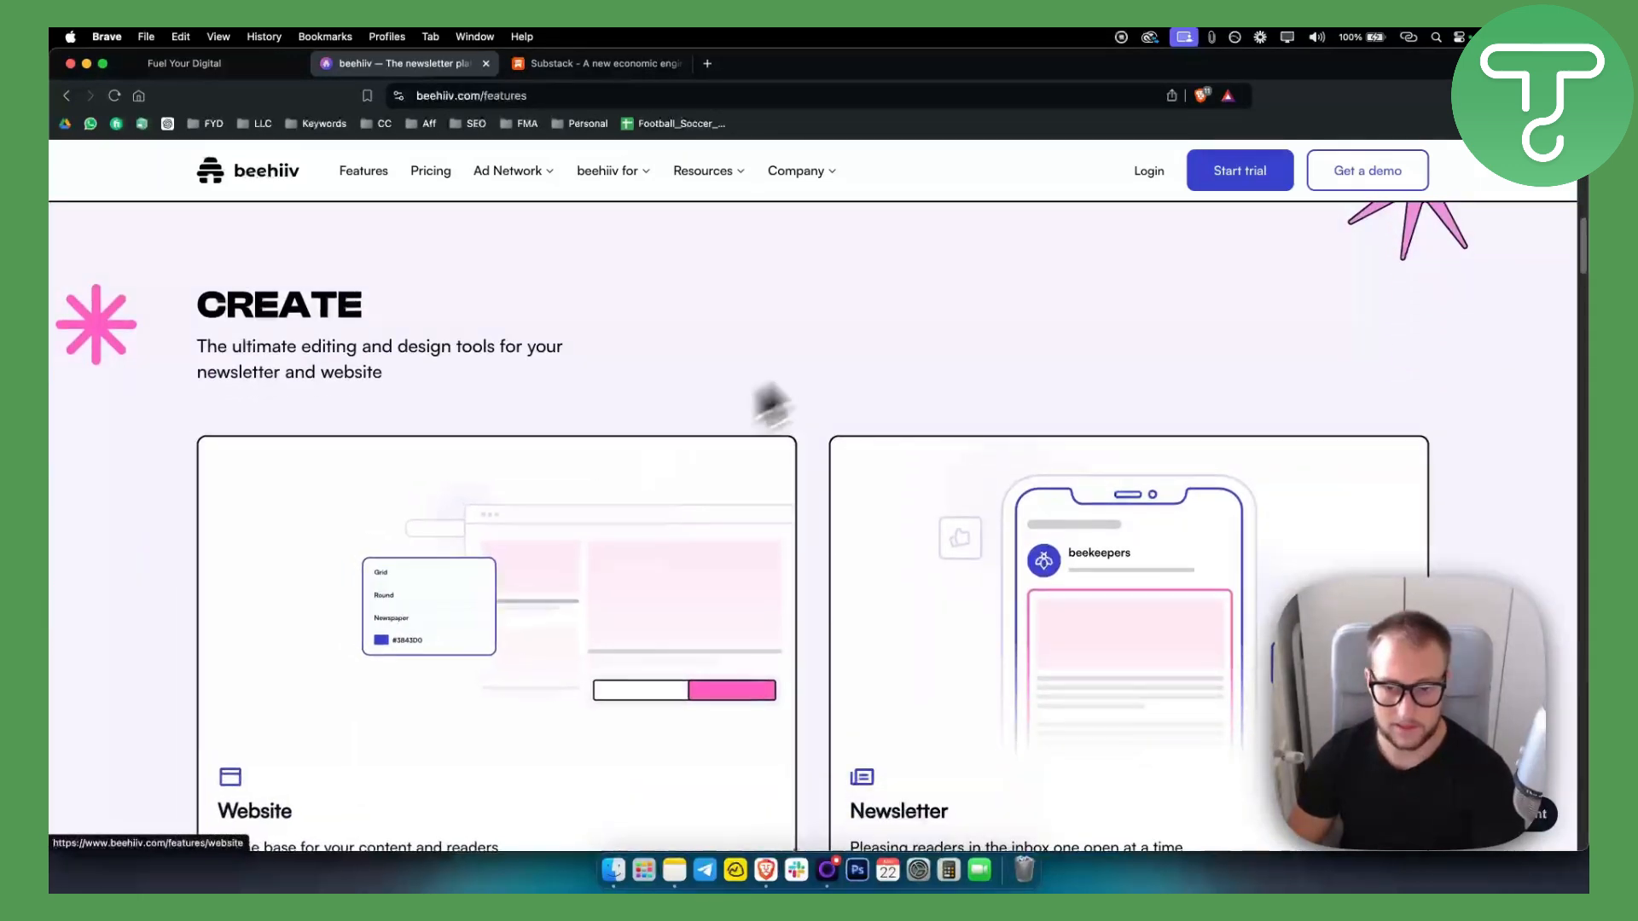
pyautogui.scroll(-3)
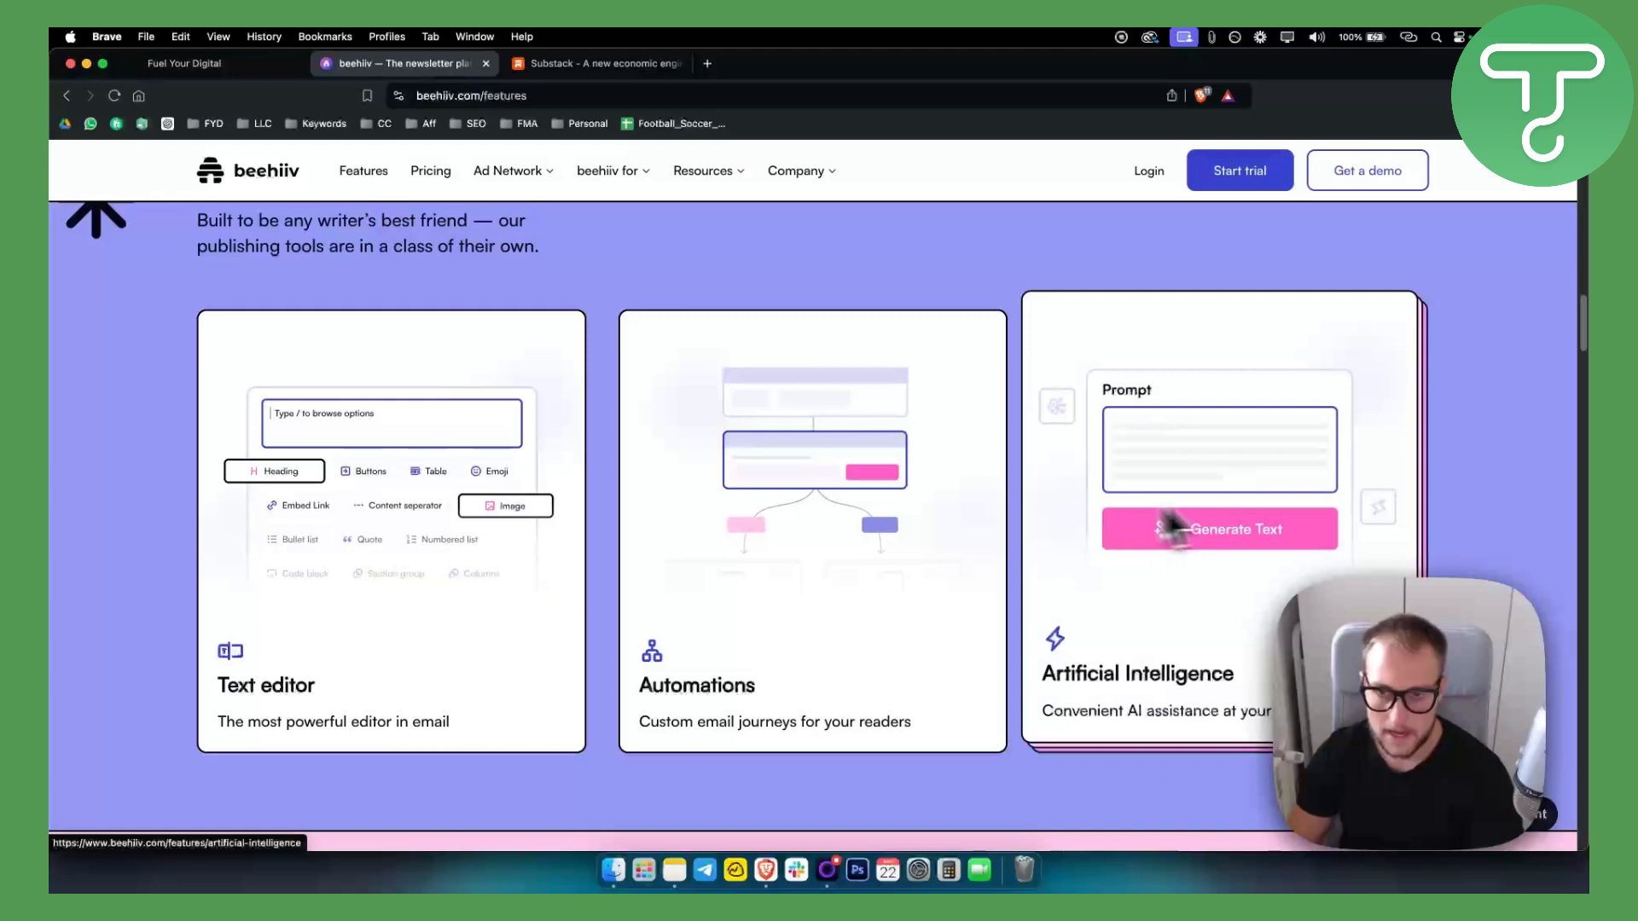
pyautogui.moveTo(1165, 463)
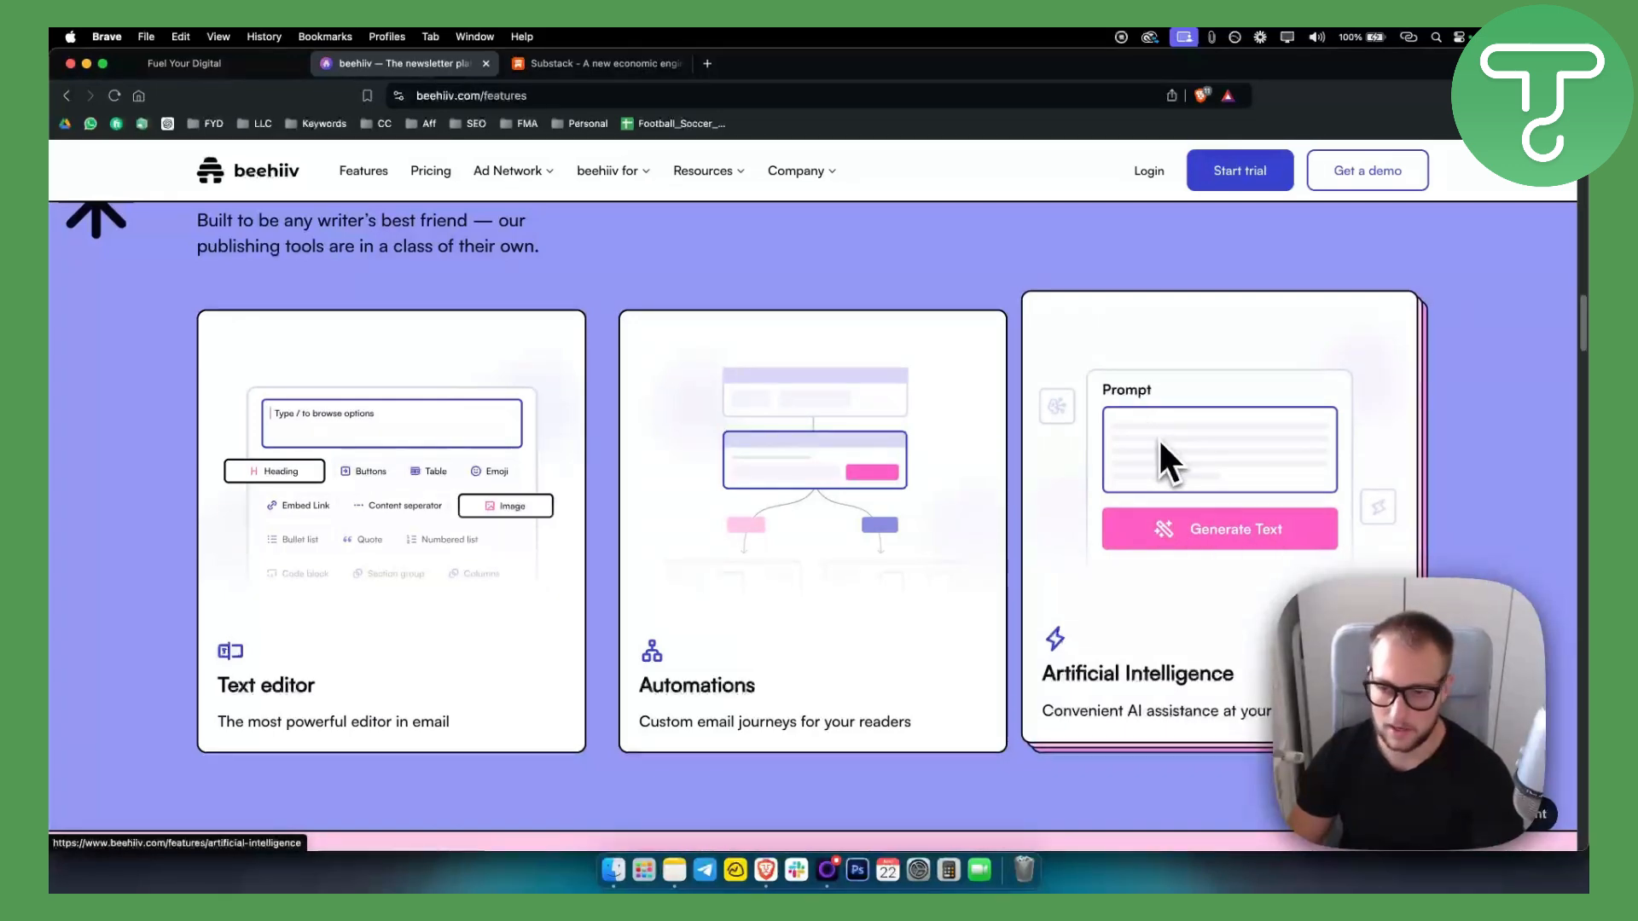
pyautogui.moveTo(1224, 497)
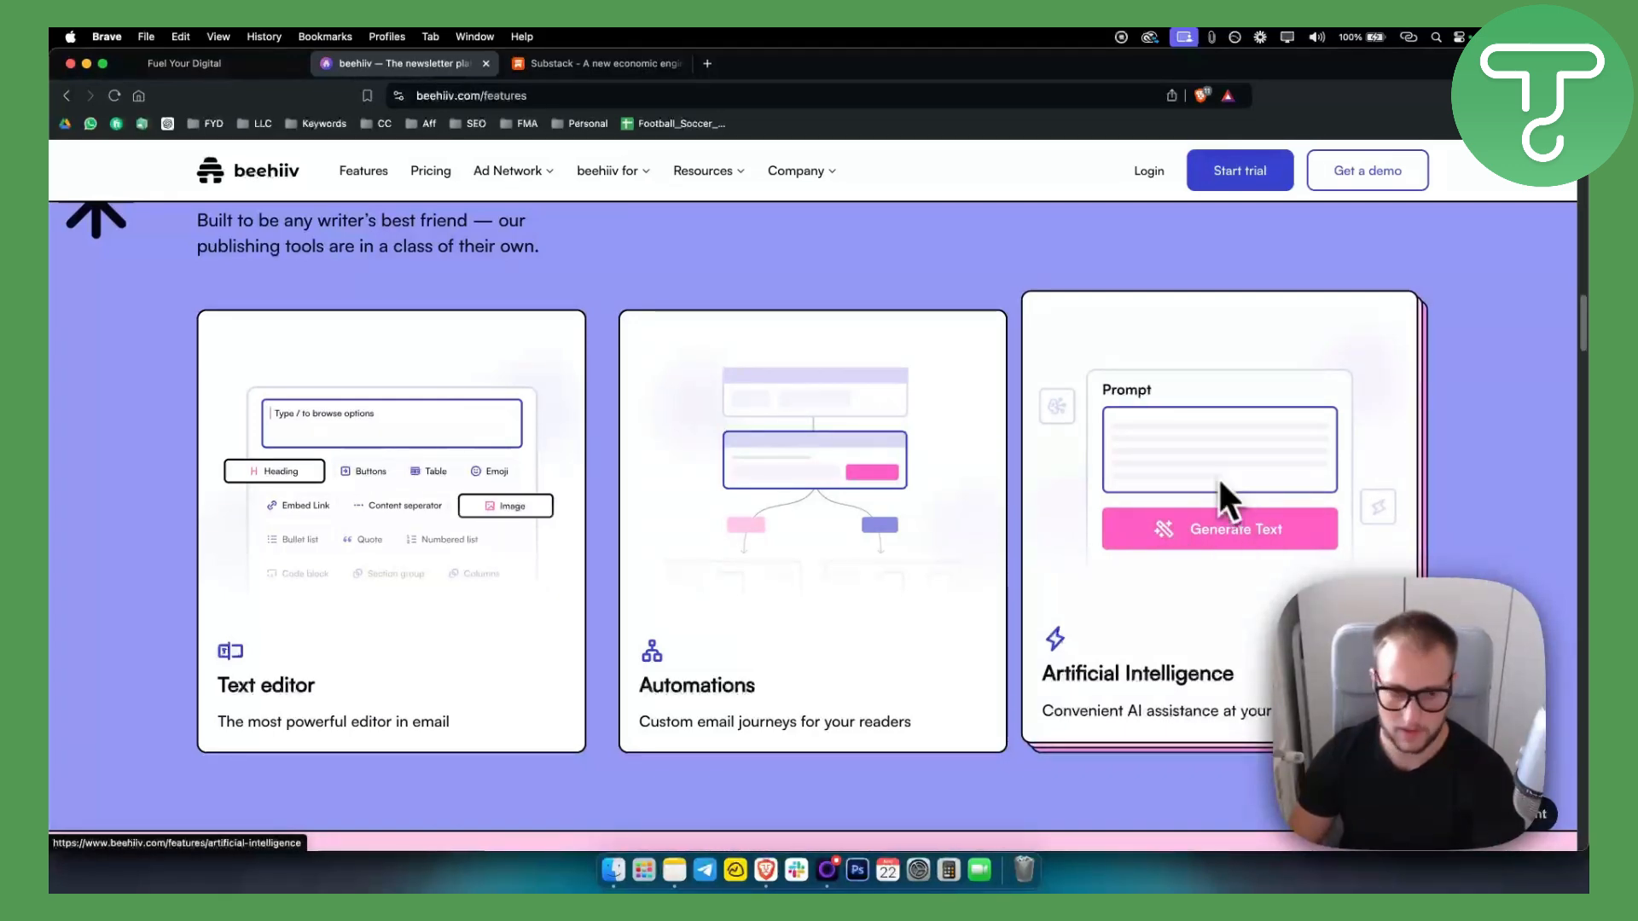
# - Scroll past beehiiv's Boosts, Analyze and Website sections, then switch to Substack's homepage
pyautogui.scroll(-3)
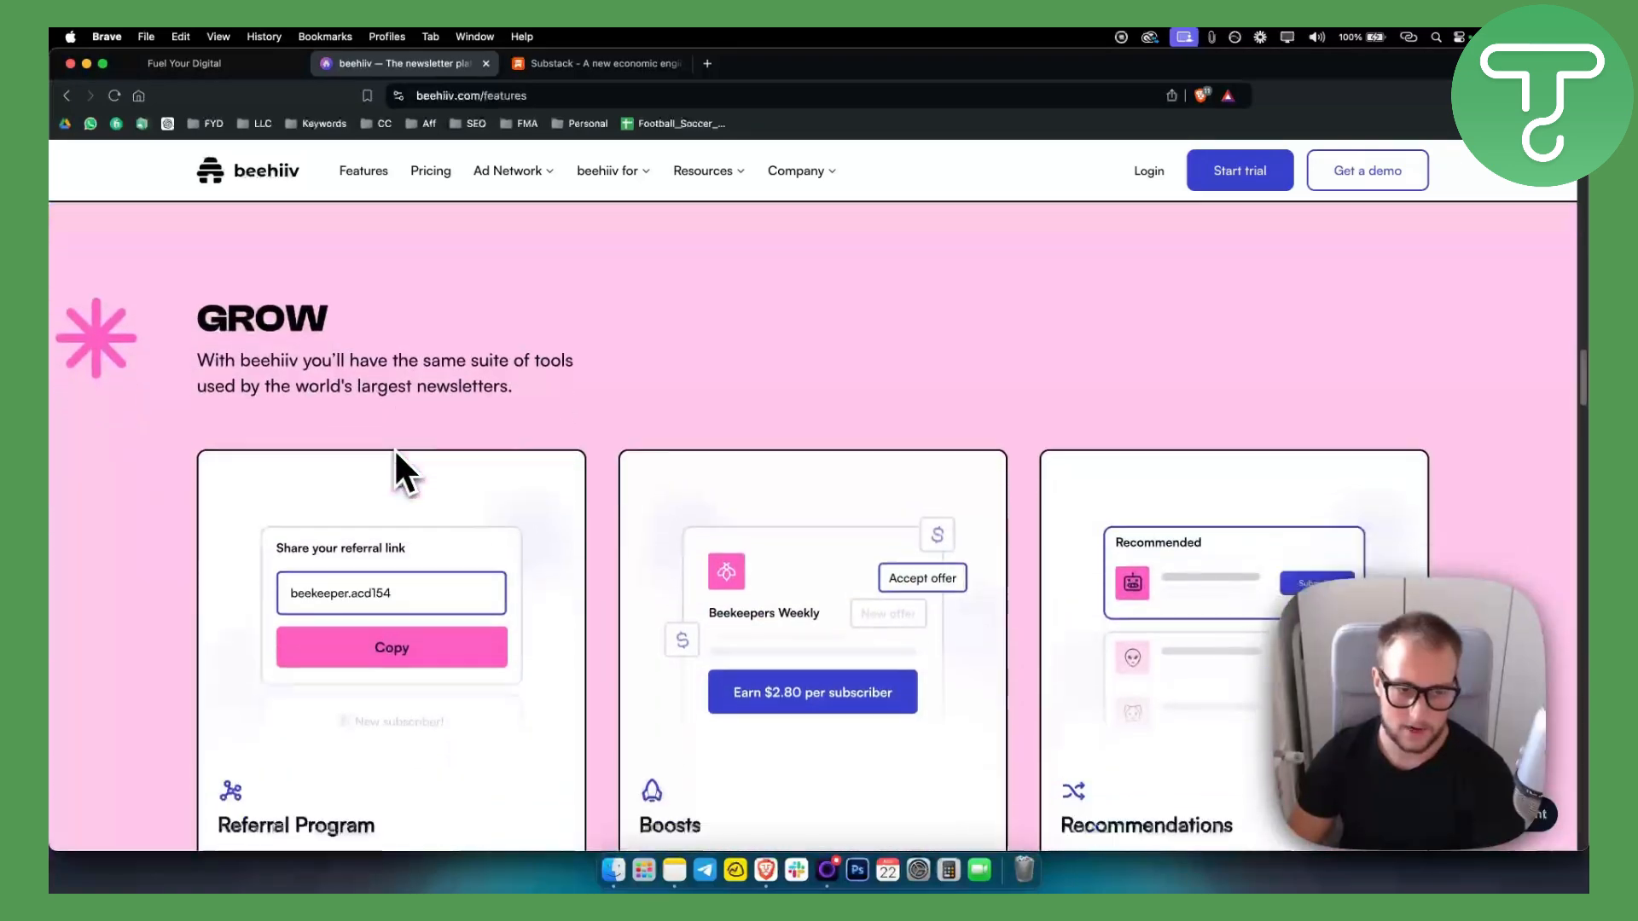
pyautogui.scroll(-3)
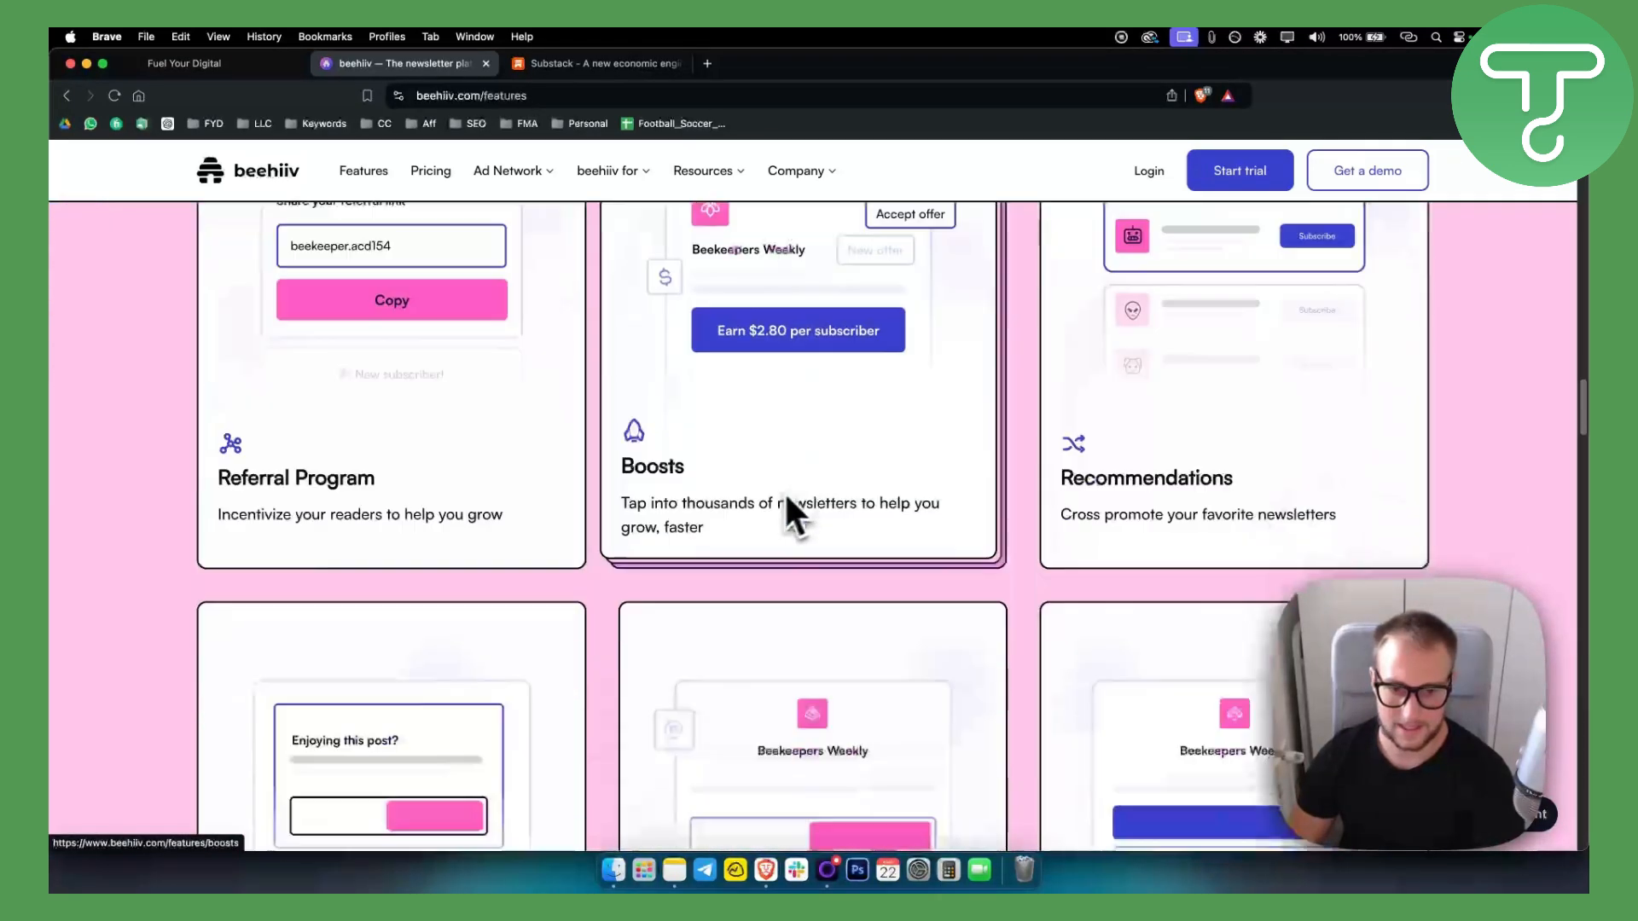
pyautogui.scroll(-3)
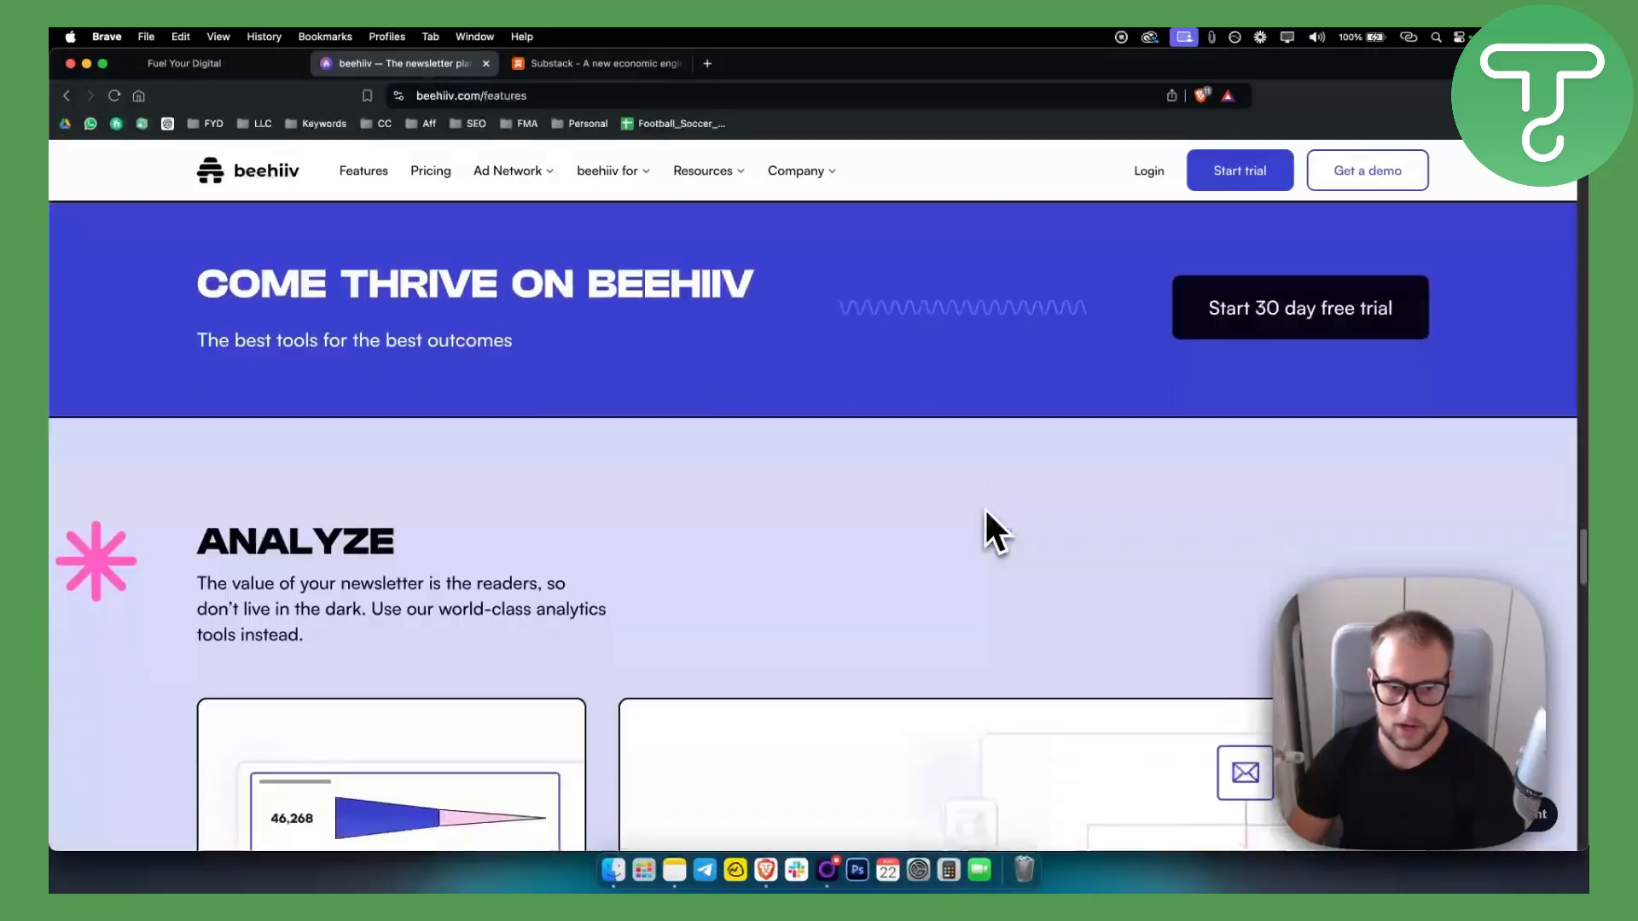
pyautogui.scroll(-3)
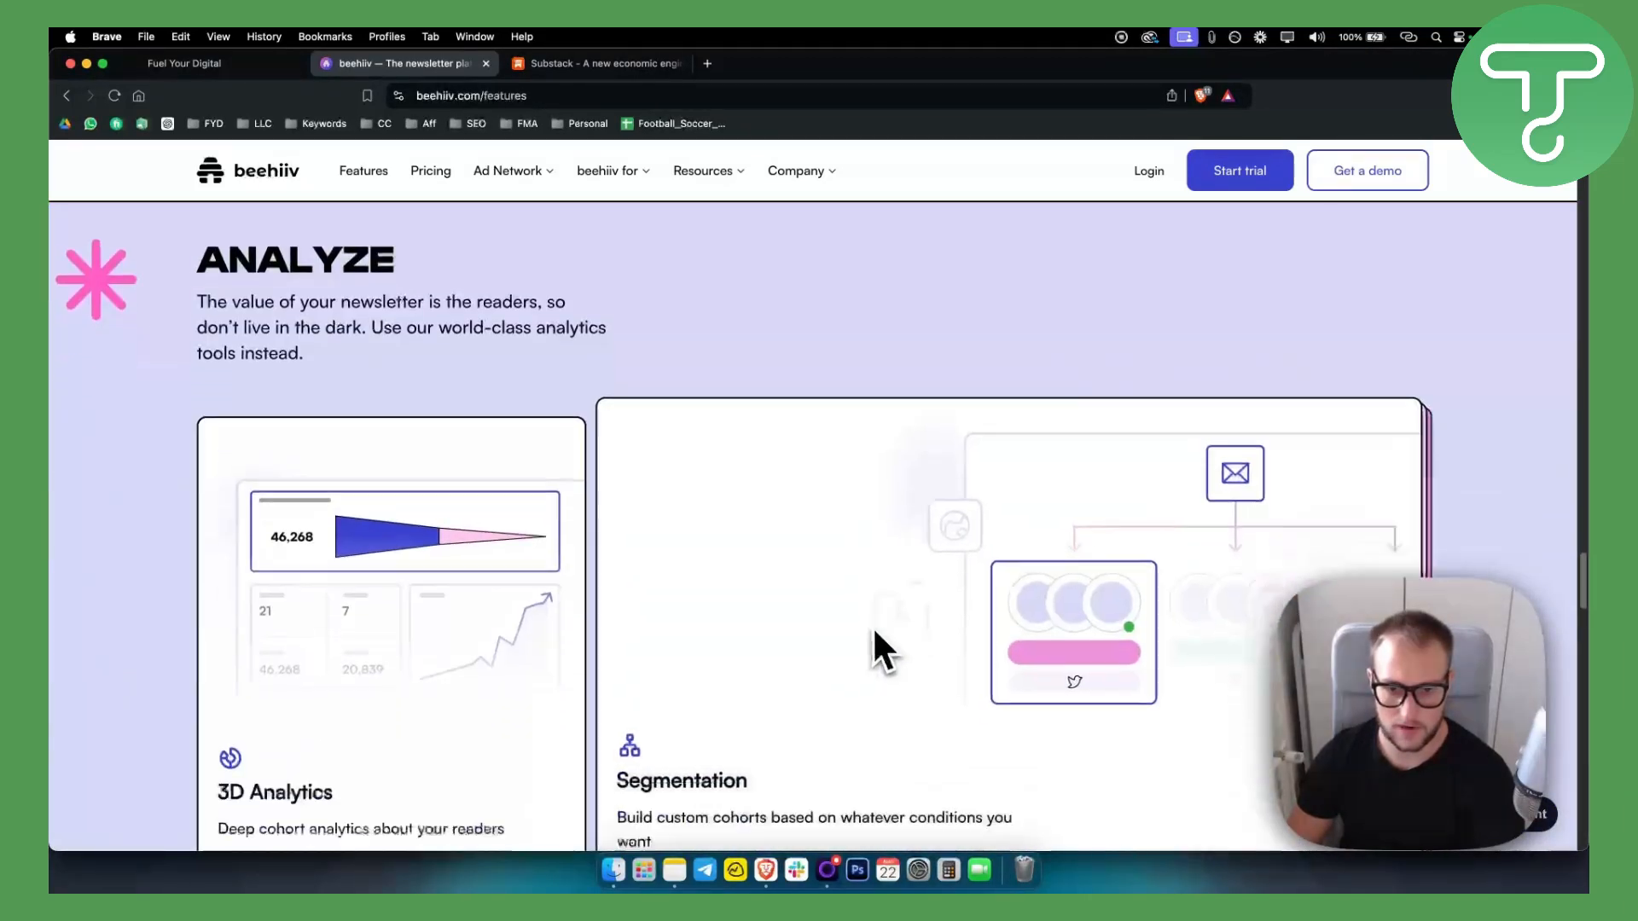
pyautogui.scroll(-3)
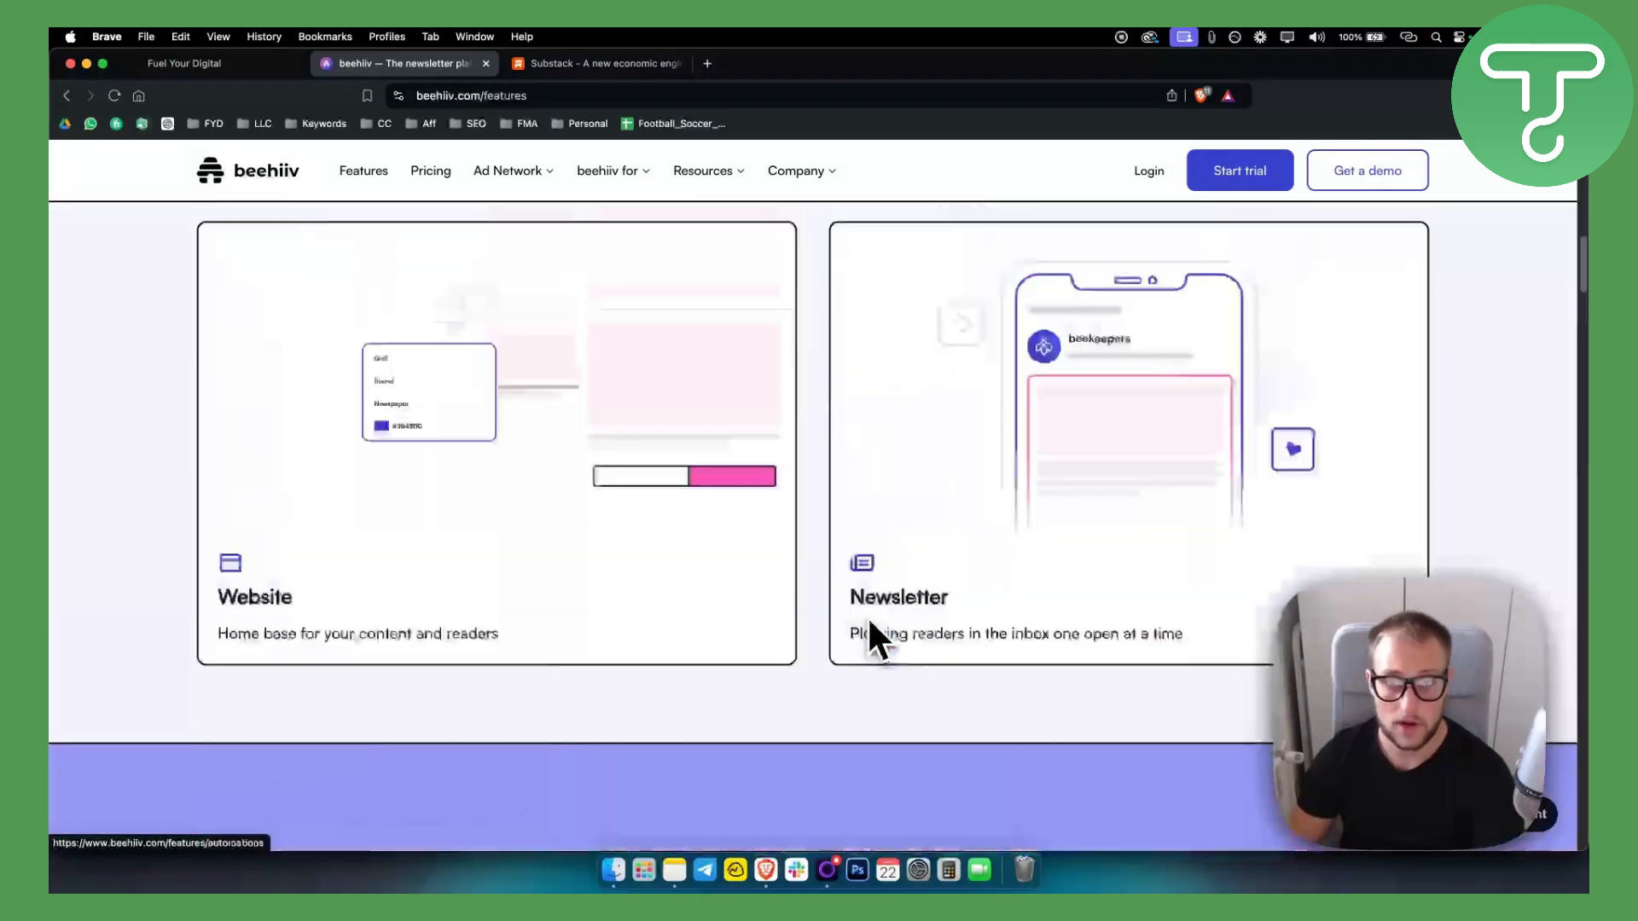
pyautogui.scroll(3)
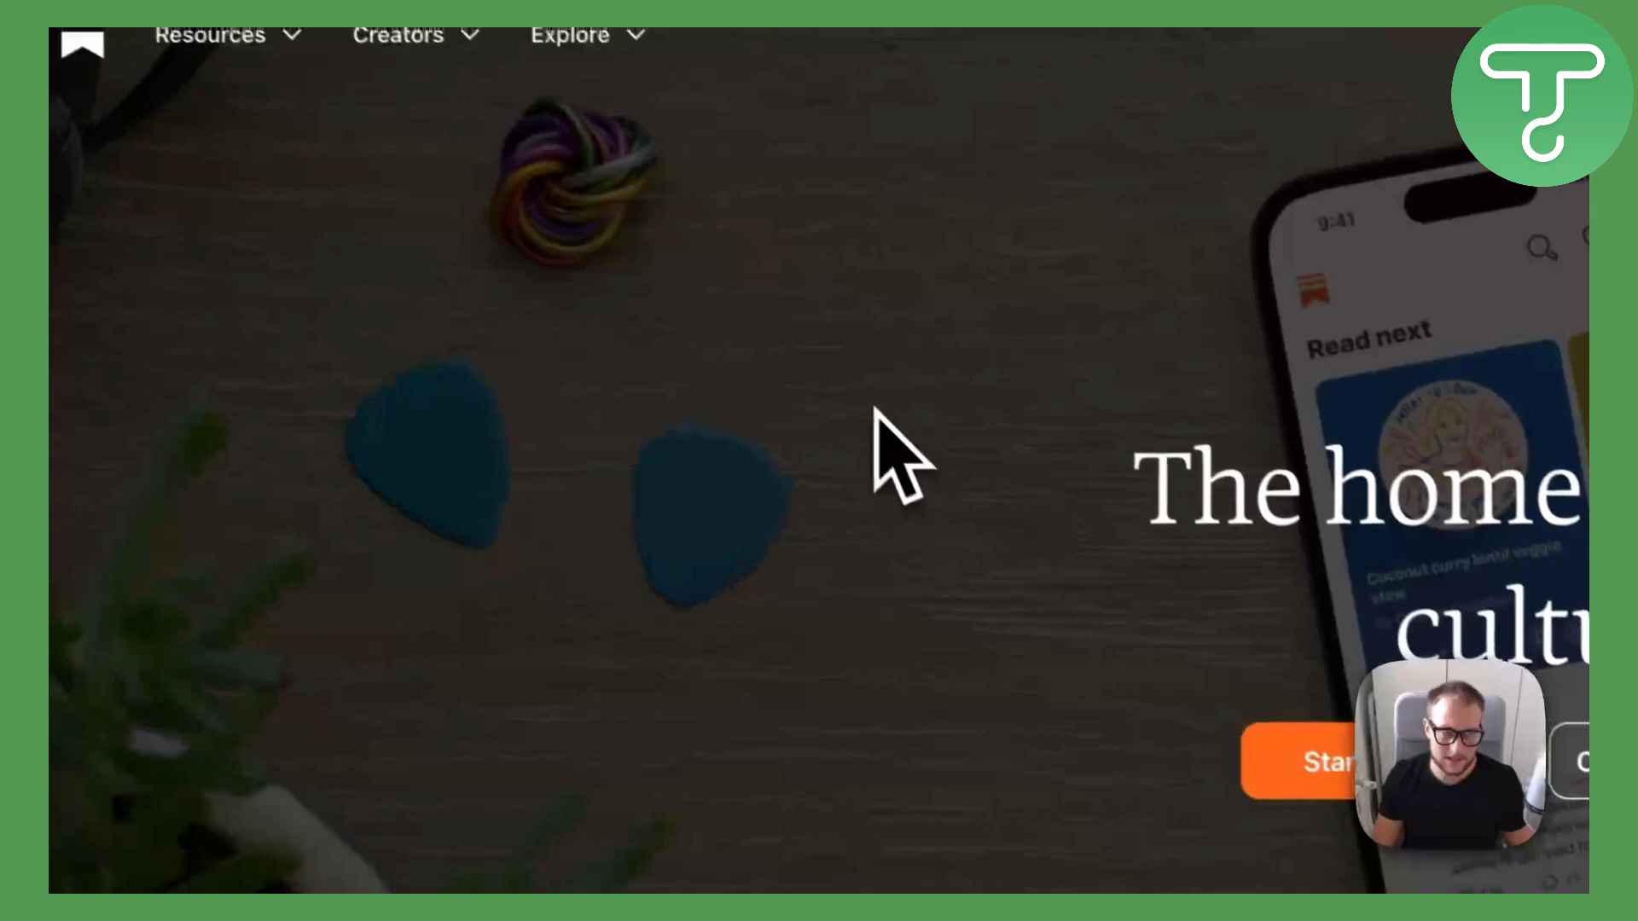
# - Scroll the Substack homepage to 'Publish on Substack and own your work' featured publications
pyautogui.scroll(-3)
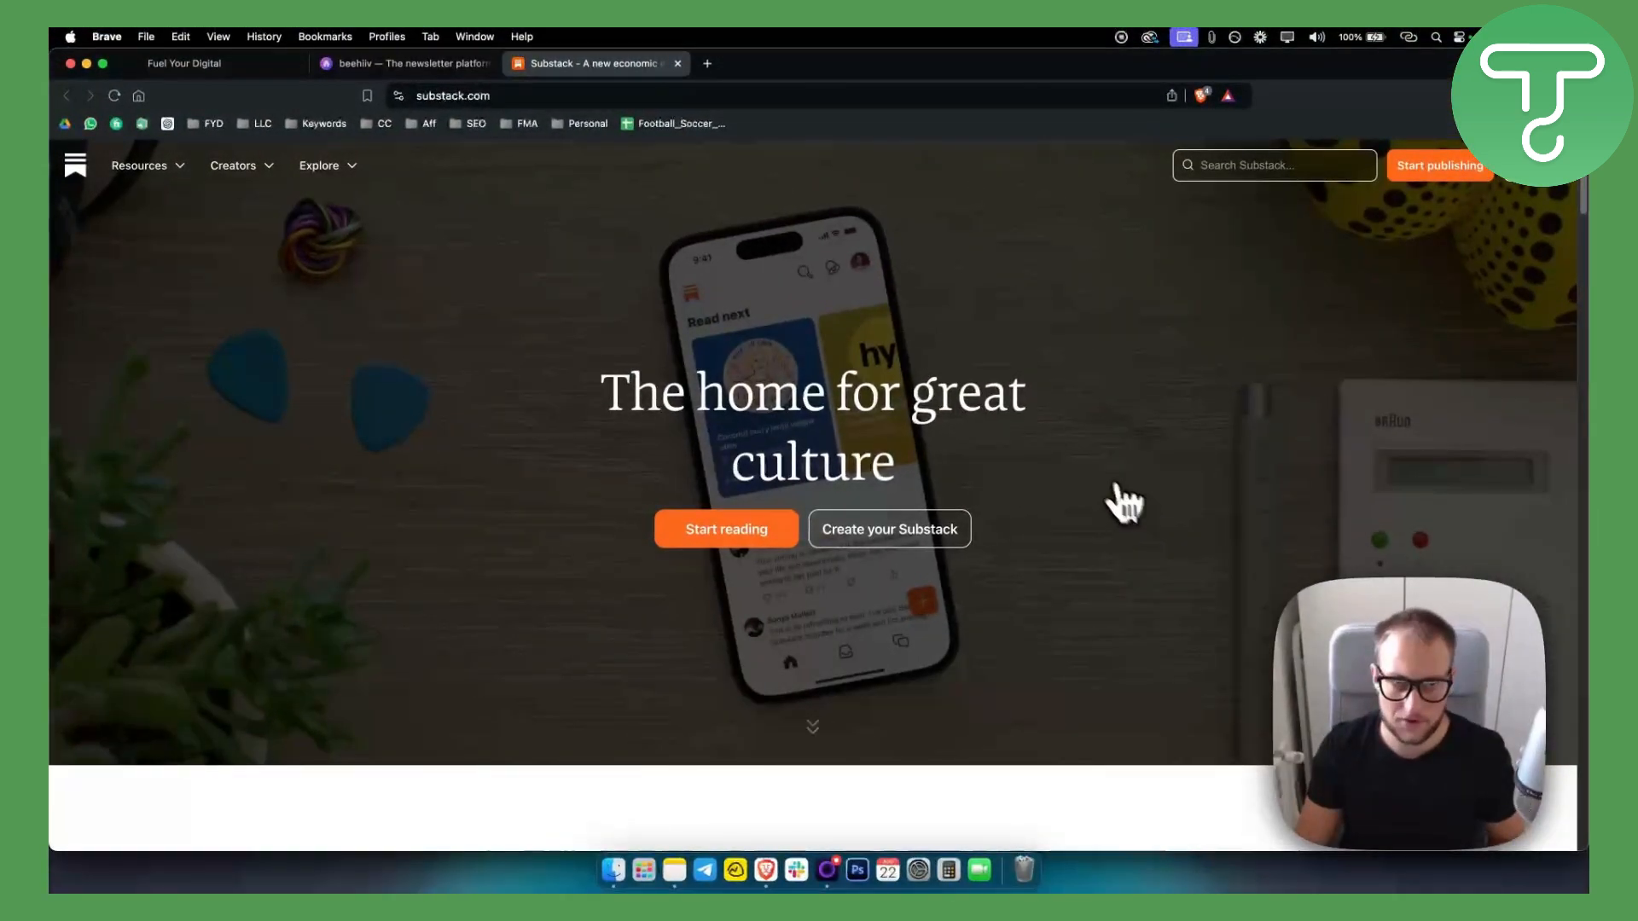
pyautogui.scroll(-3)
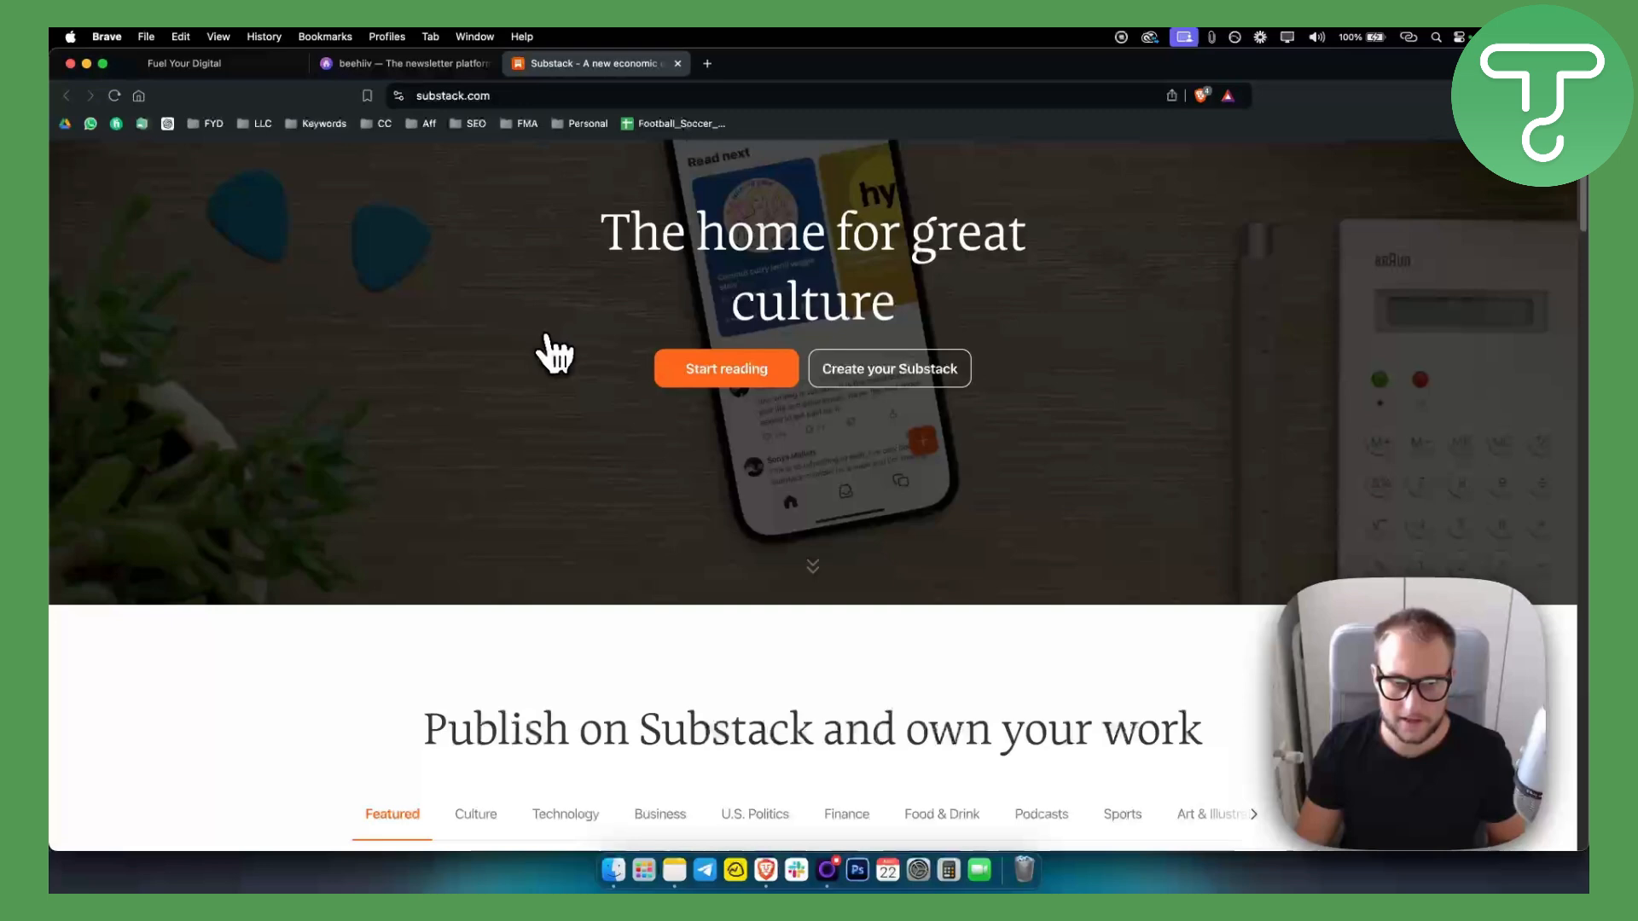
pyautogui.scroll(-3)
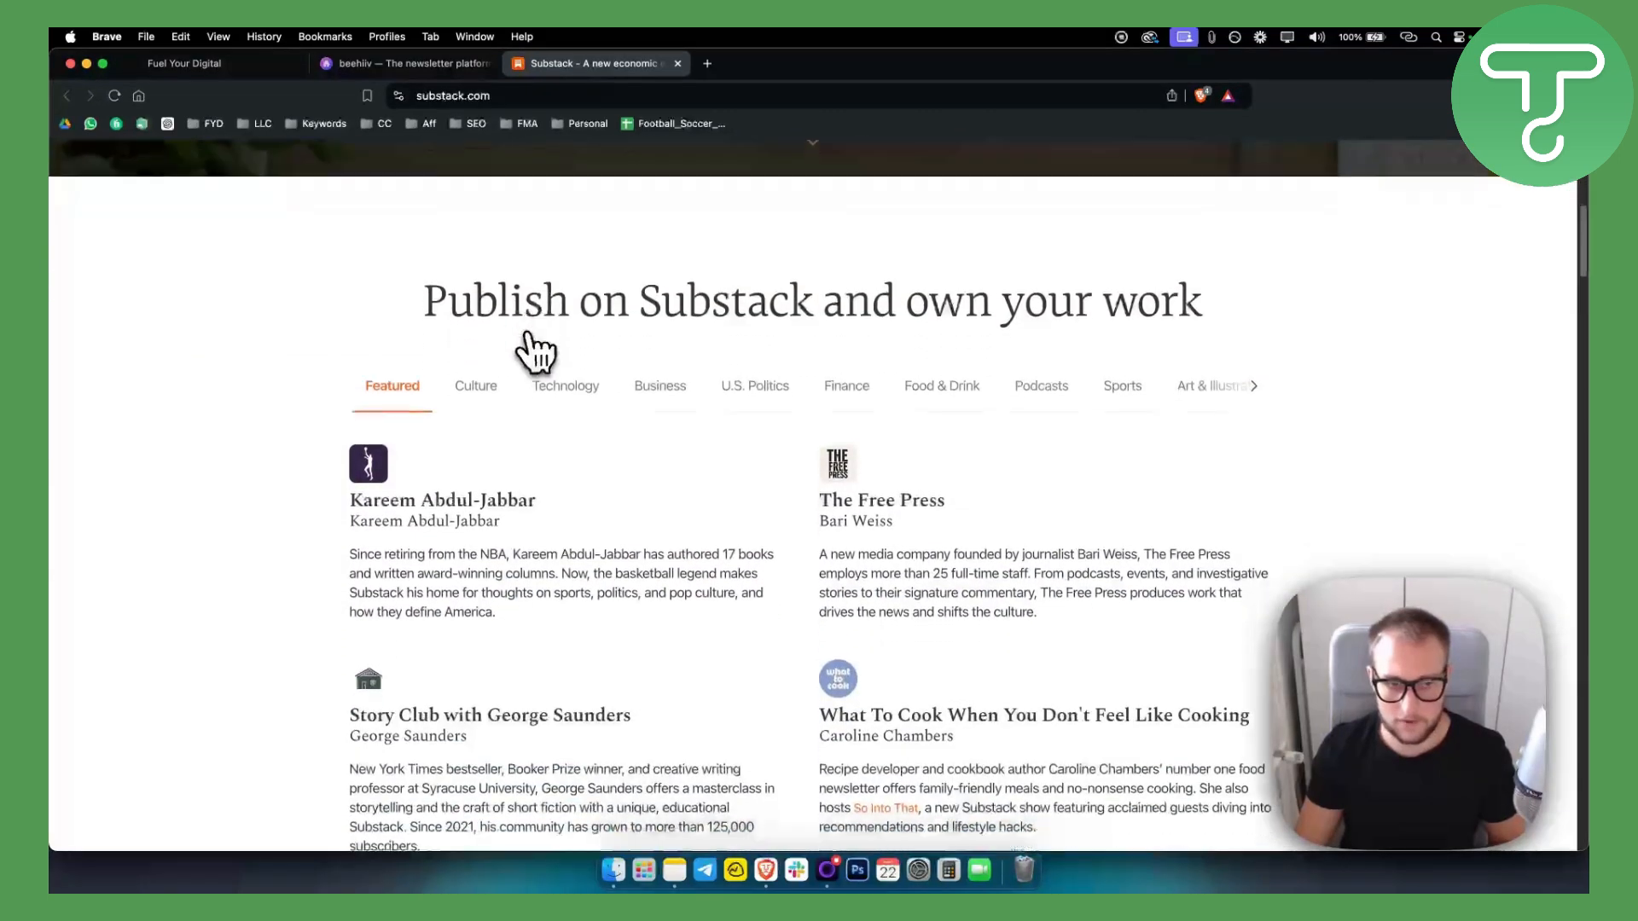
pyautogui.scroll(-3)
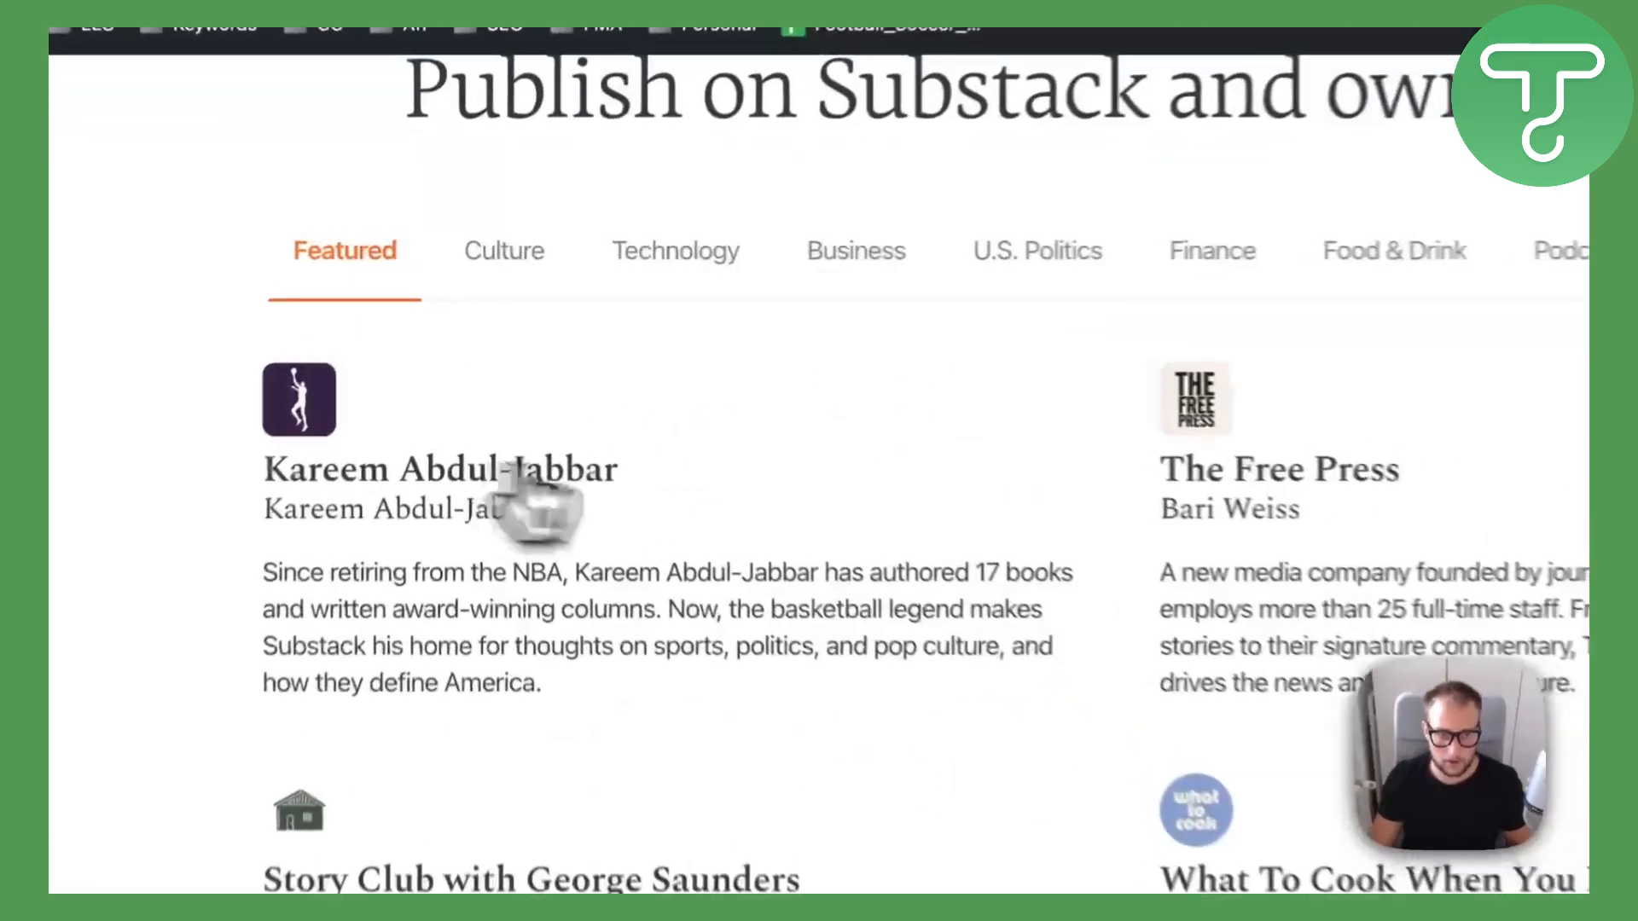
# - Open Kareem Abdul-Jabbar's publication and close its subscribe popup to see his posts
pyautogui.click(443, 469)
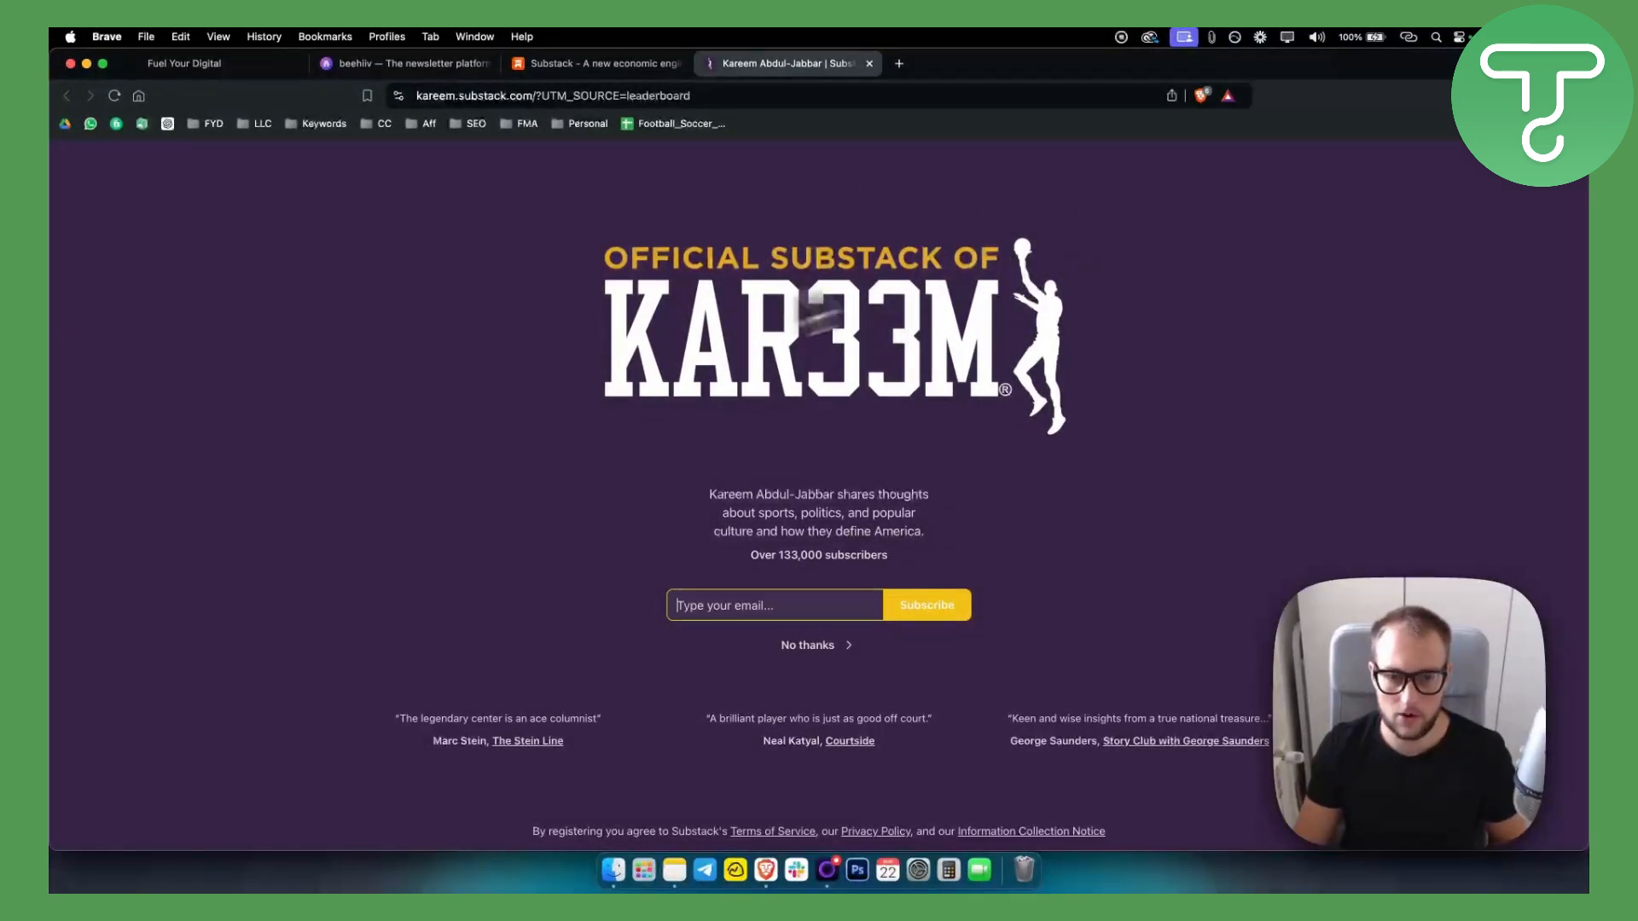
pyautogui.moveTo(773, 646)
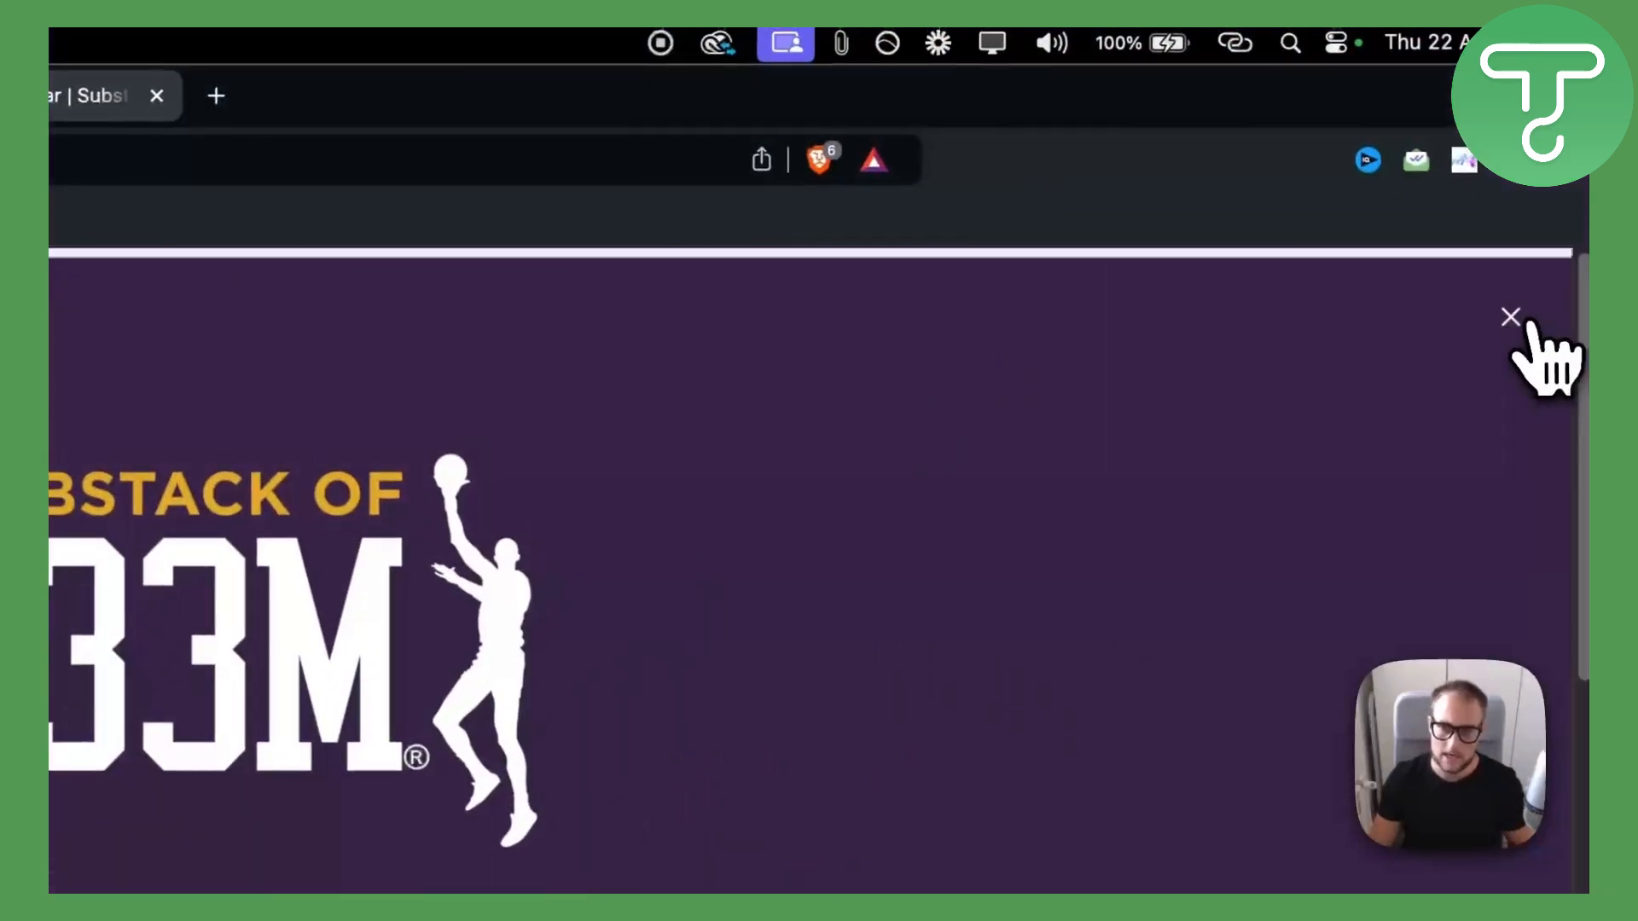
pyautogui.click(1509, 318)
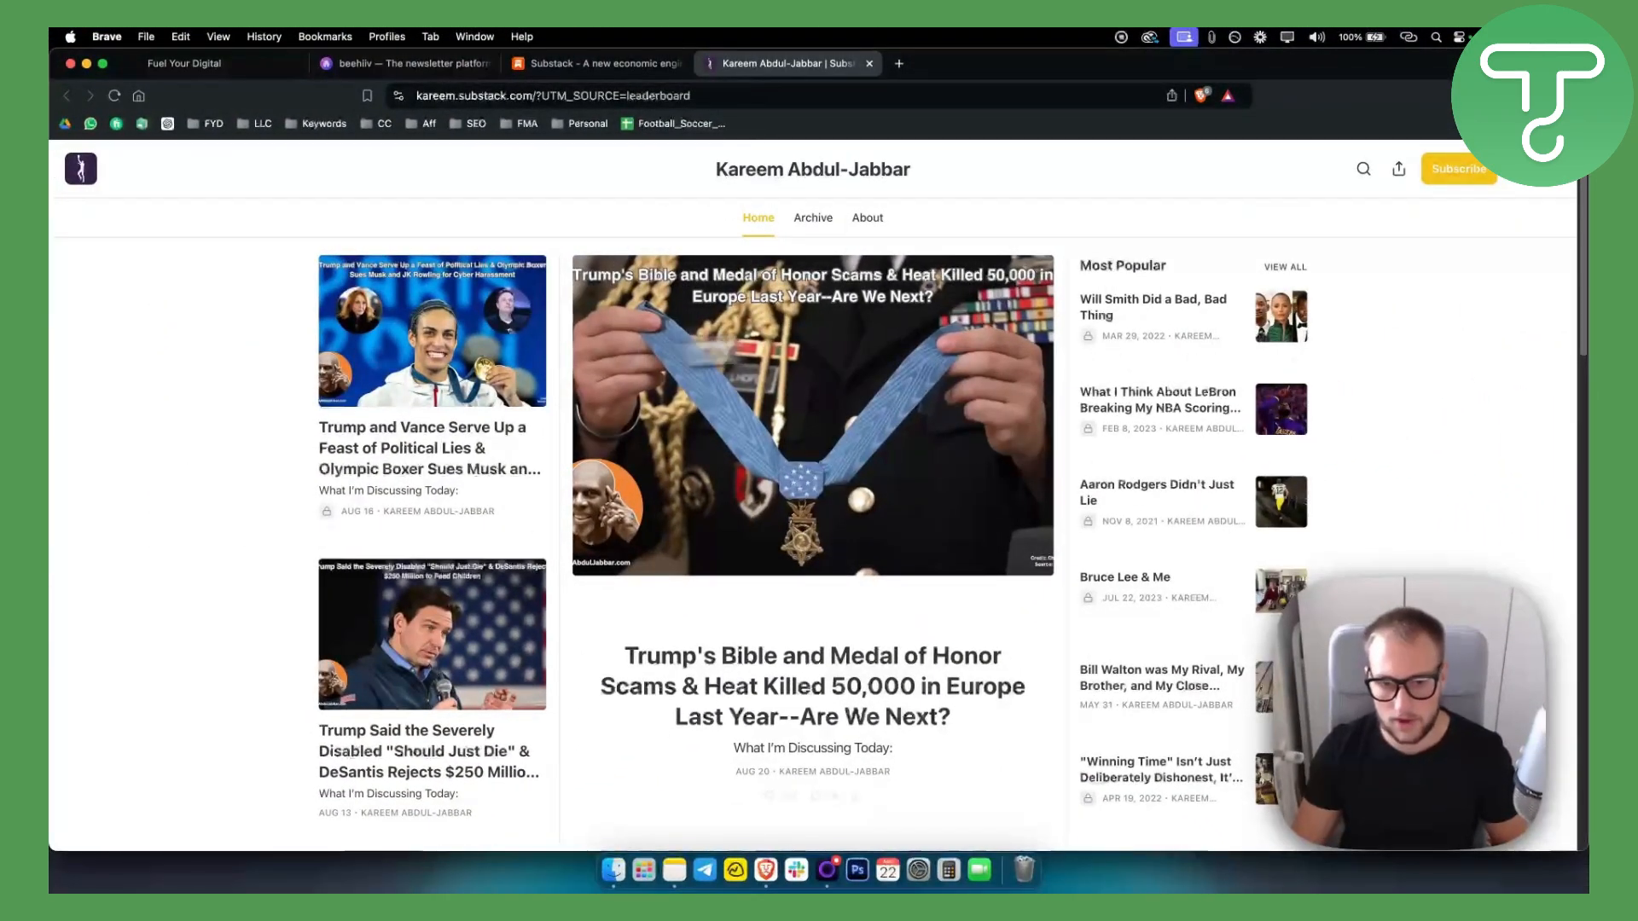
pyautogui.moveTo(724, 192)
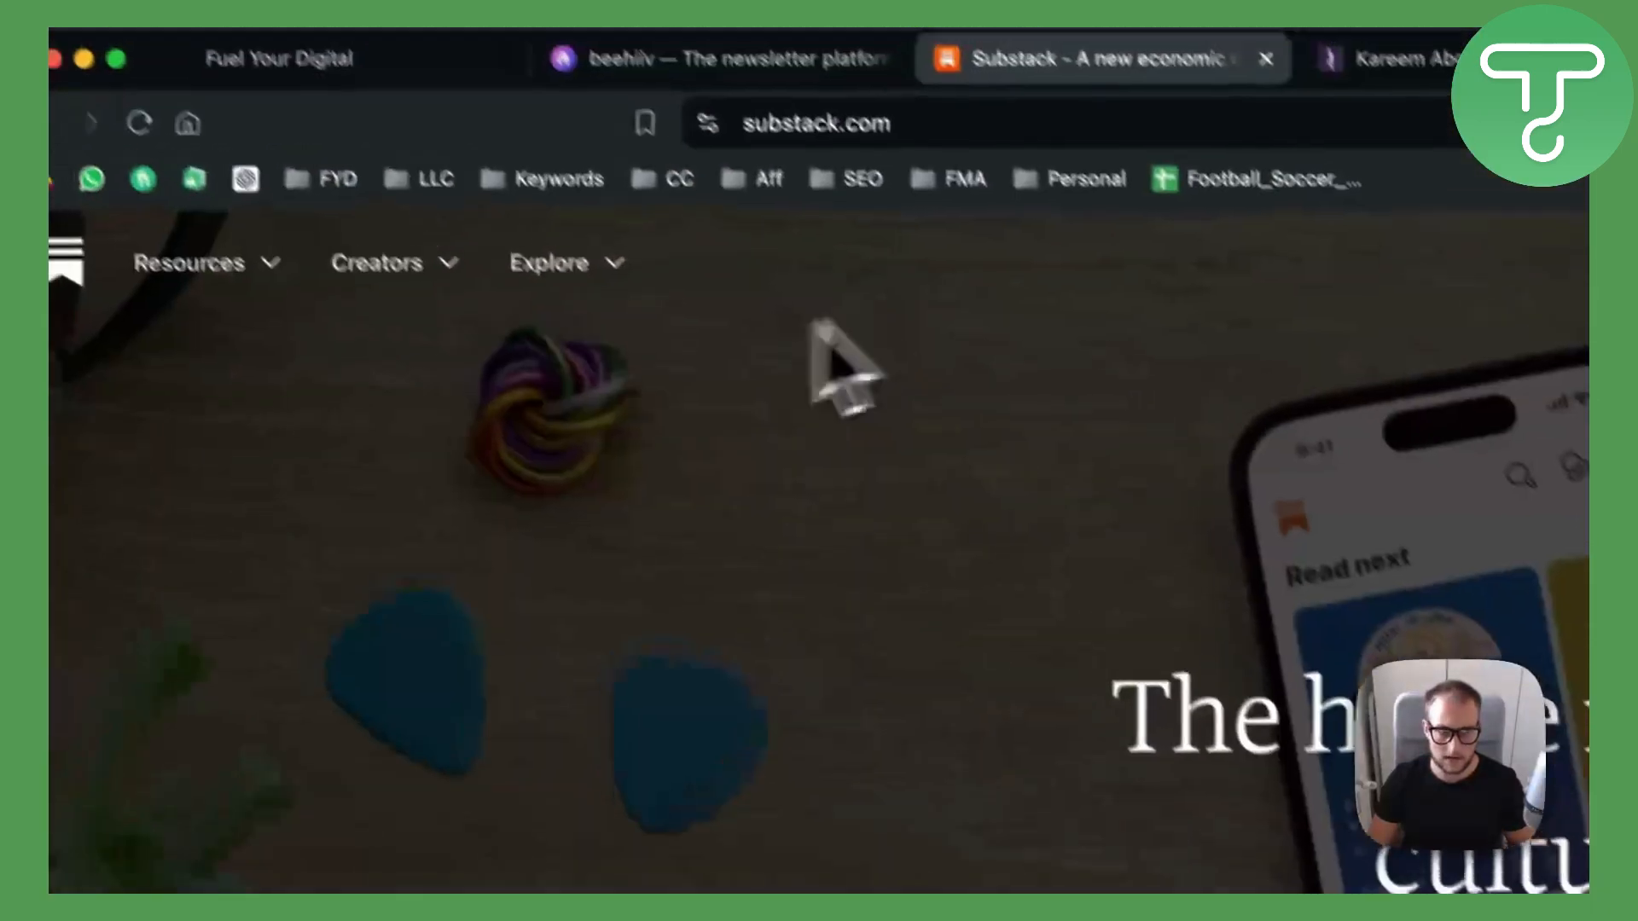
pyautogui.click(229, 304)
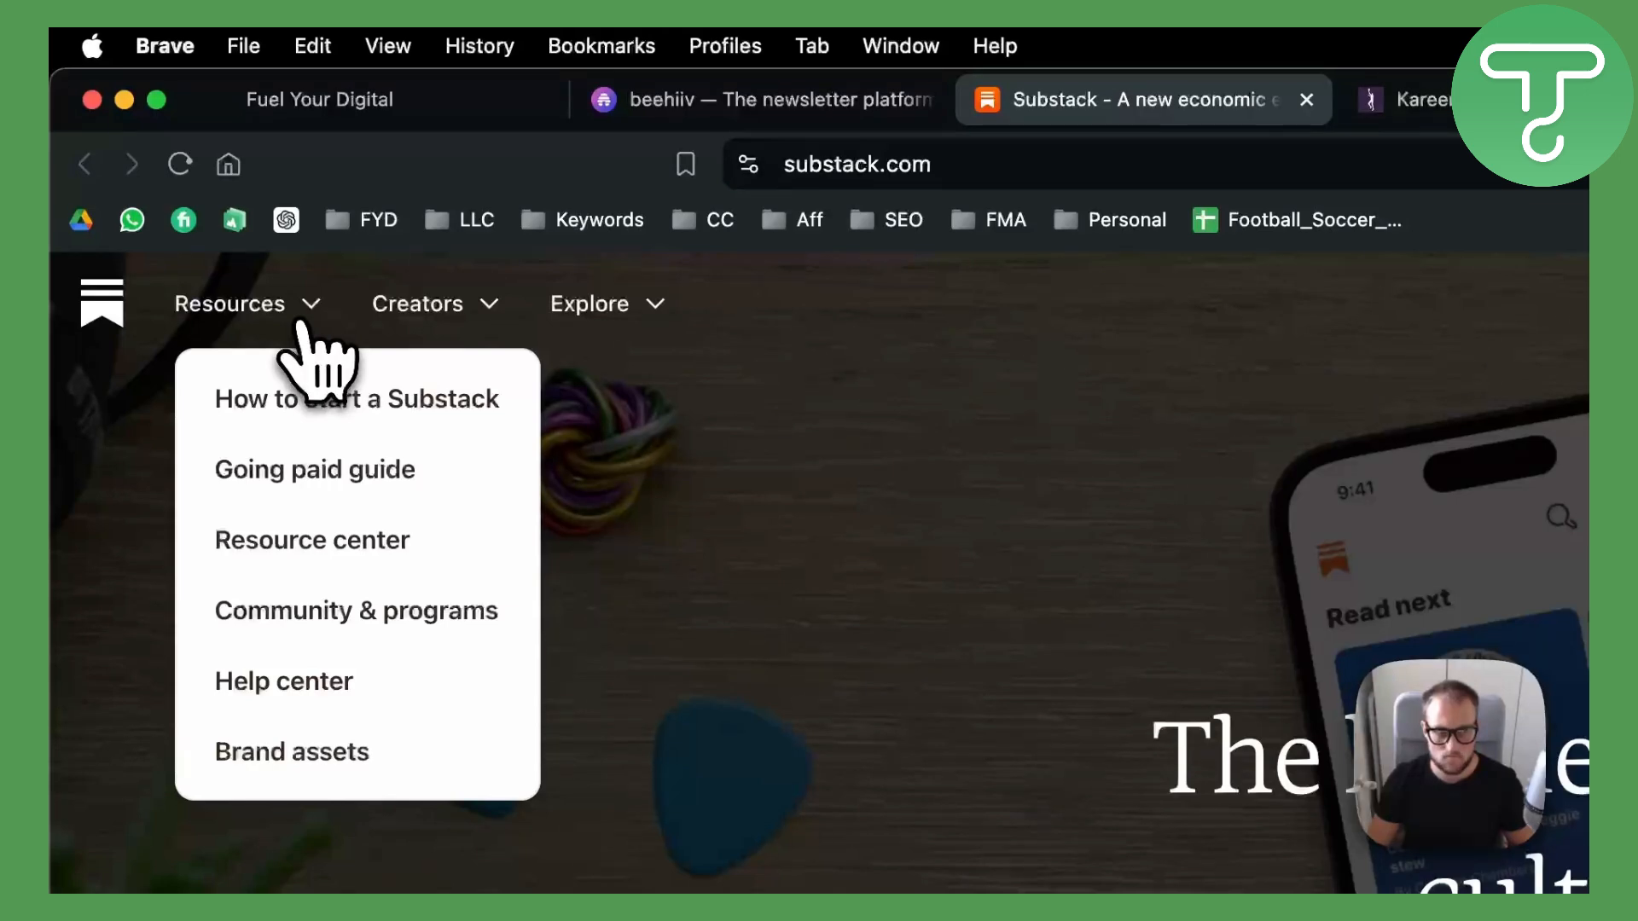
pyautogui.moveTo(592, 350)
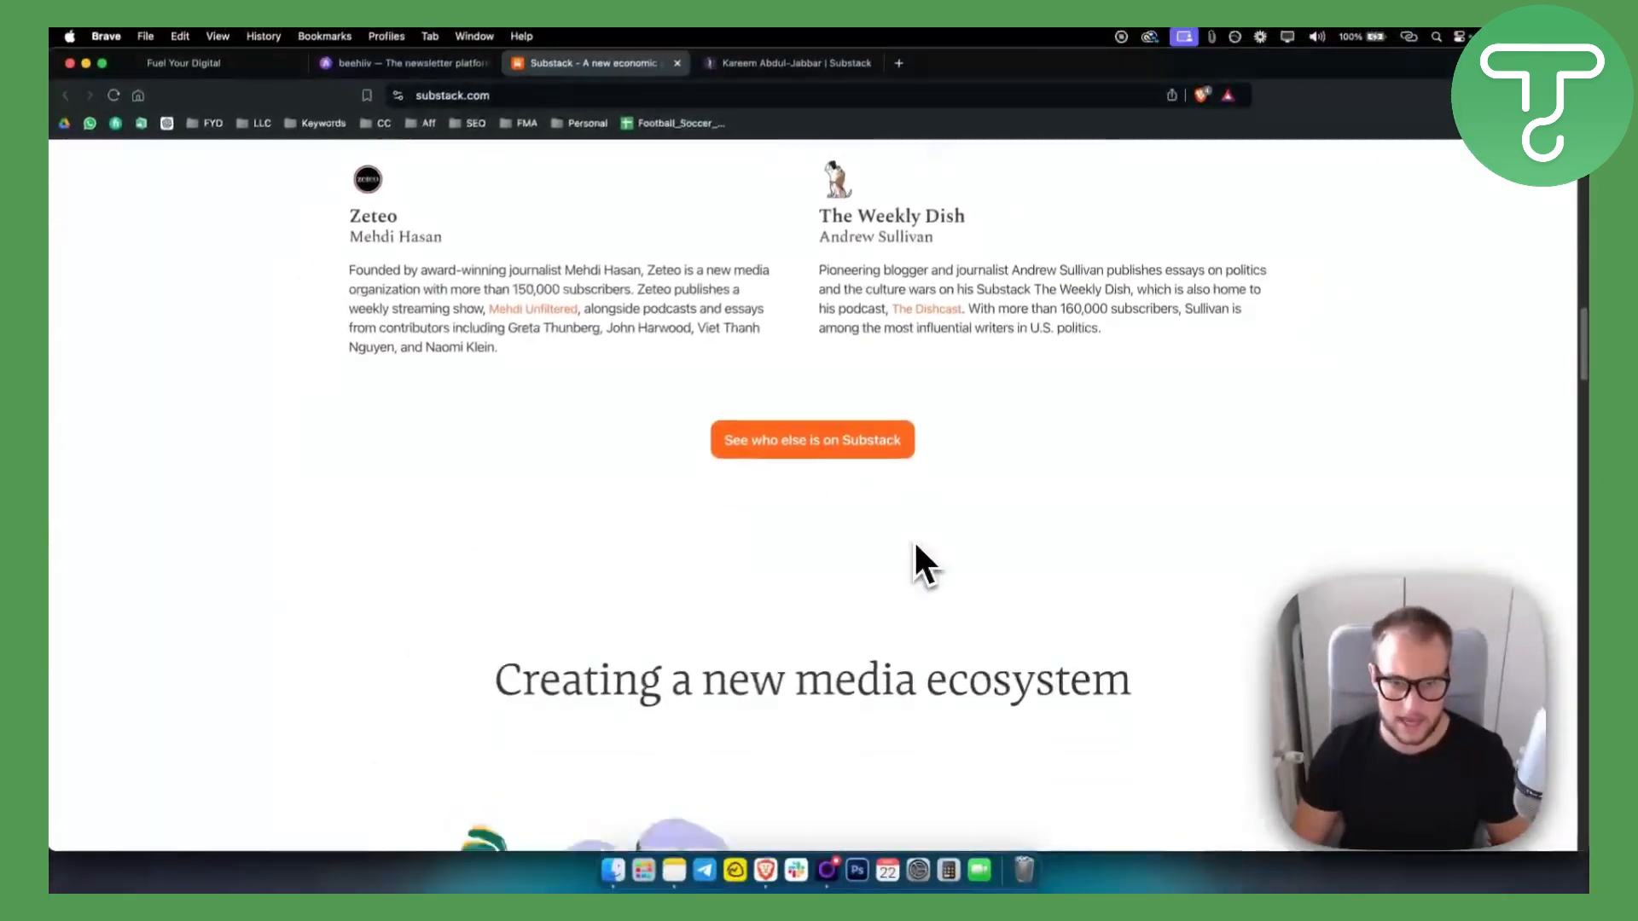
pyautogui.scroll(-3)
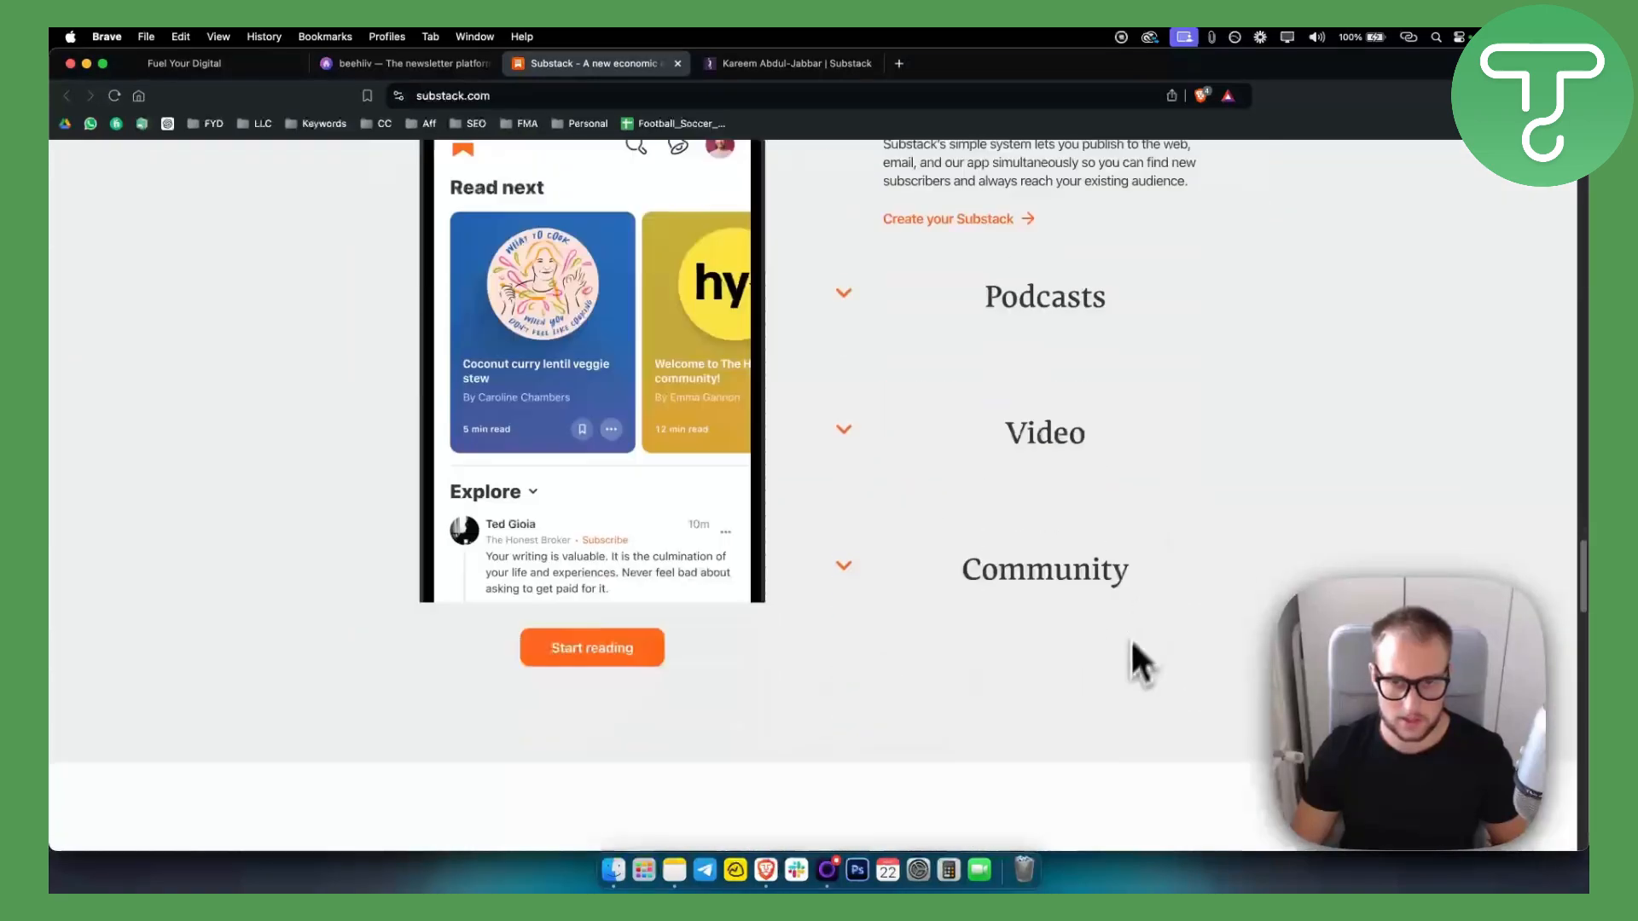
pyautogui.scroll(-3)
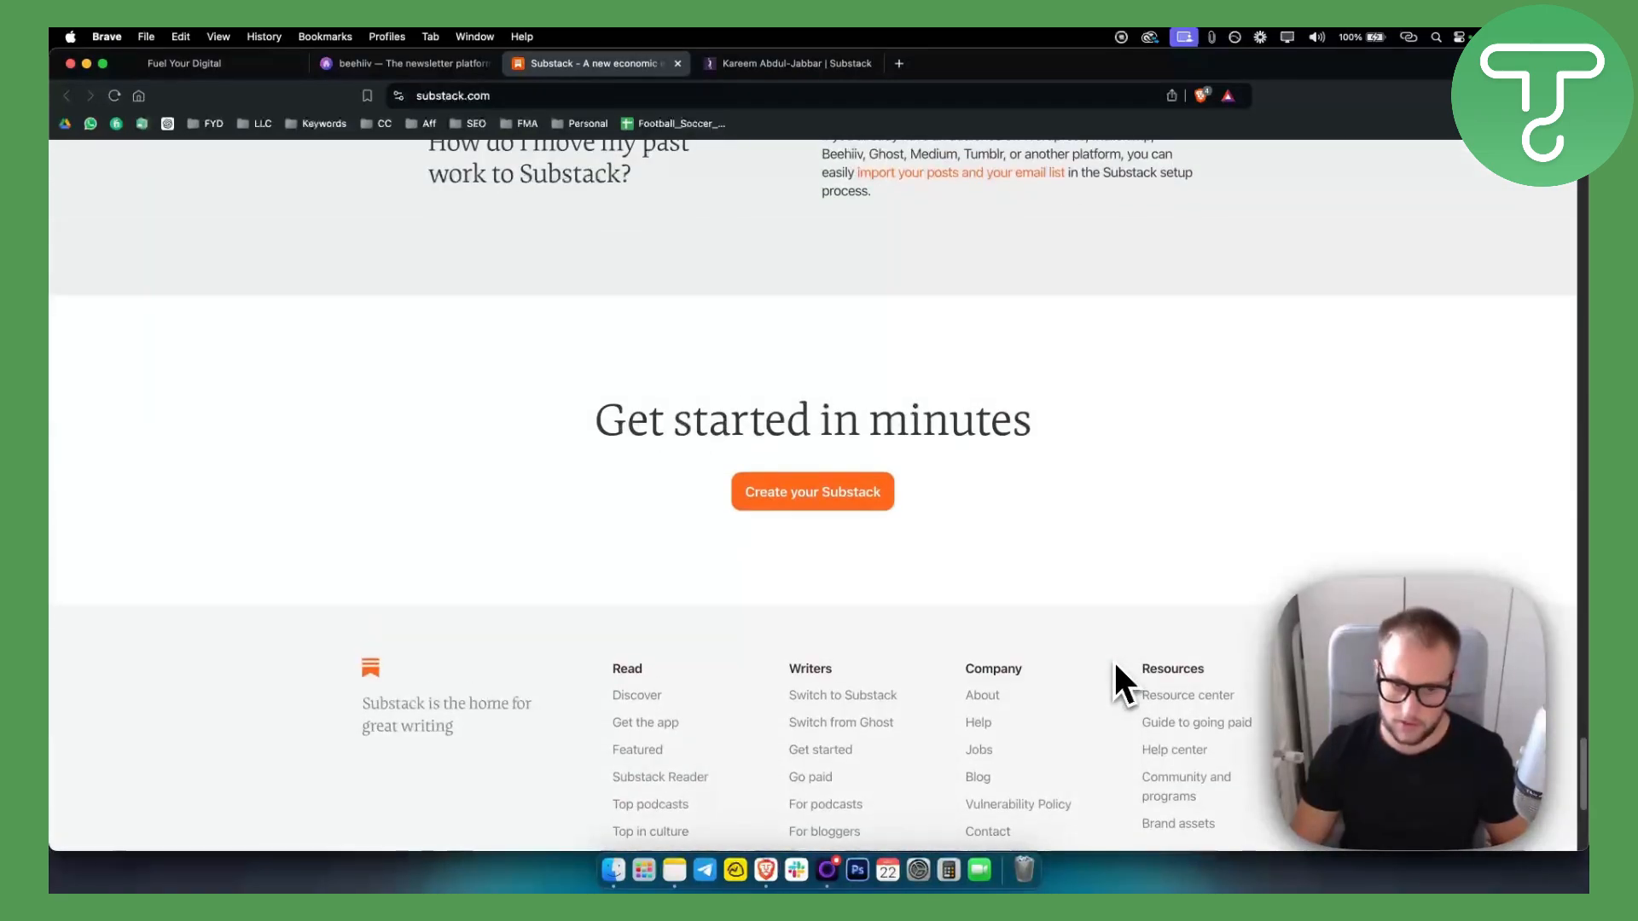
pyautogui.scroll(-3)
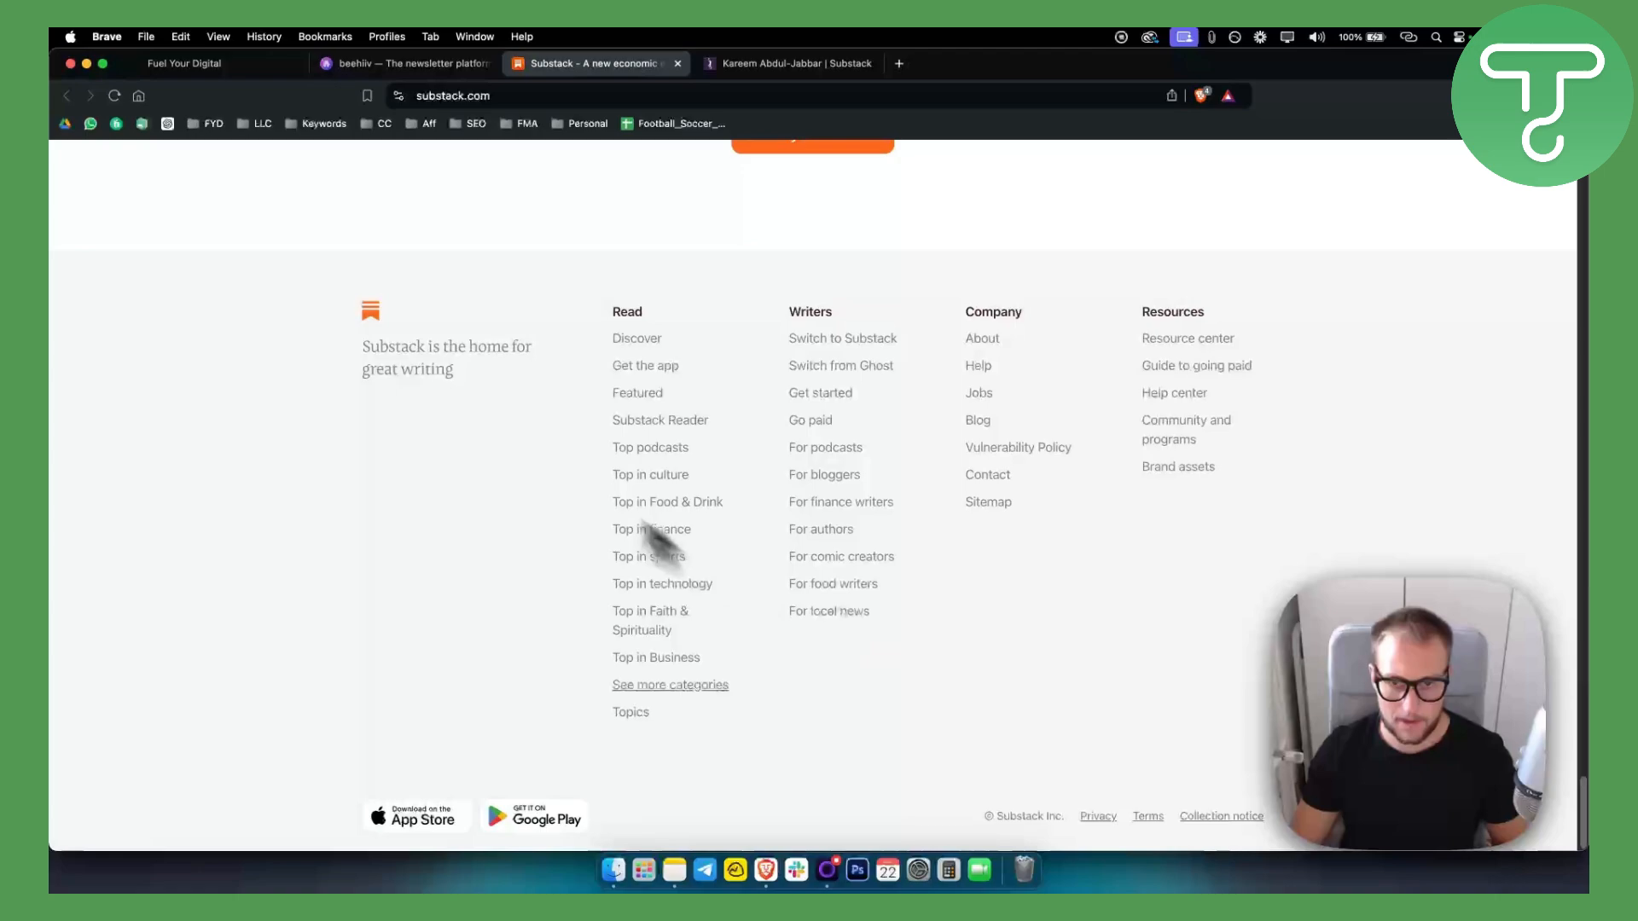
pyautogui.moveTo(1013, 378)
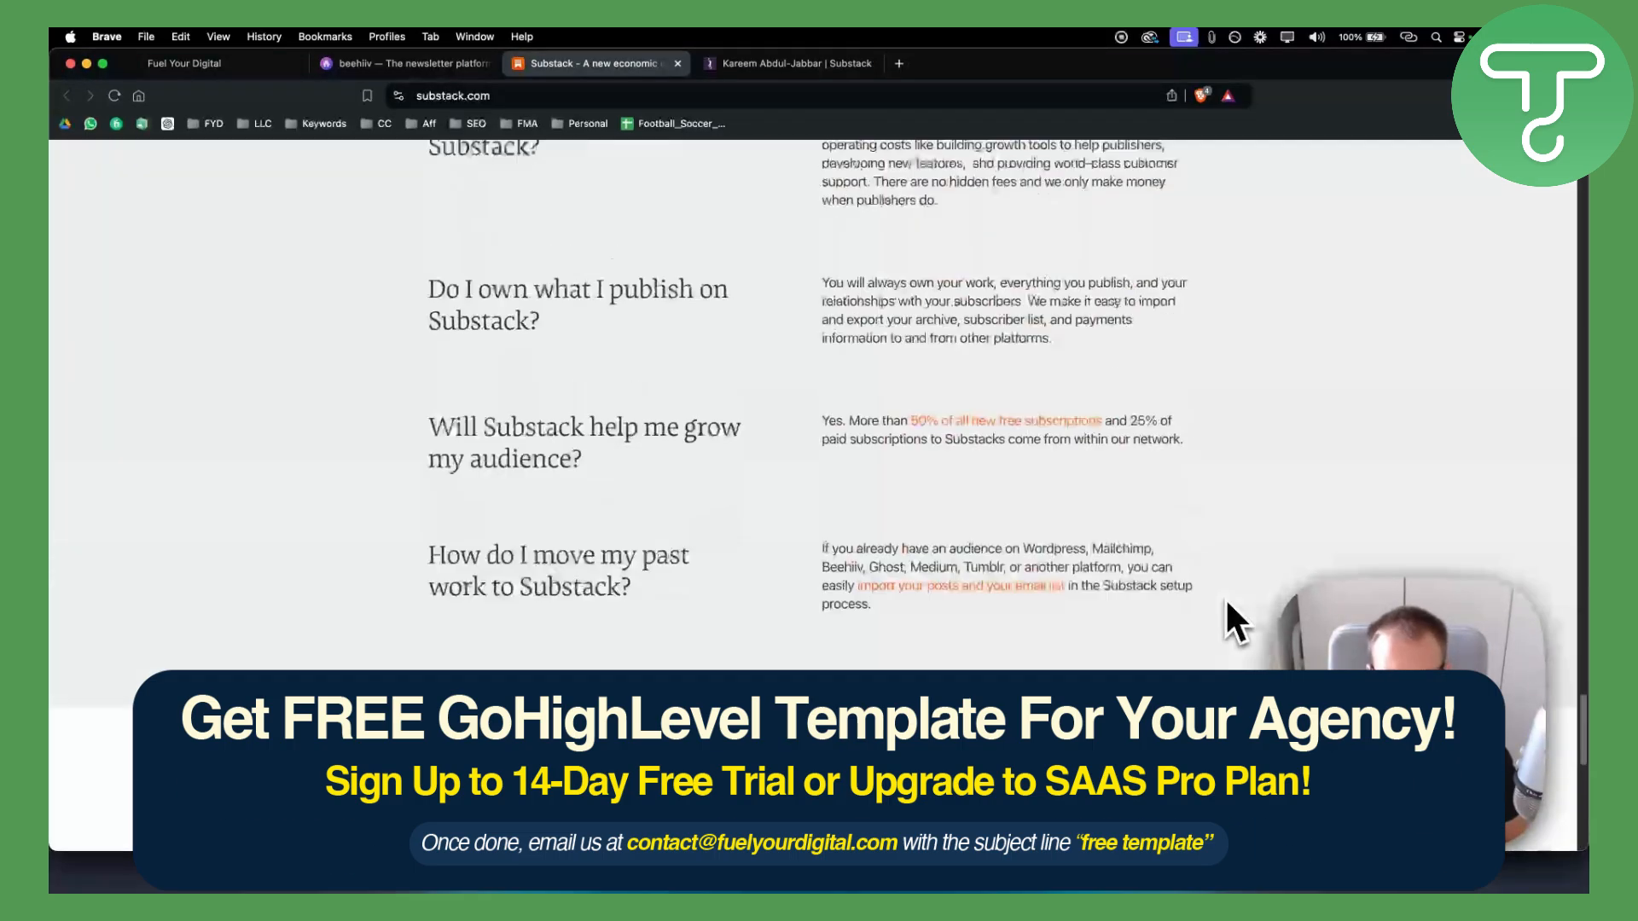
pyautogui.scroll(3)
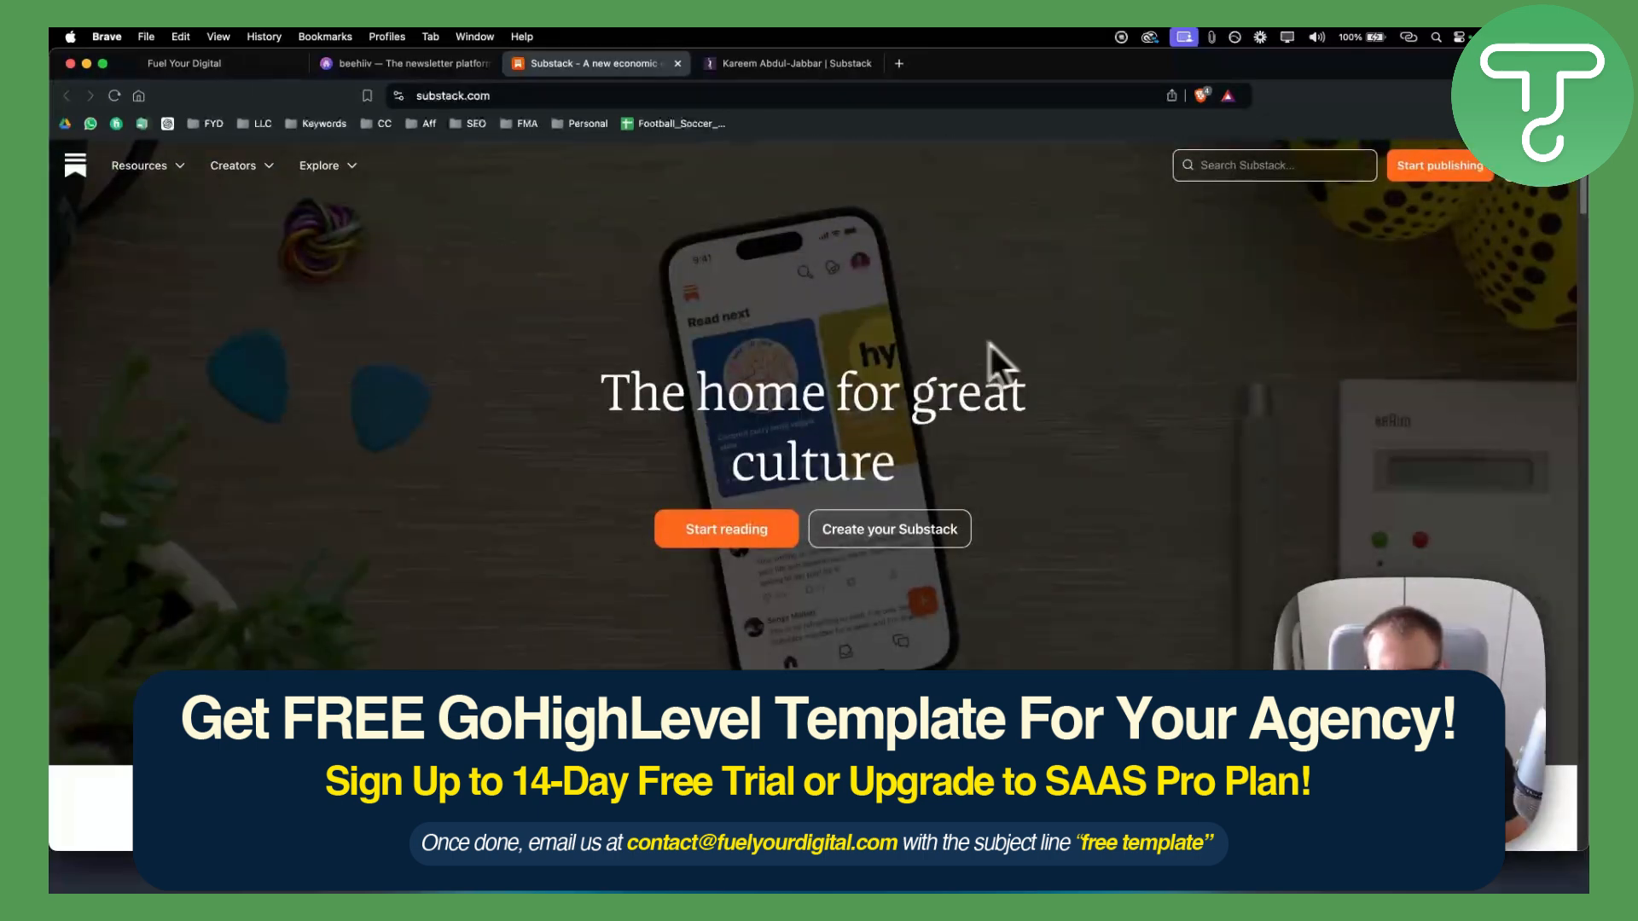
pyautogui.moveTo(815, 368)
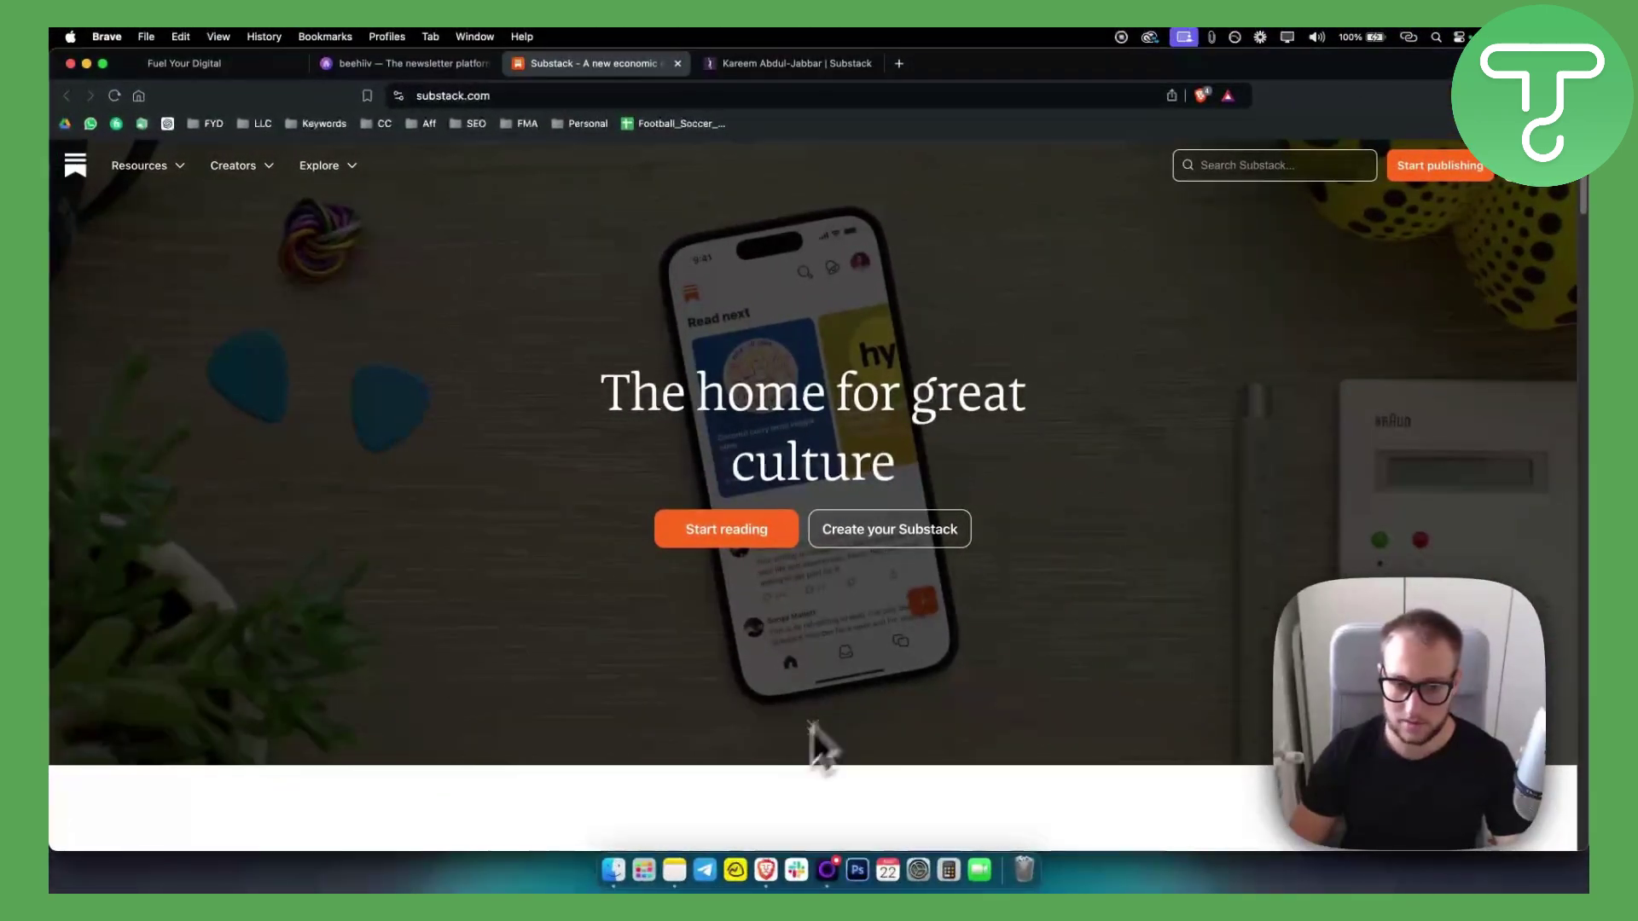
pyautogui.moveTo(674, 716)
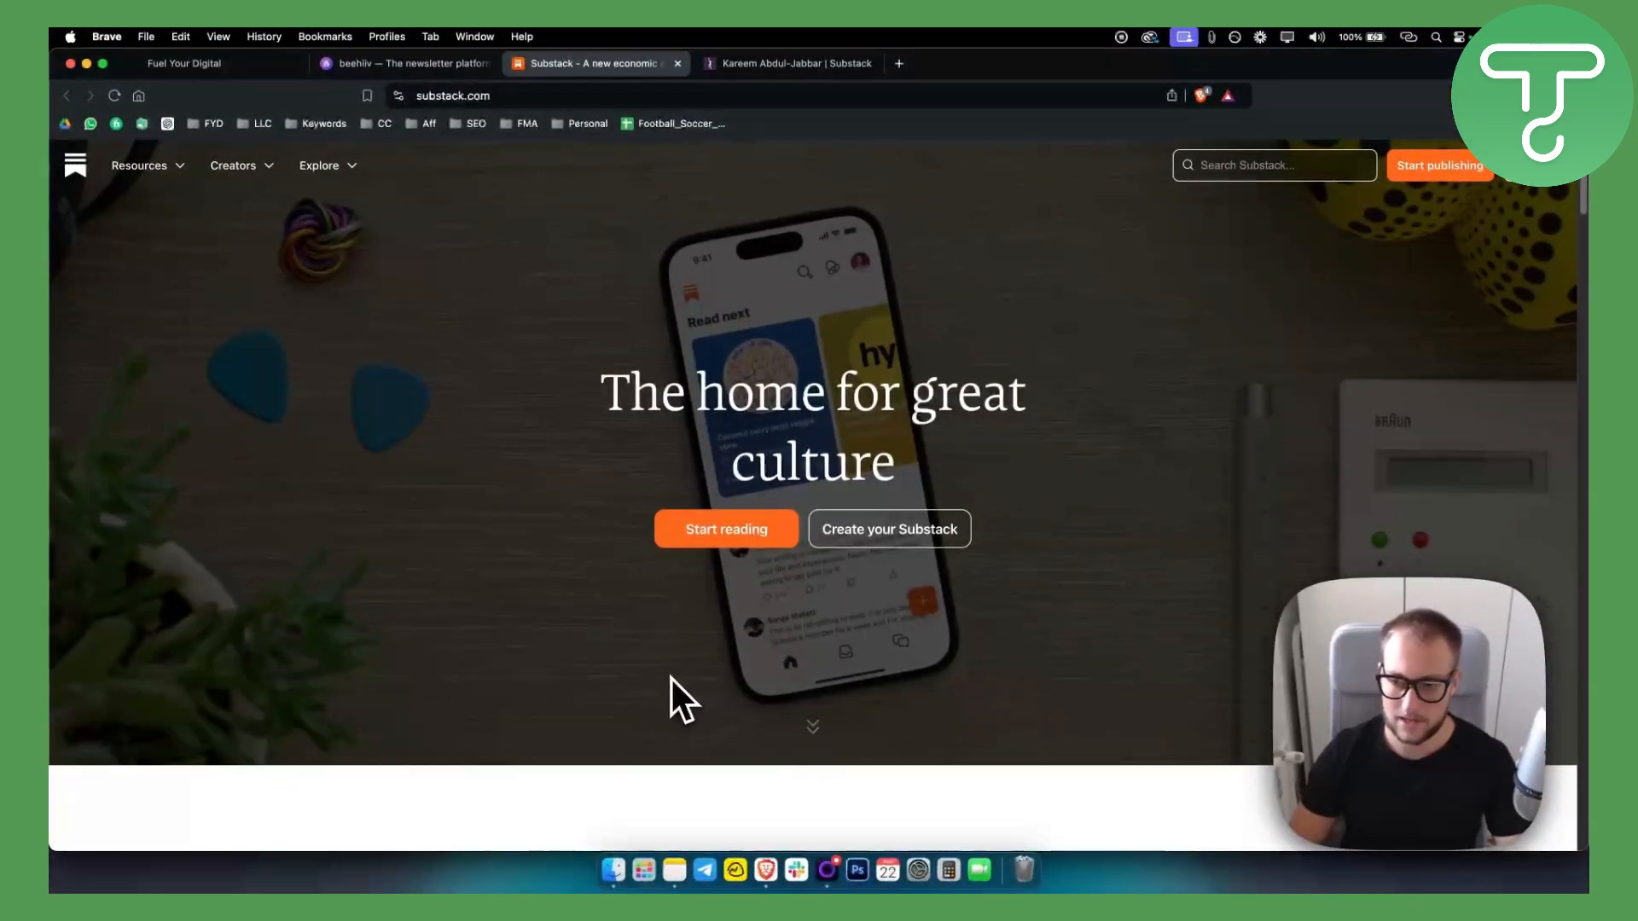